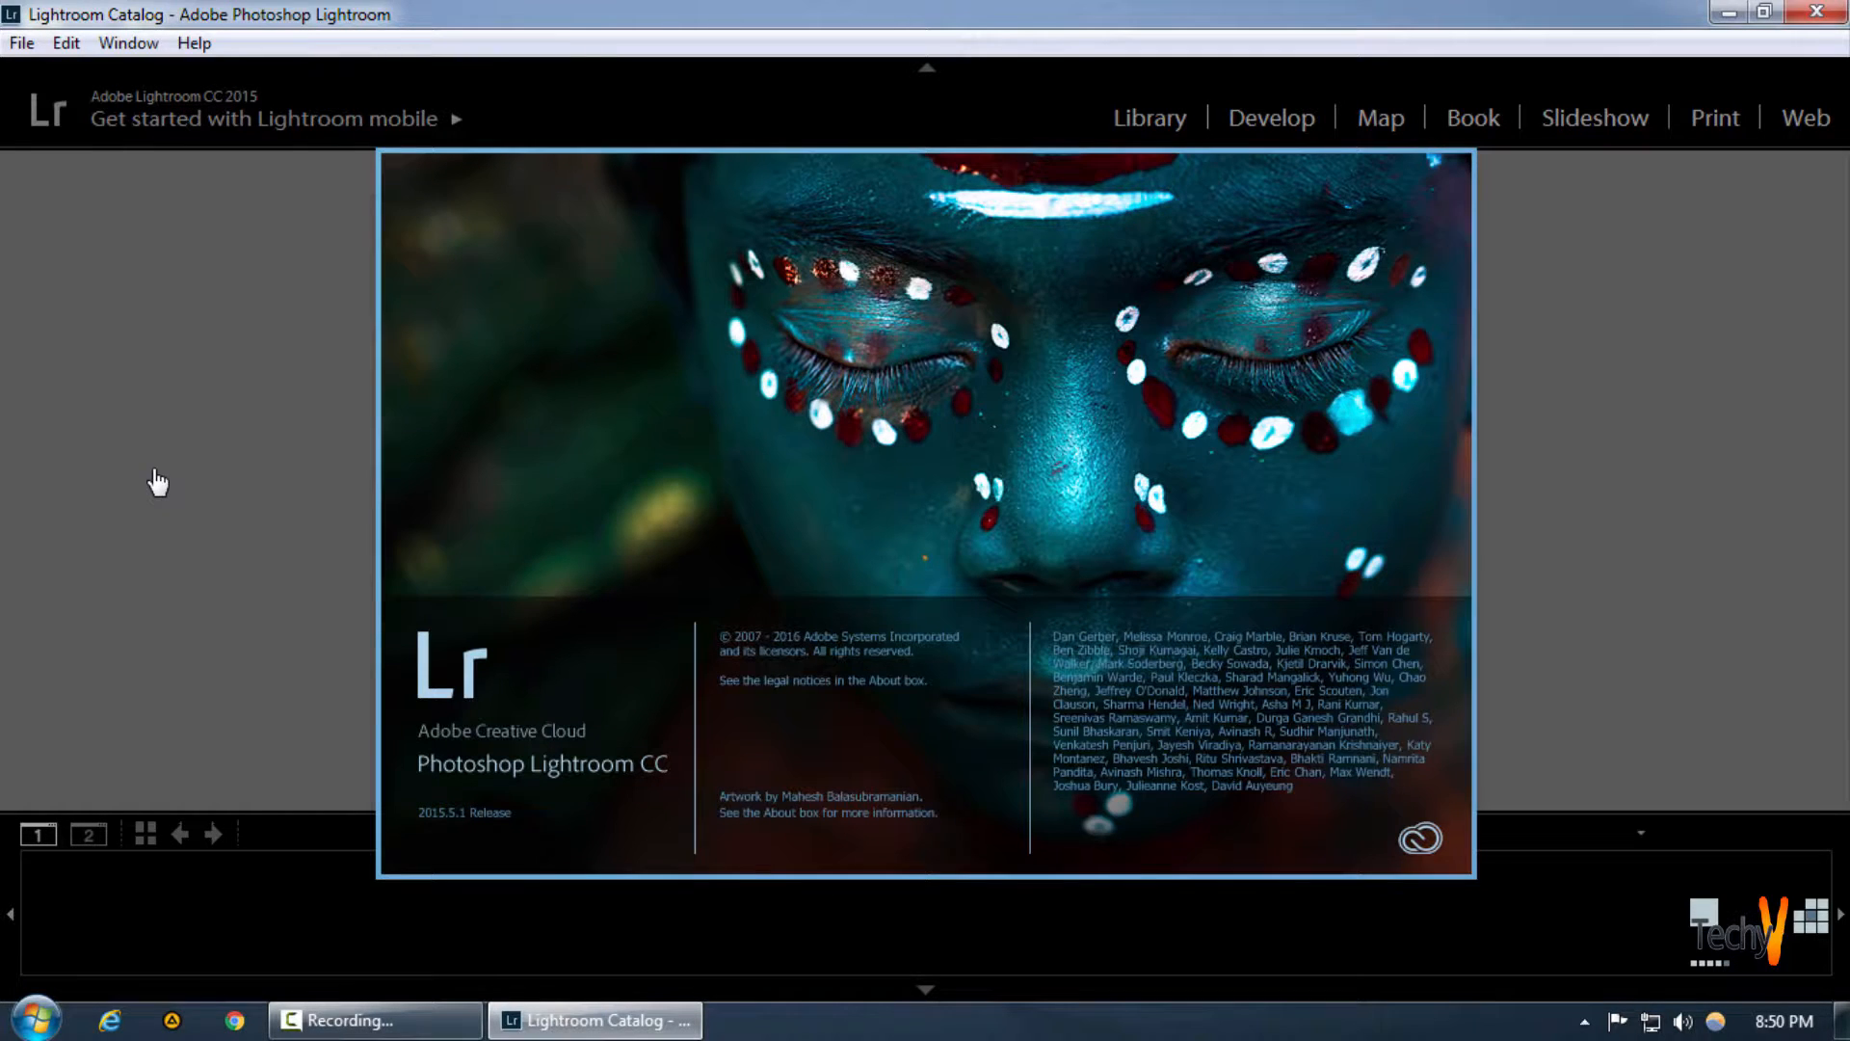
Switch to the Develop module and scroll the filmstrip to the beach photo with the wooden post.
click(1272, 116)
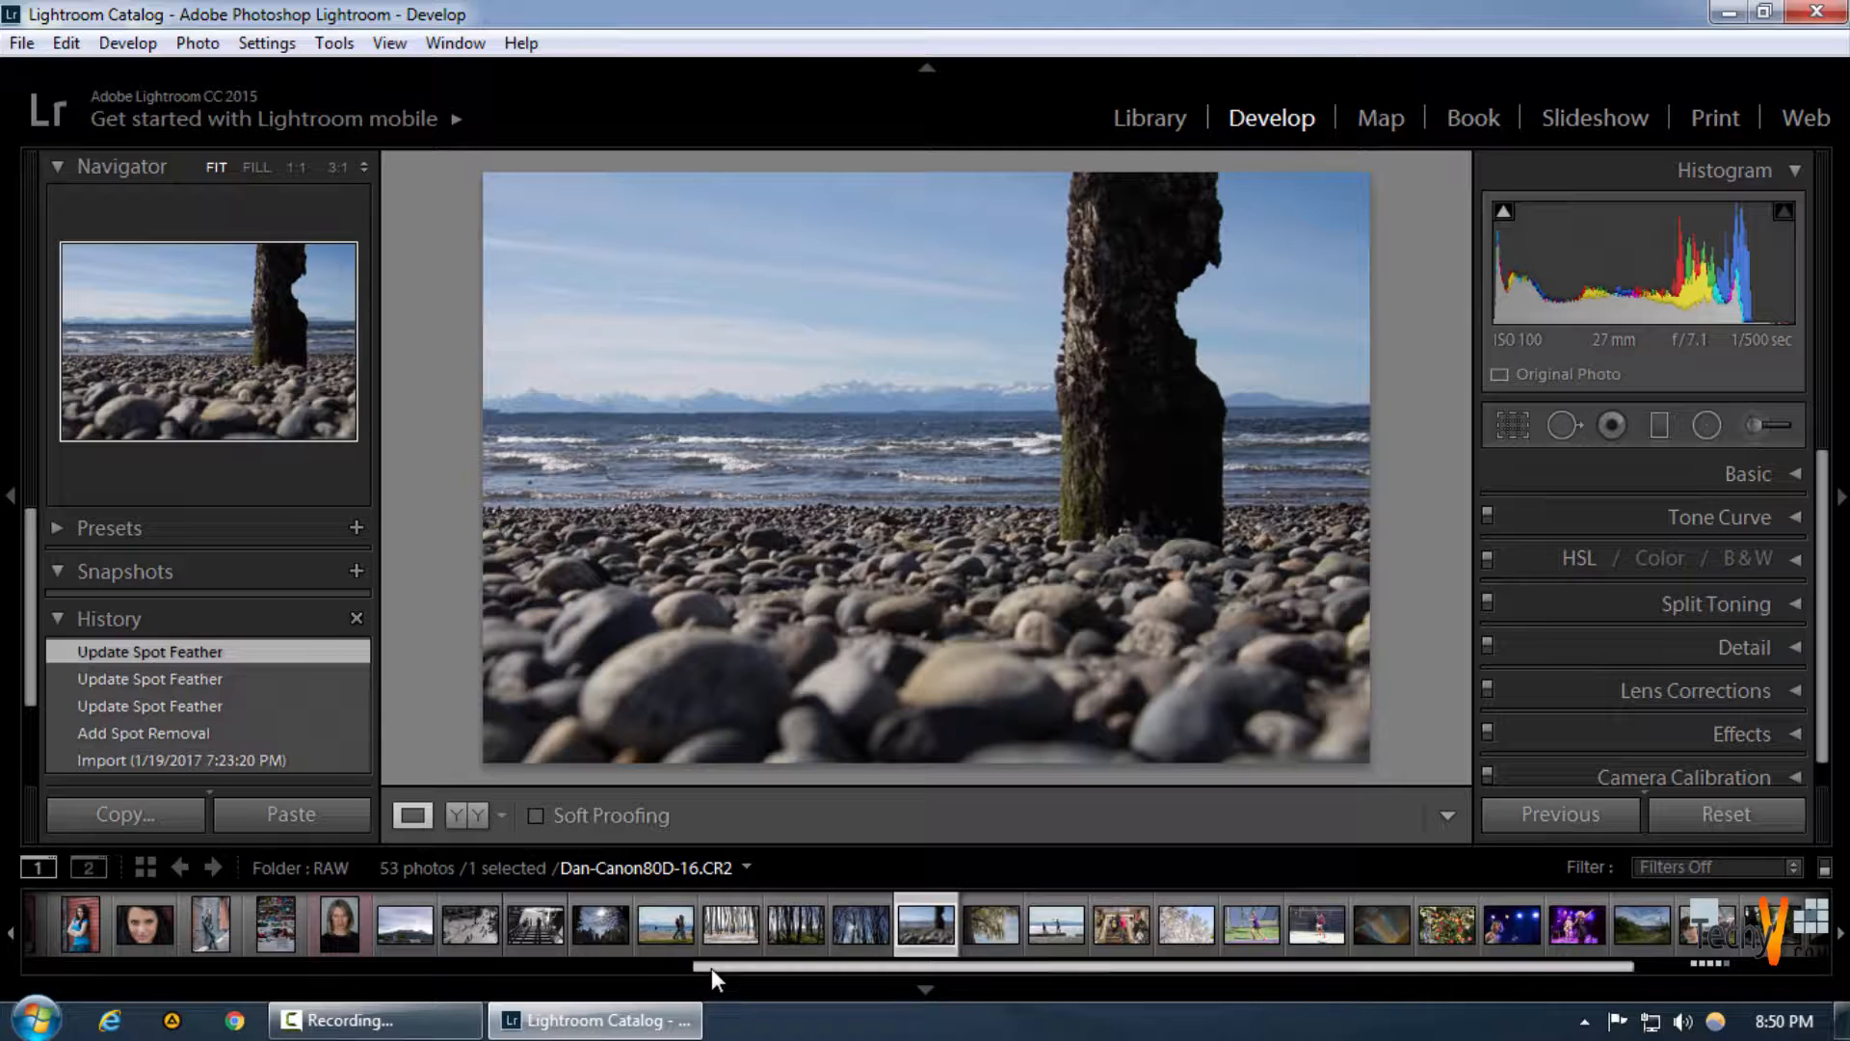
scroll(left, 3)
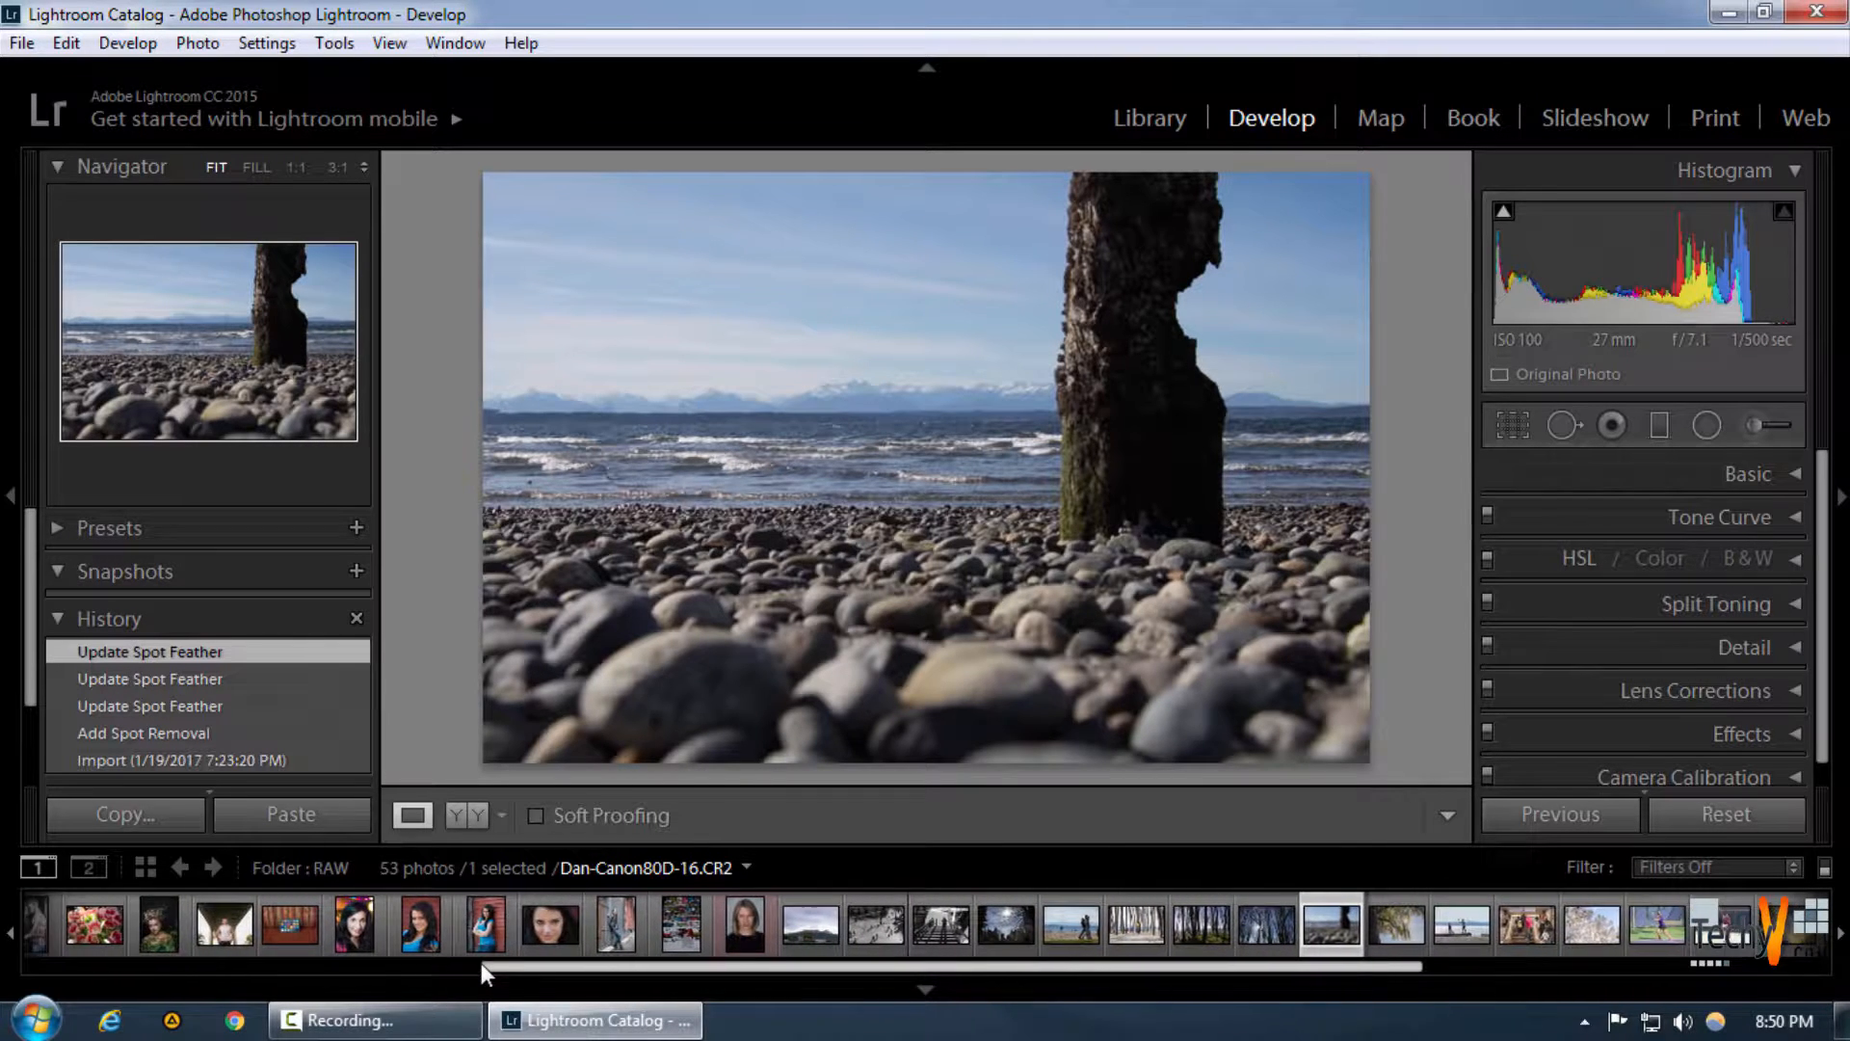
Select the vintage camera photo and set its post-crop vignette style to Color Priority.
click(478, 925)
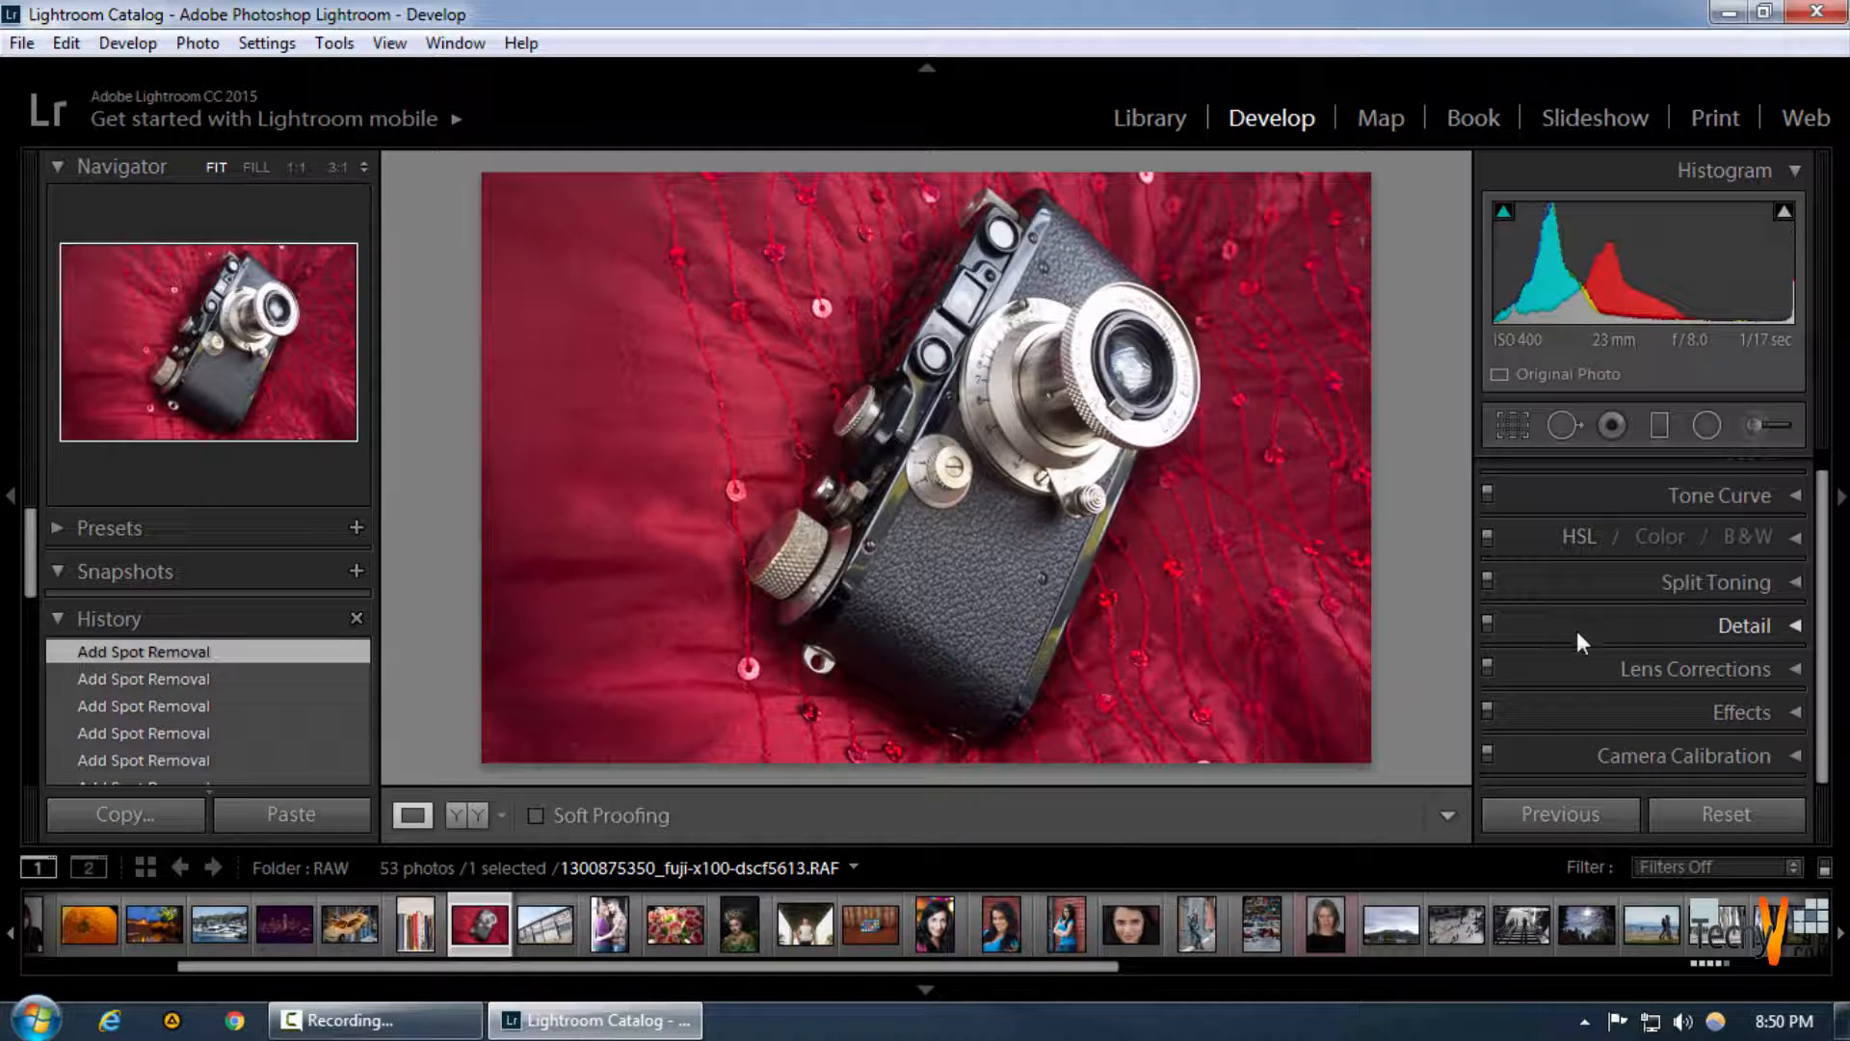
click(1744, 711)
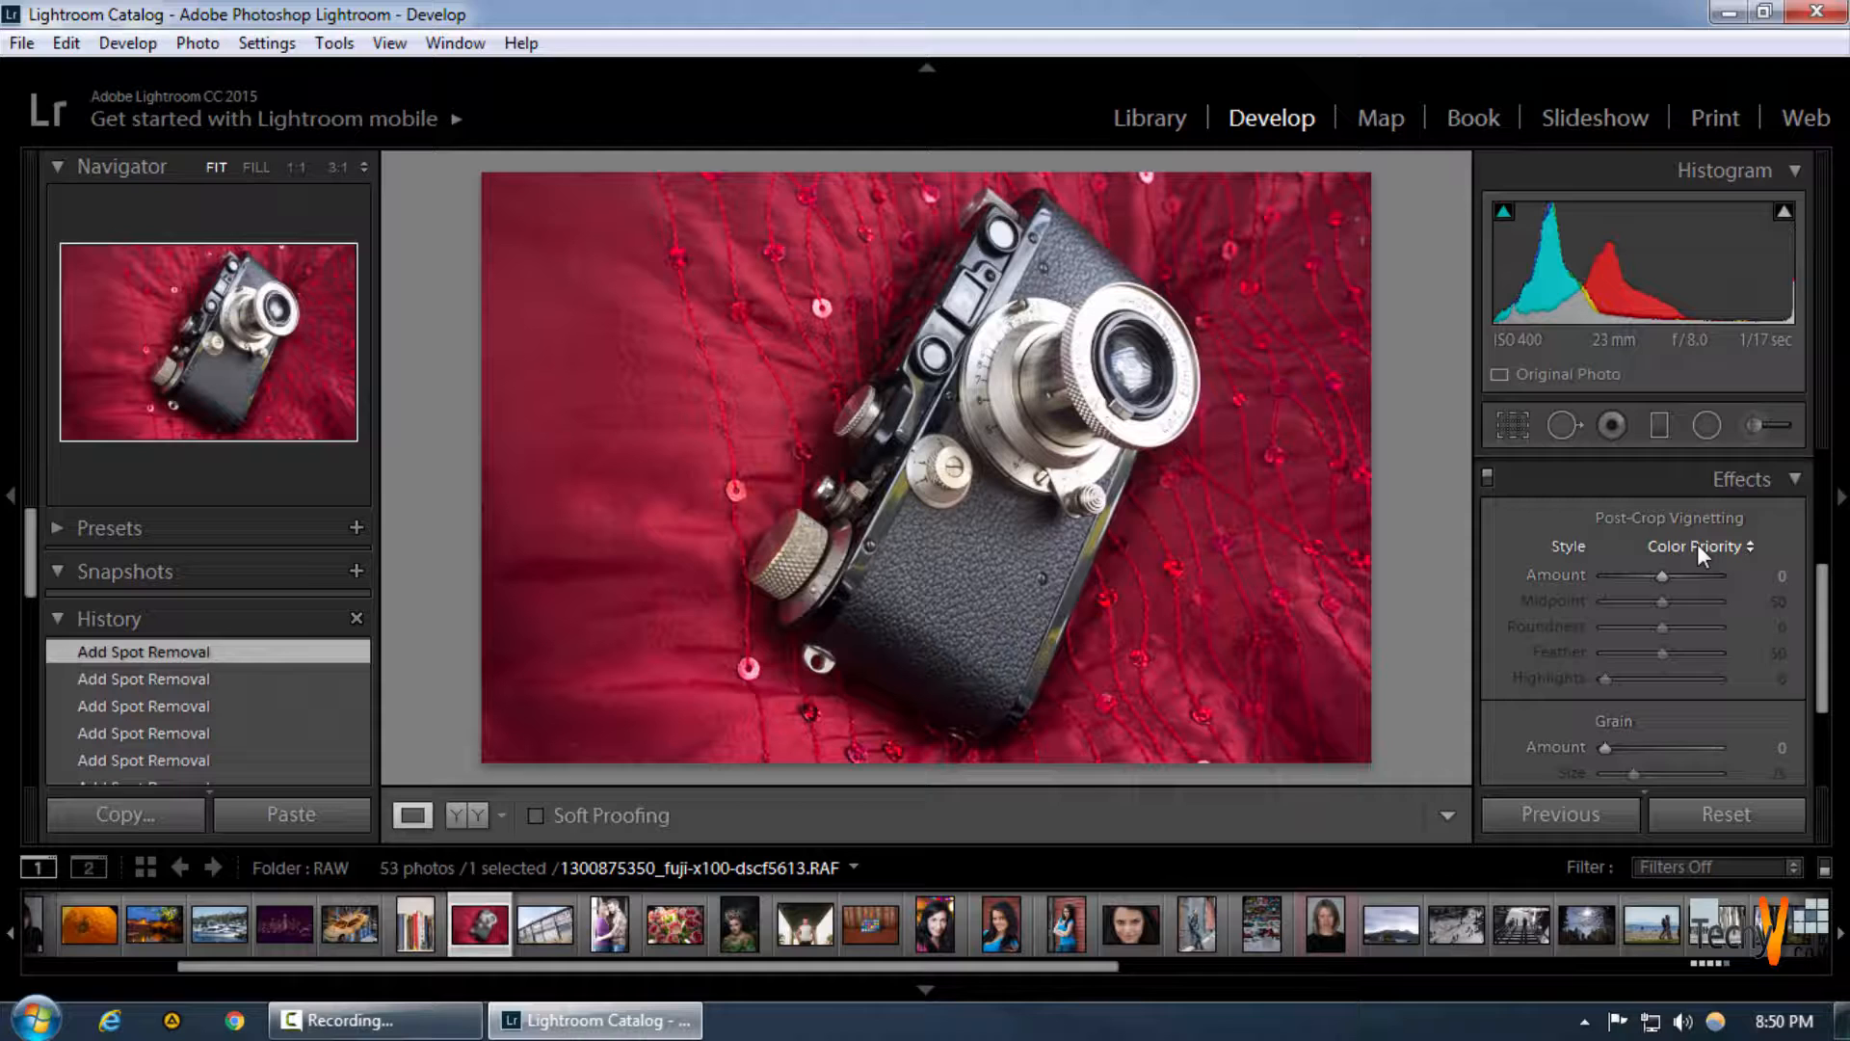
click(1697, 547)
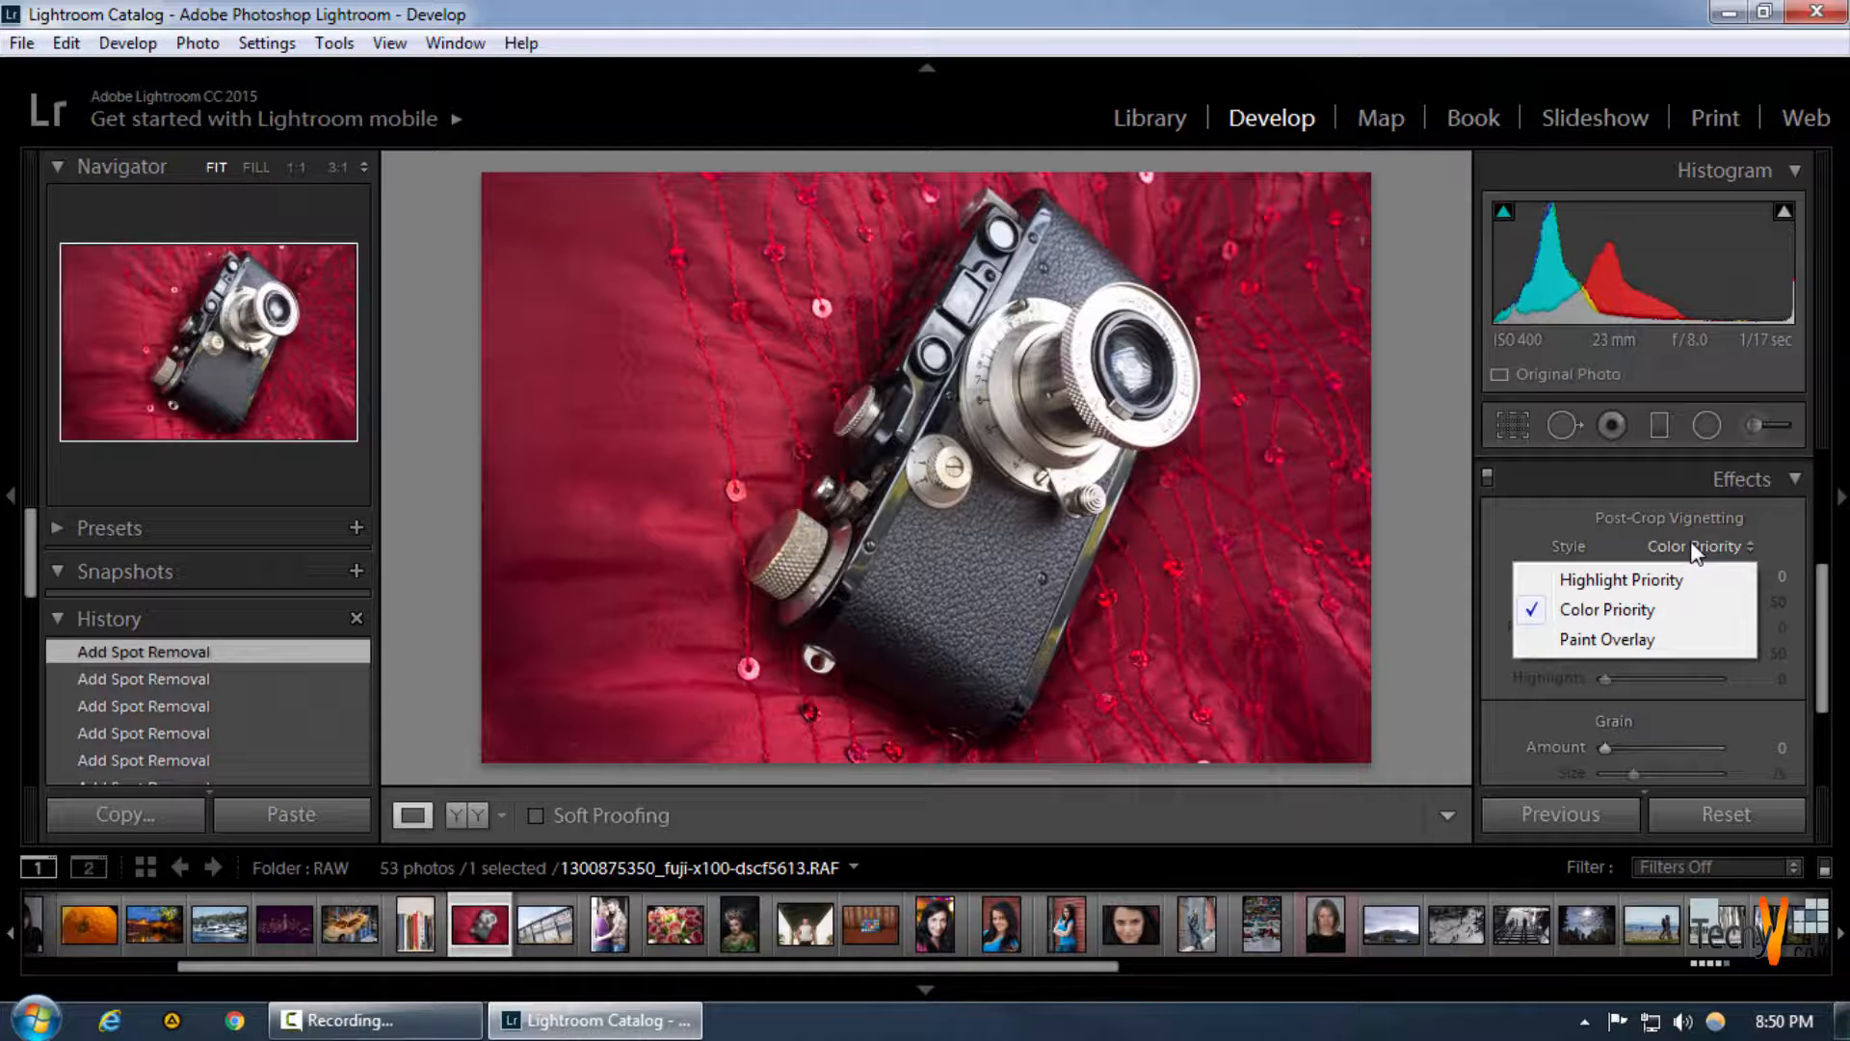
click(1620, 579)
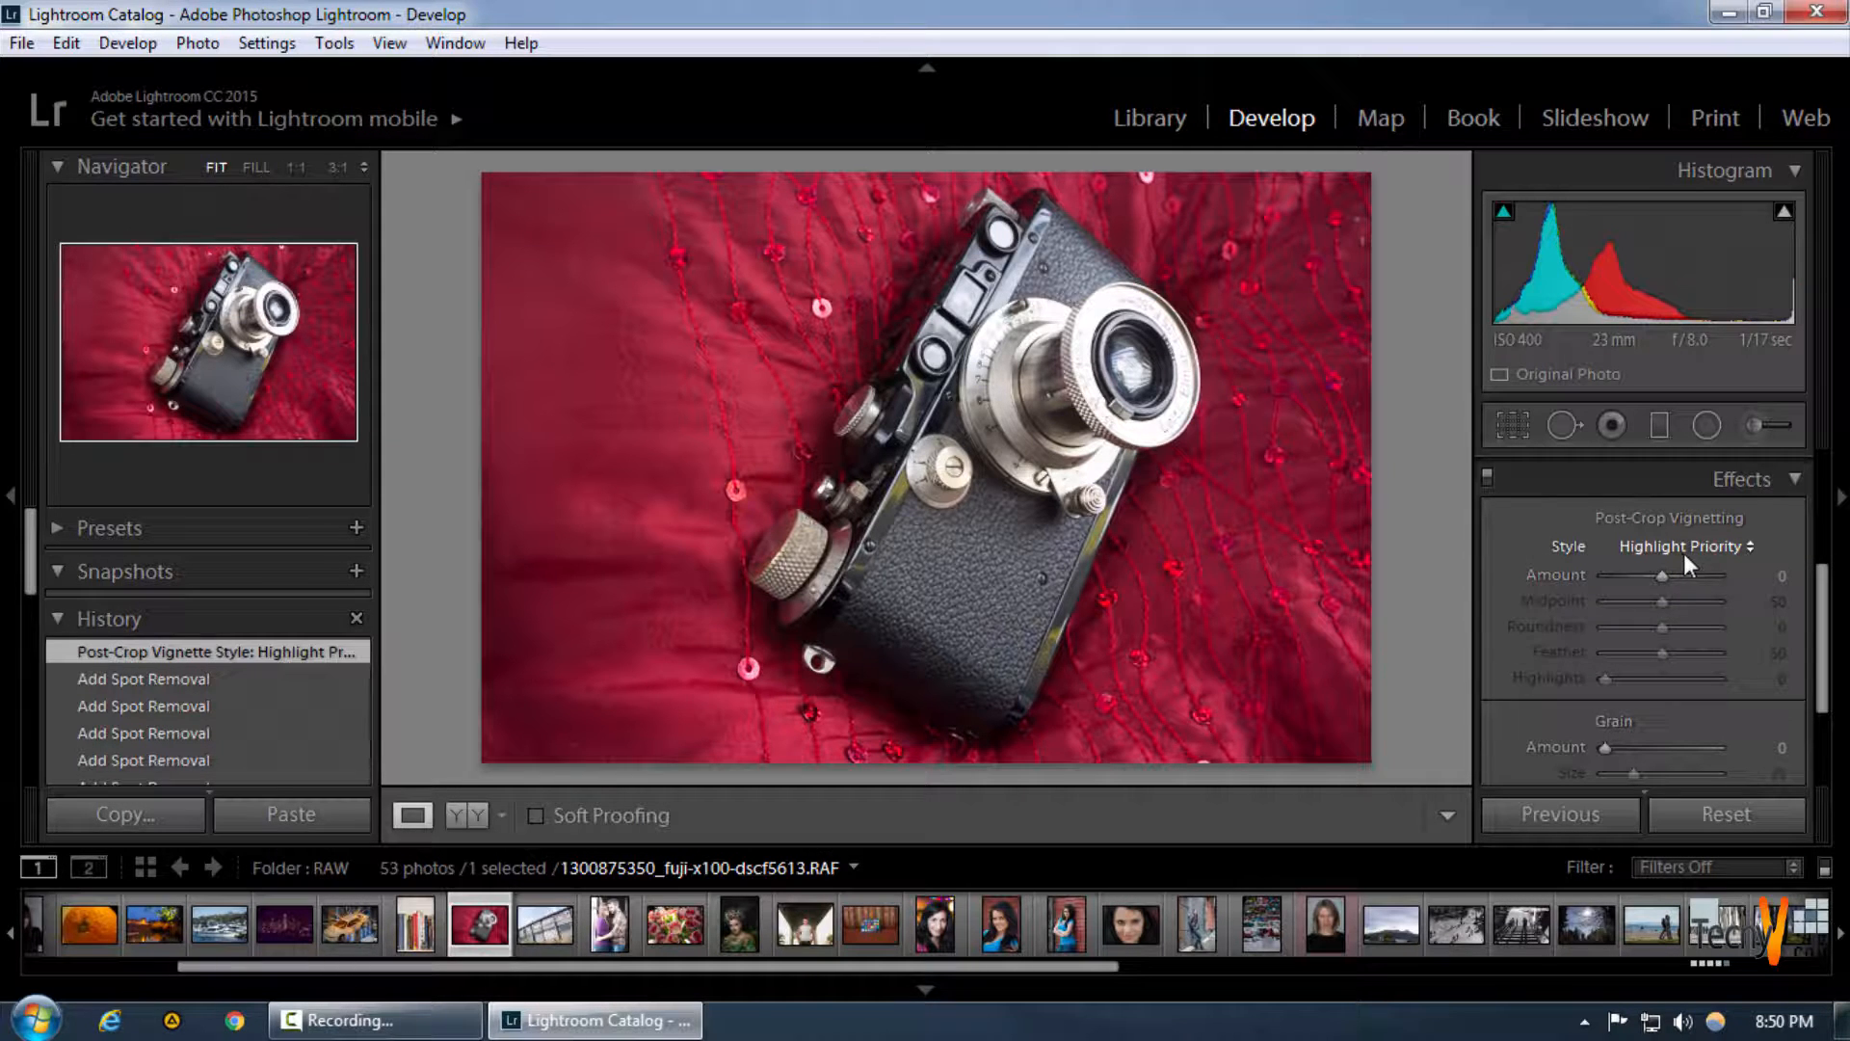
click(1686, 546)
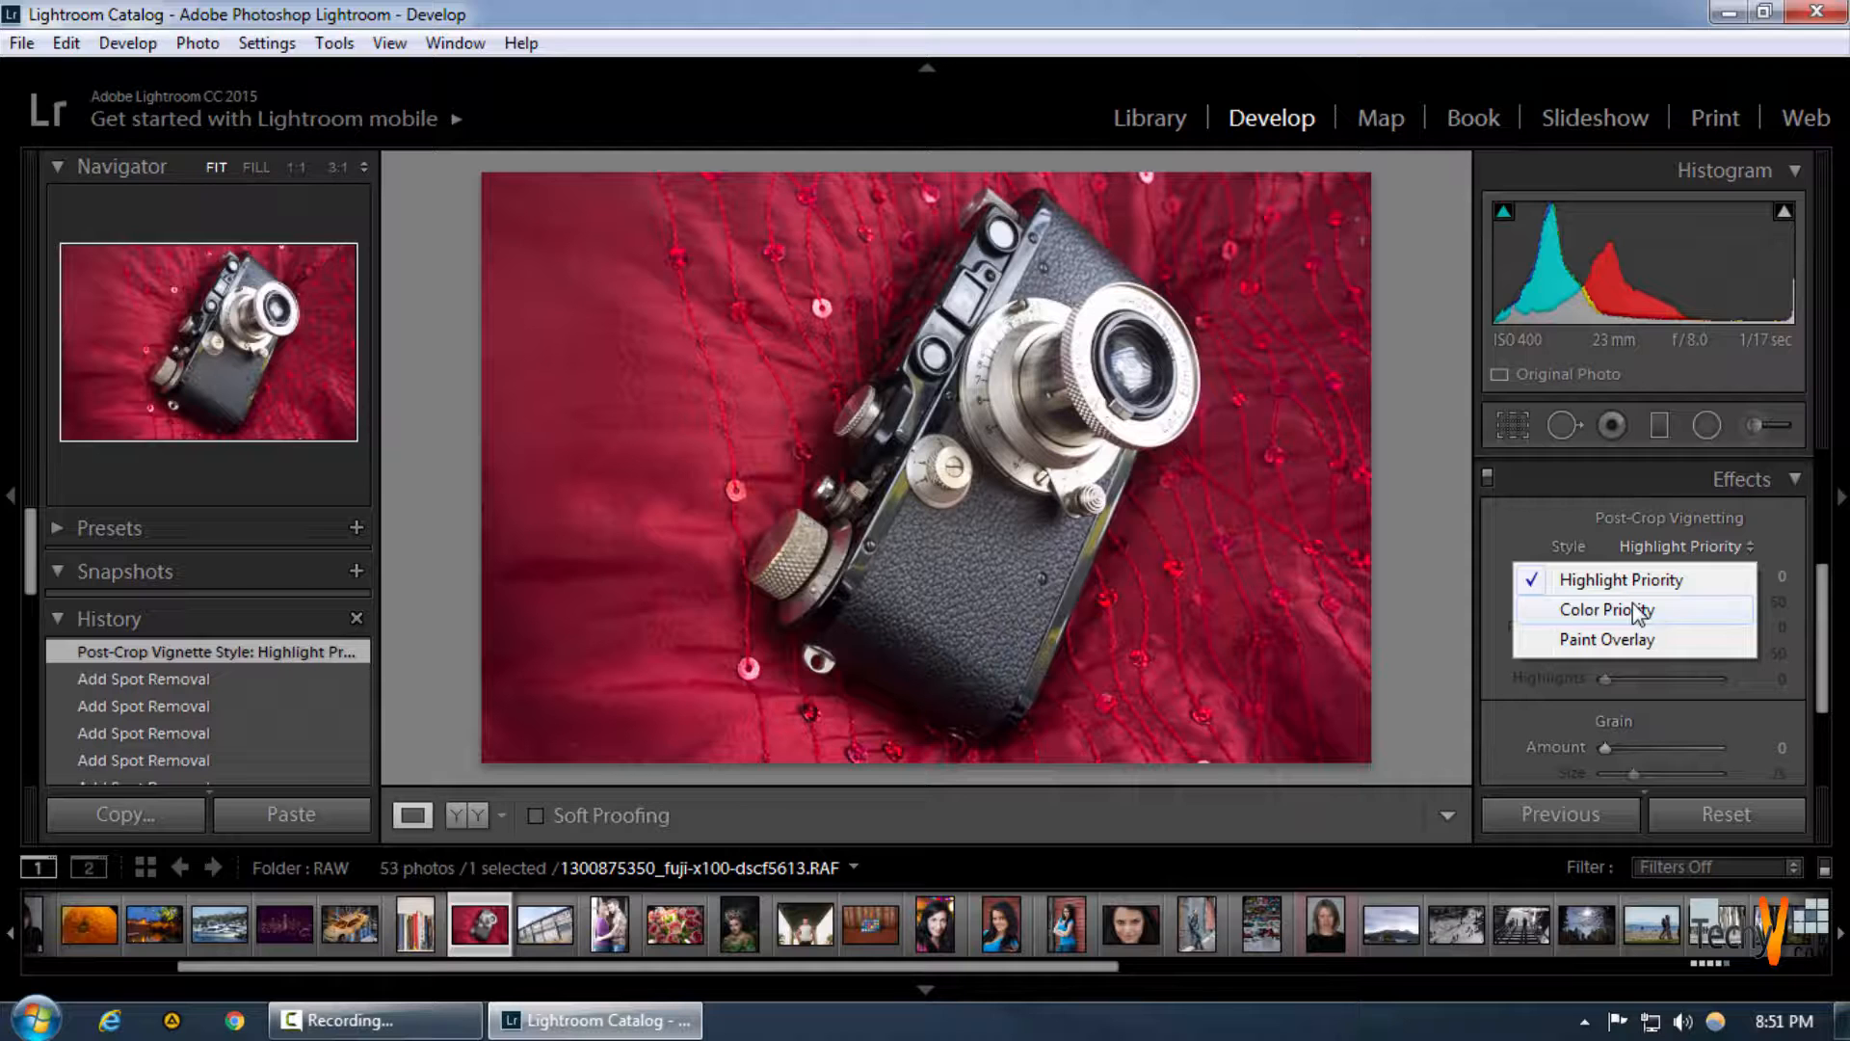
mouse_move(1115, 390)
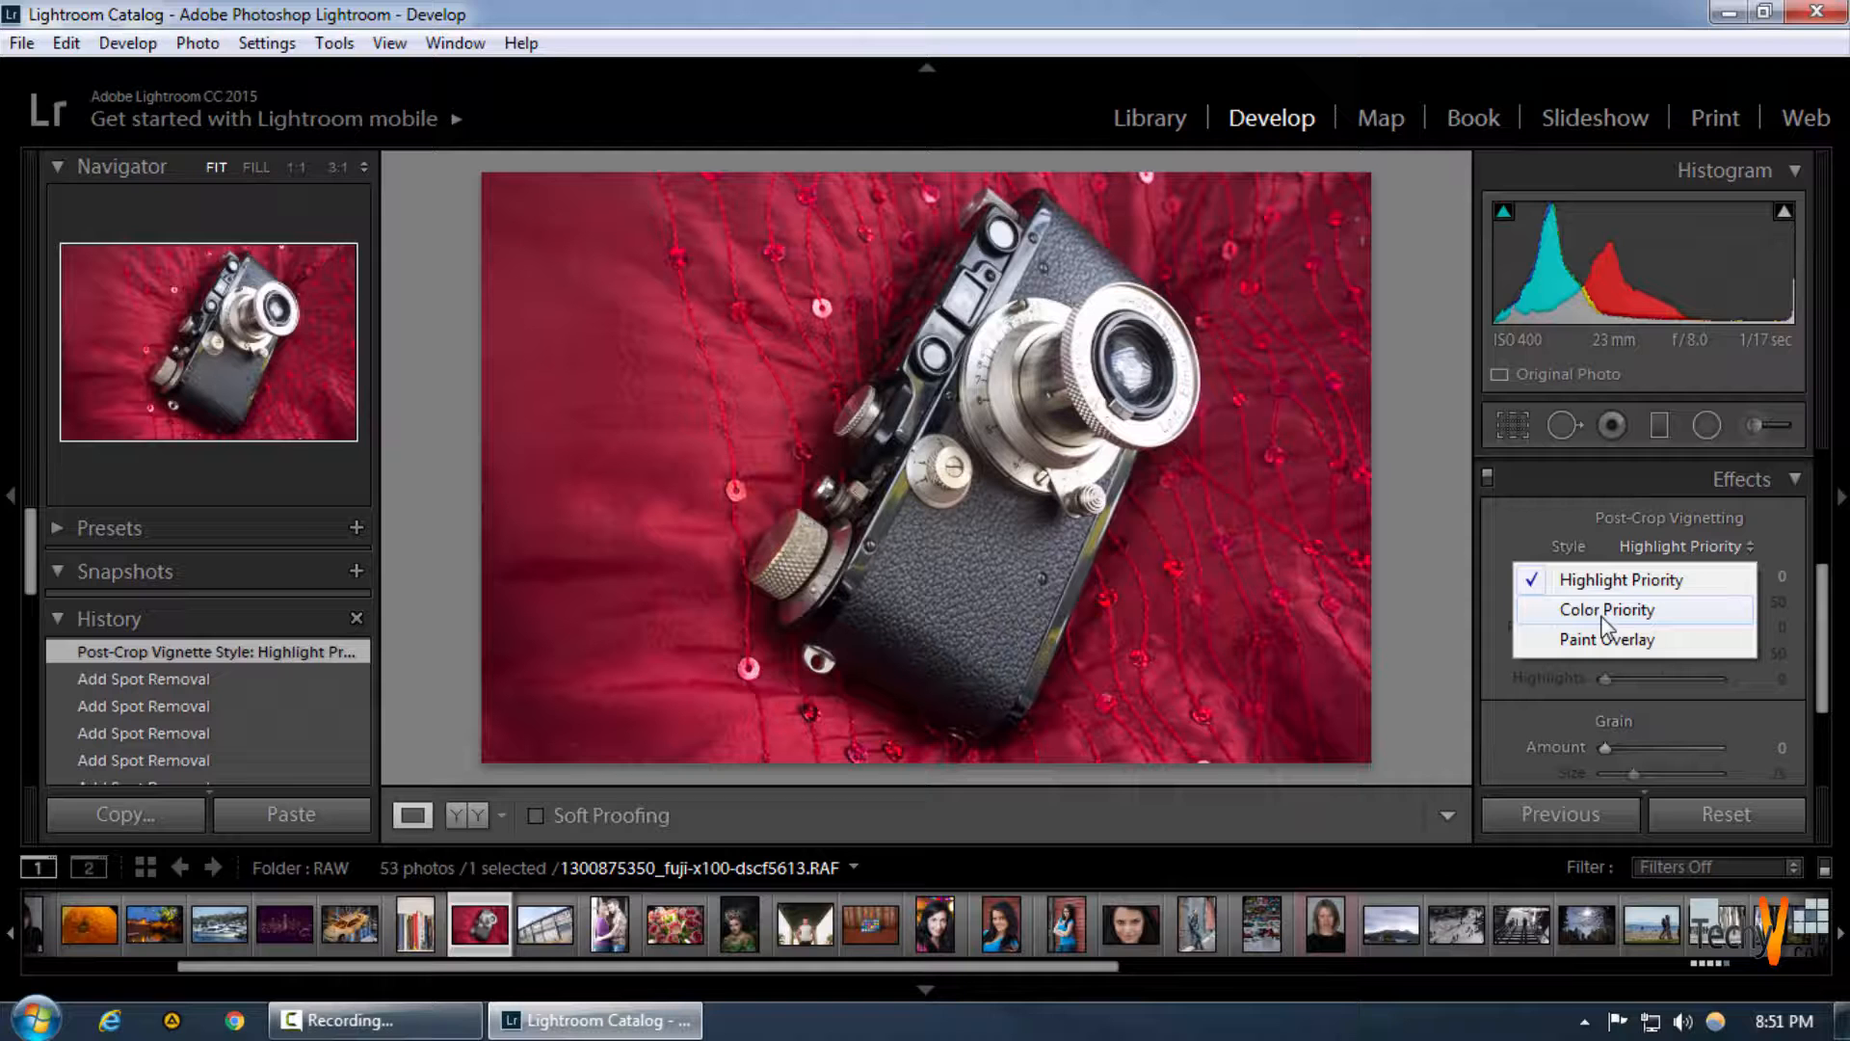
click(1604, 609)
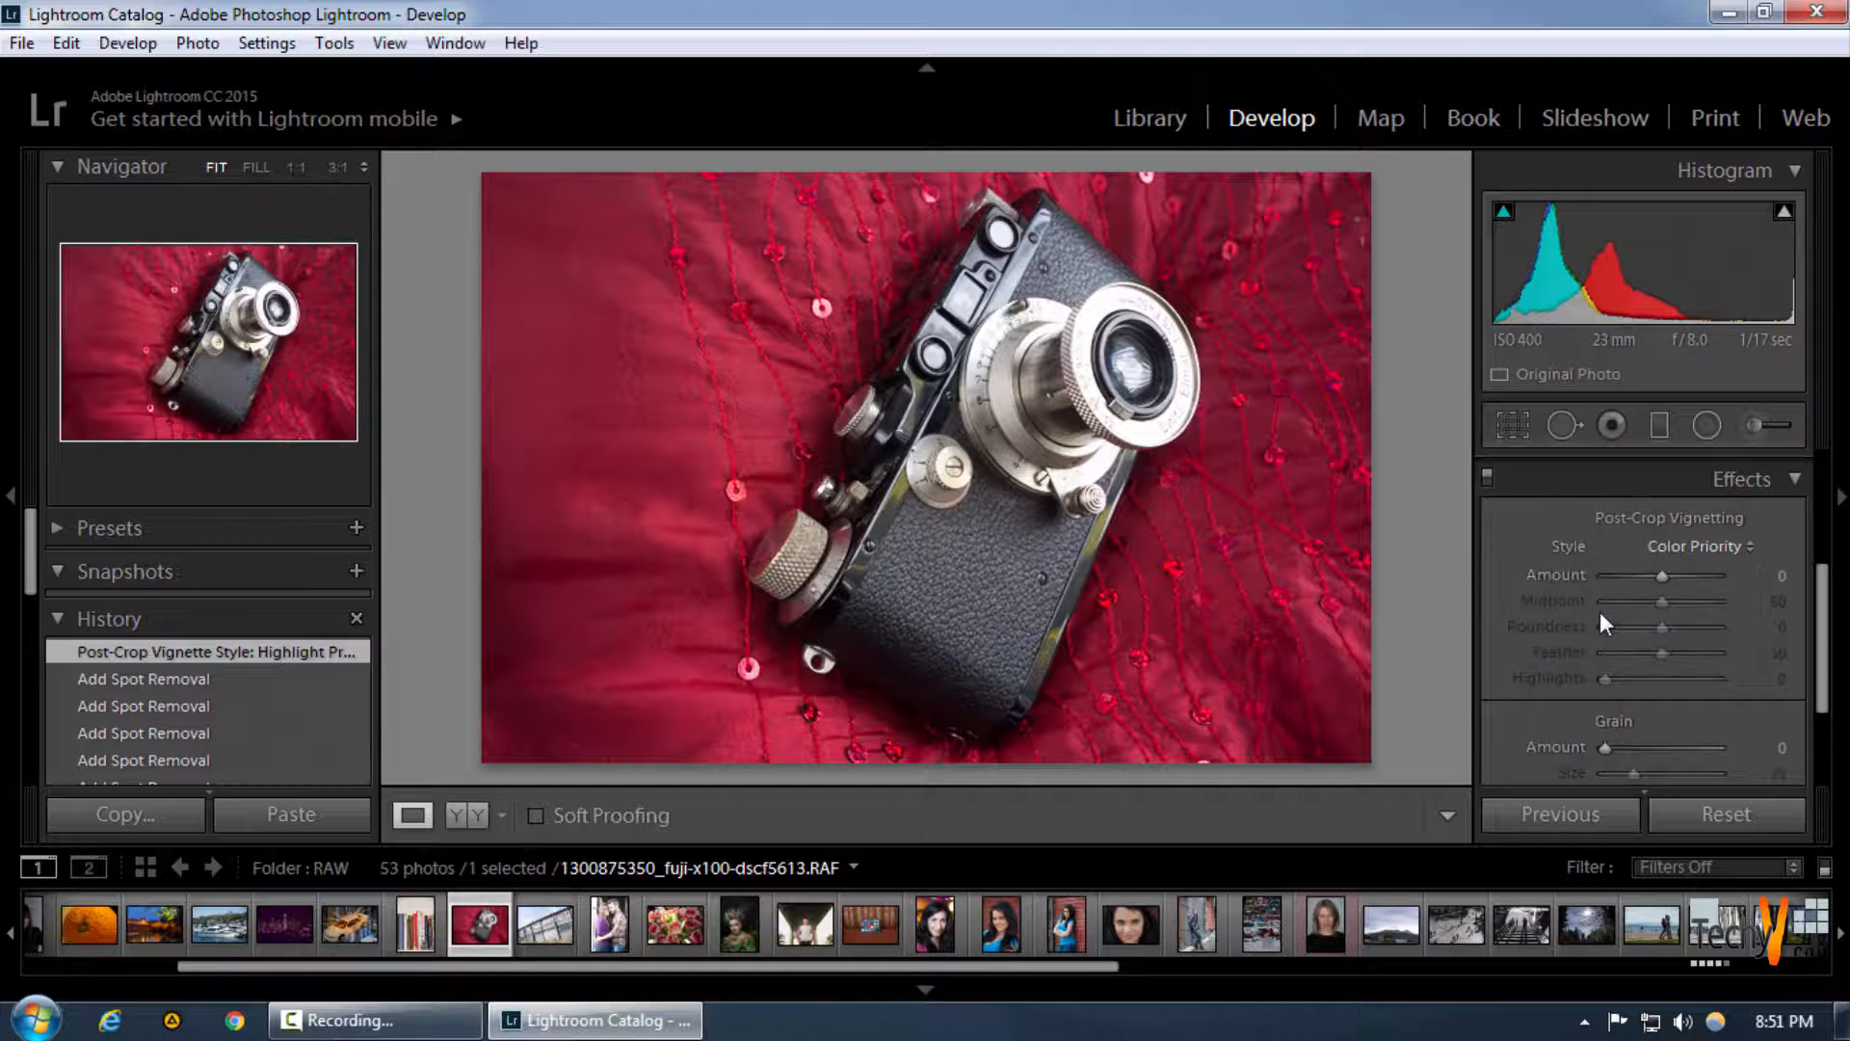
Adjust the post-crop vignette to amount -43 and midpoint 40.
click(1702, 546)
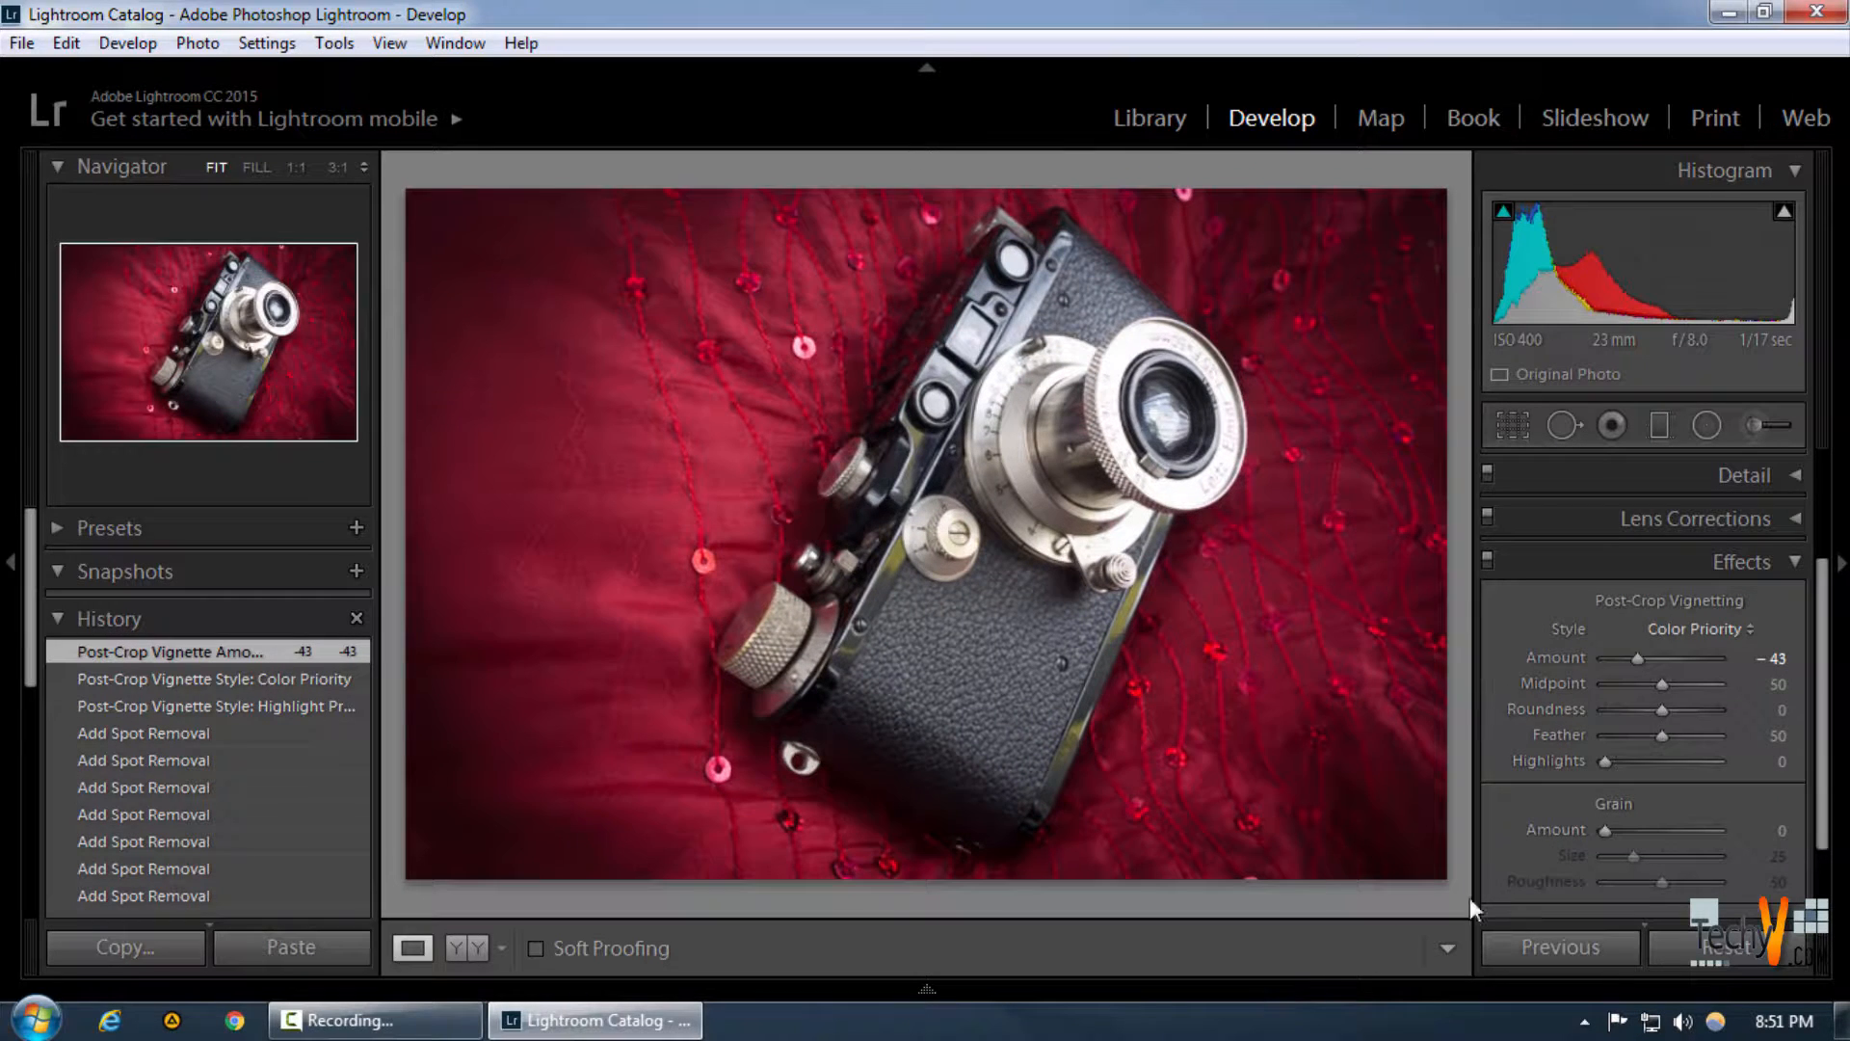
scroll(down, 3)
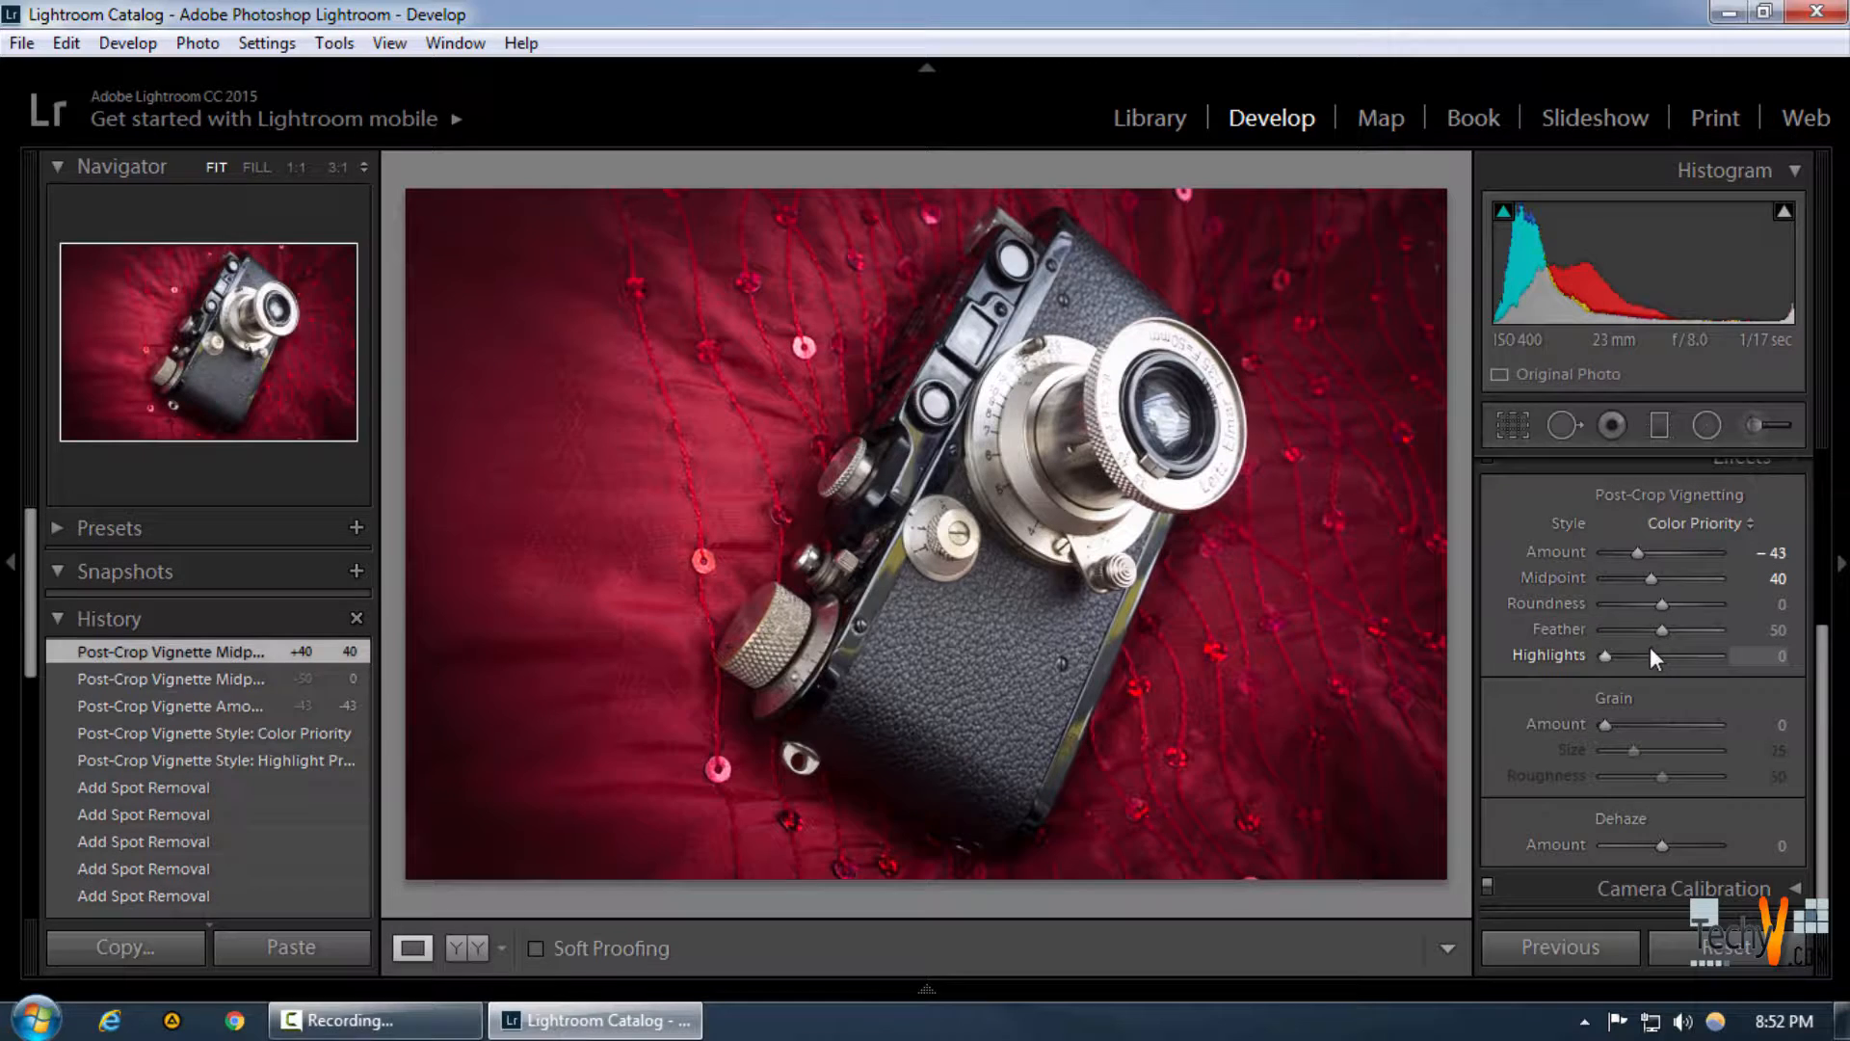
mouse_move(1667, 616)
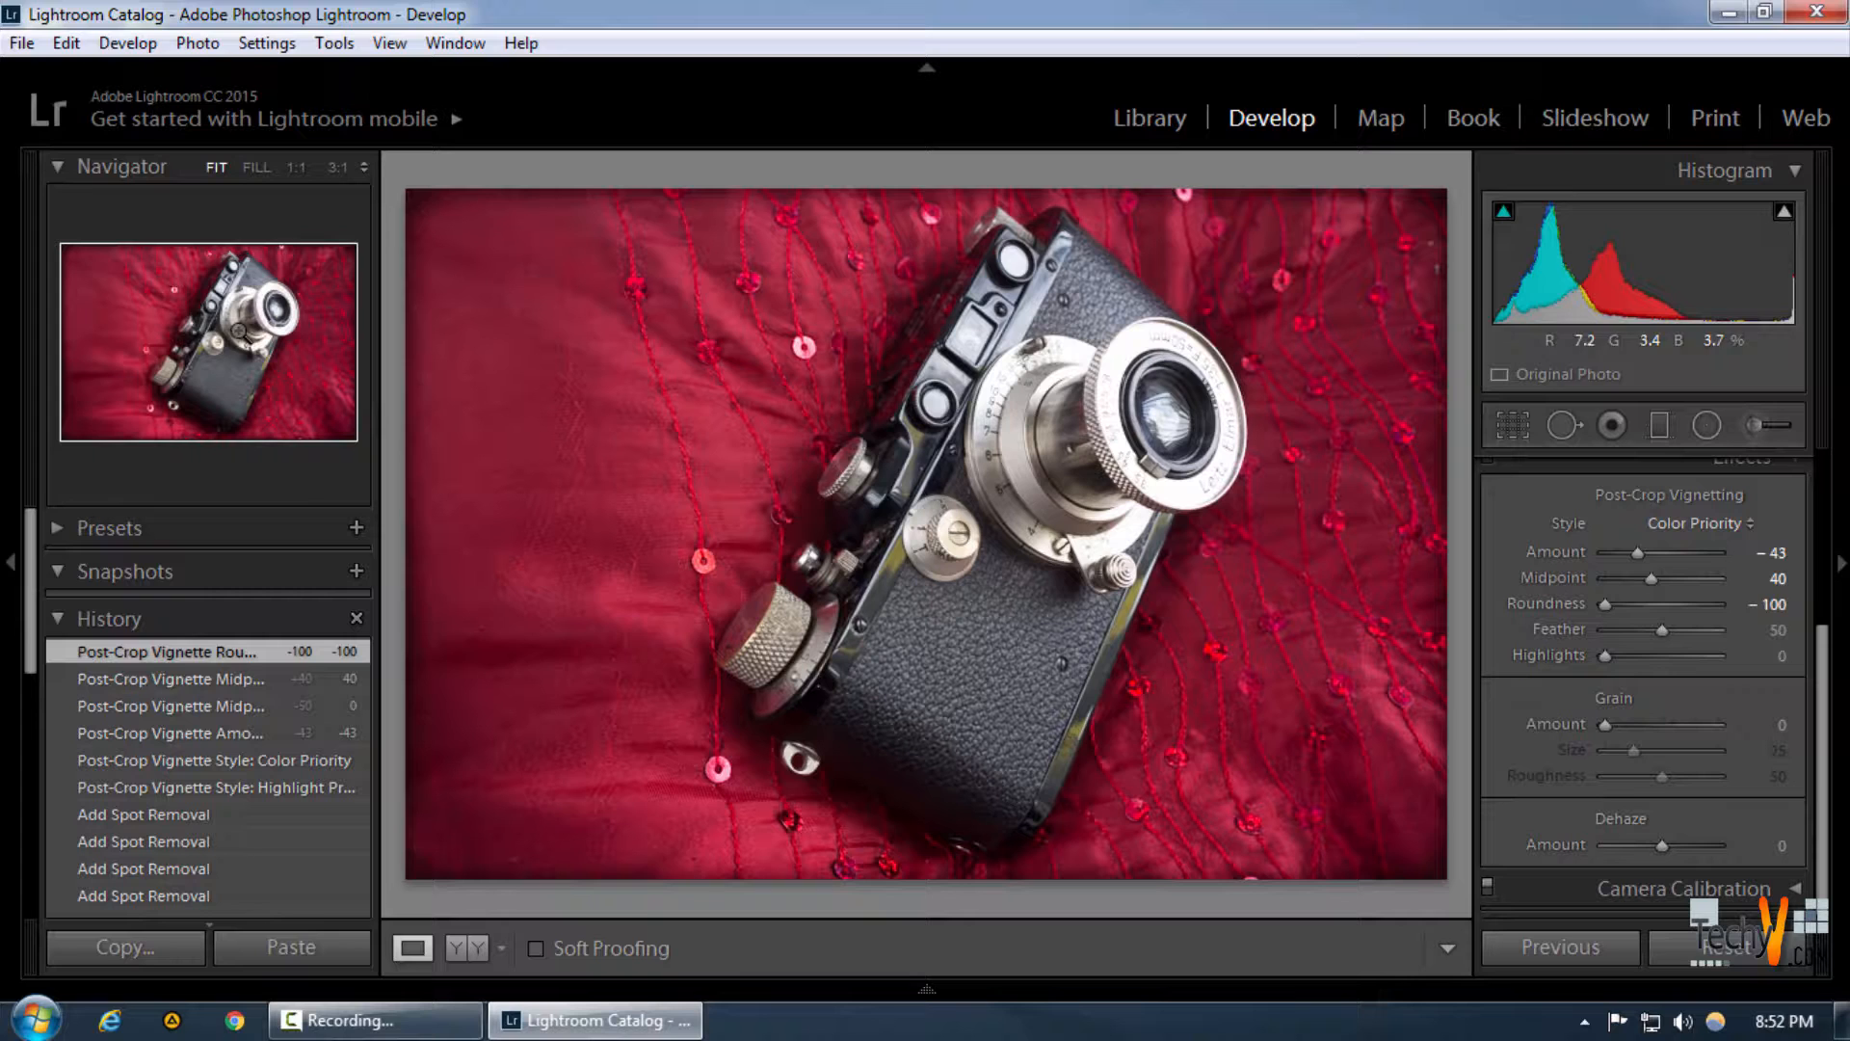
mouse_move(1257, 200)
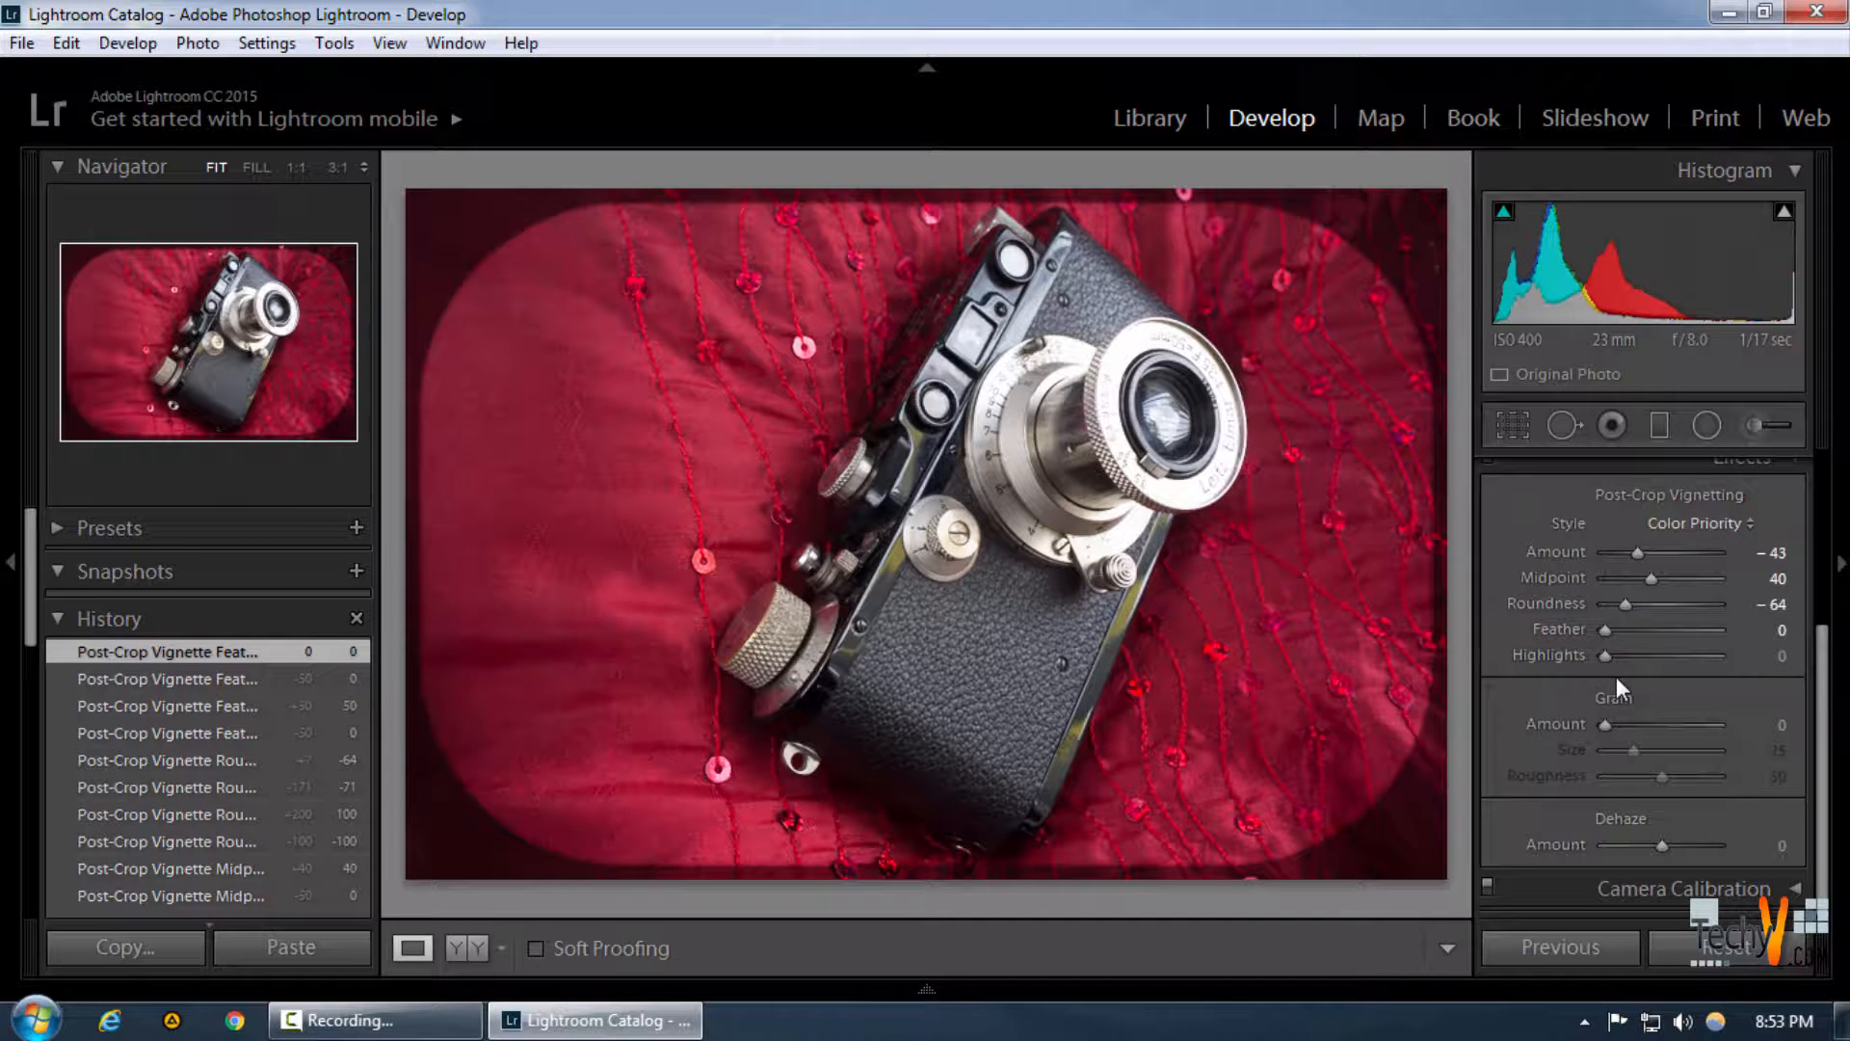
mouse_move(1644, 682)
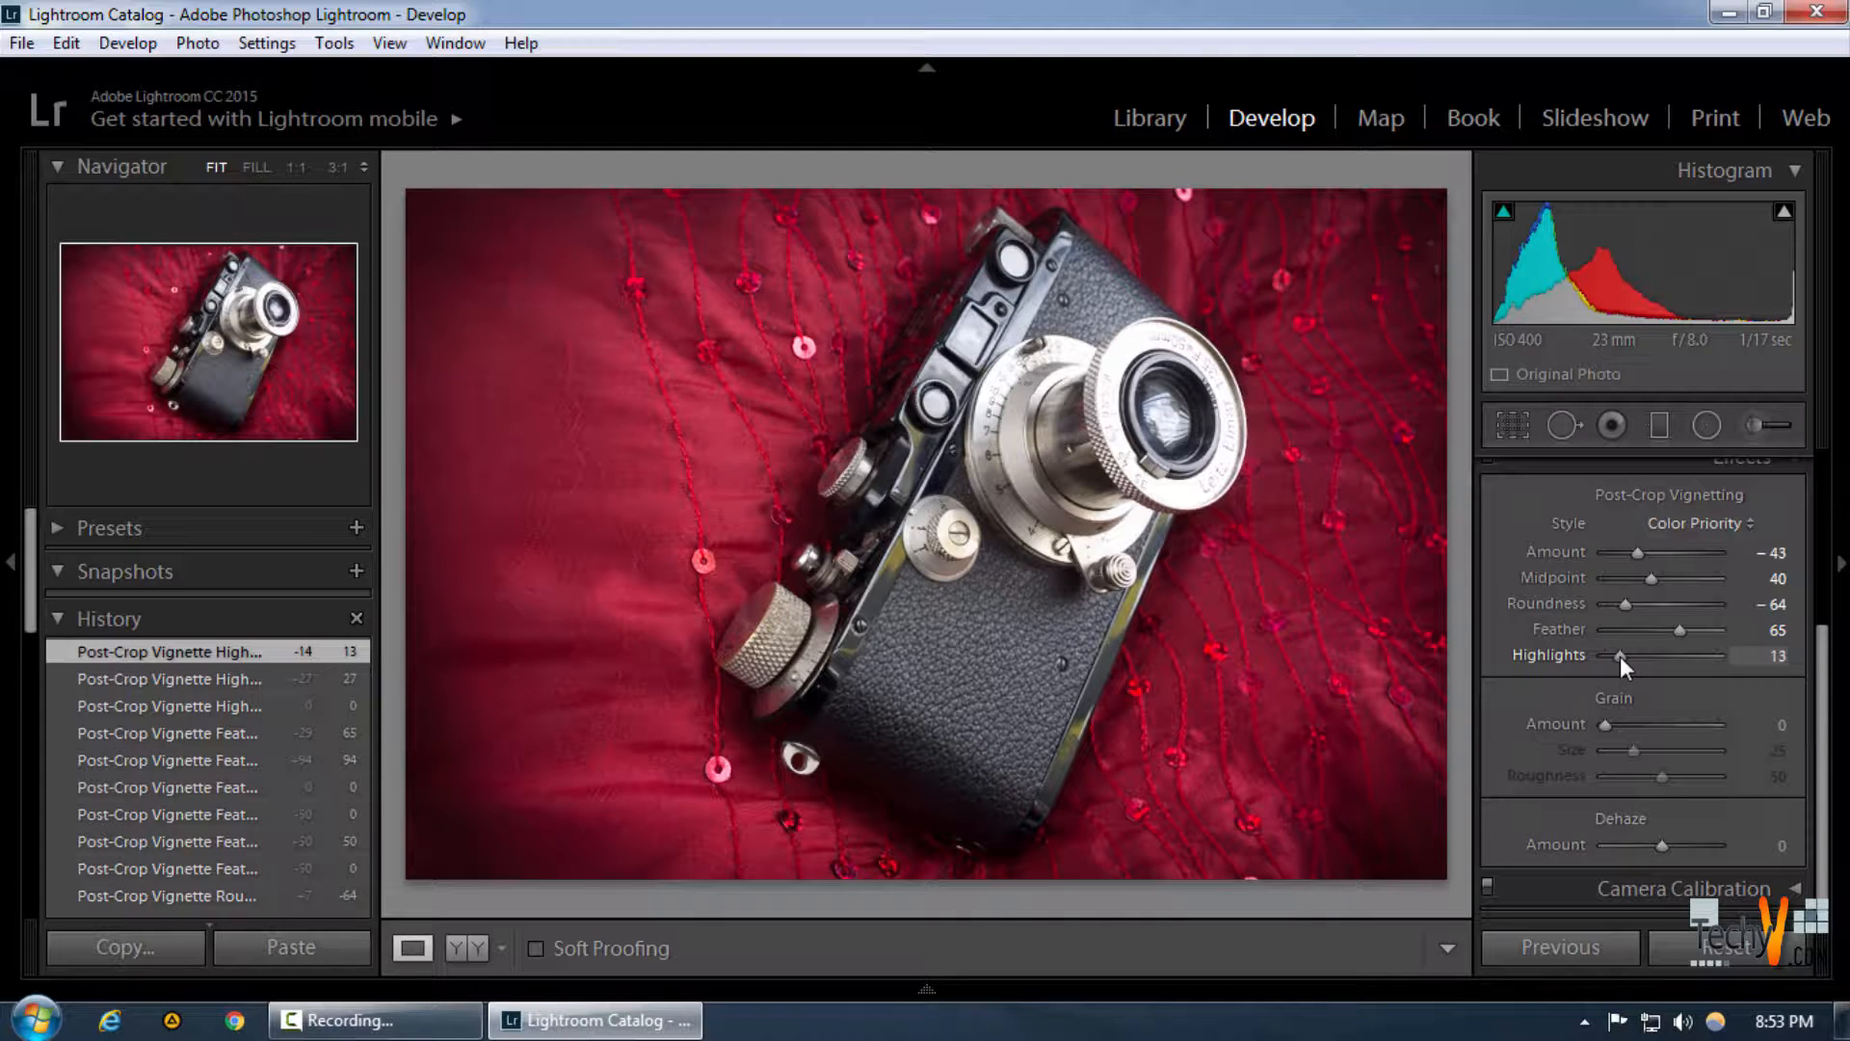
mouse_move(1675, 704)
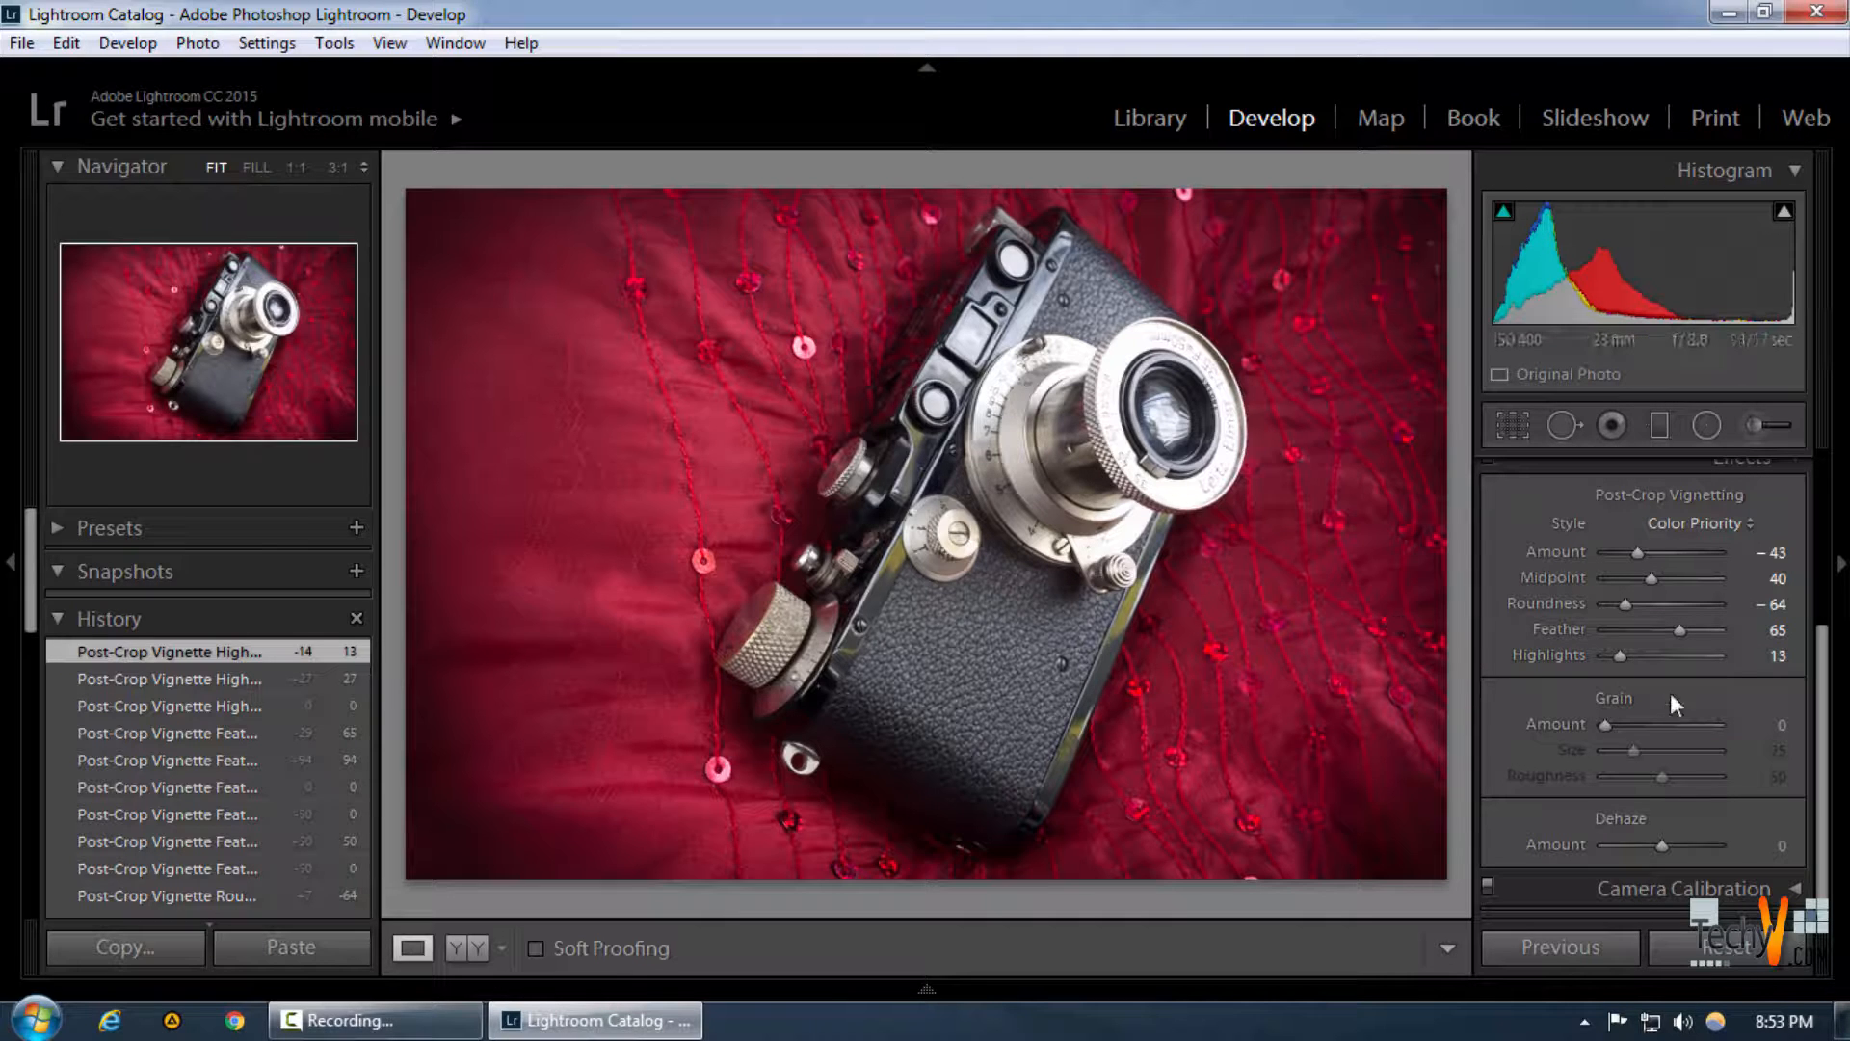
mouse_move(1626, 732)
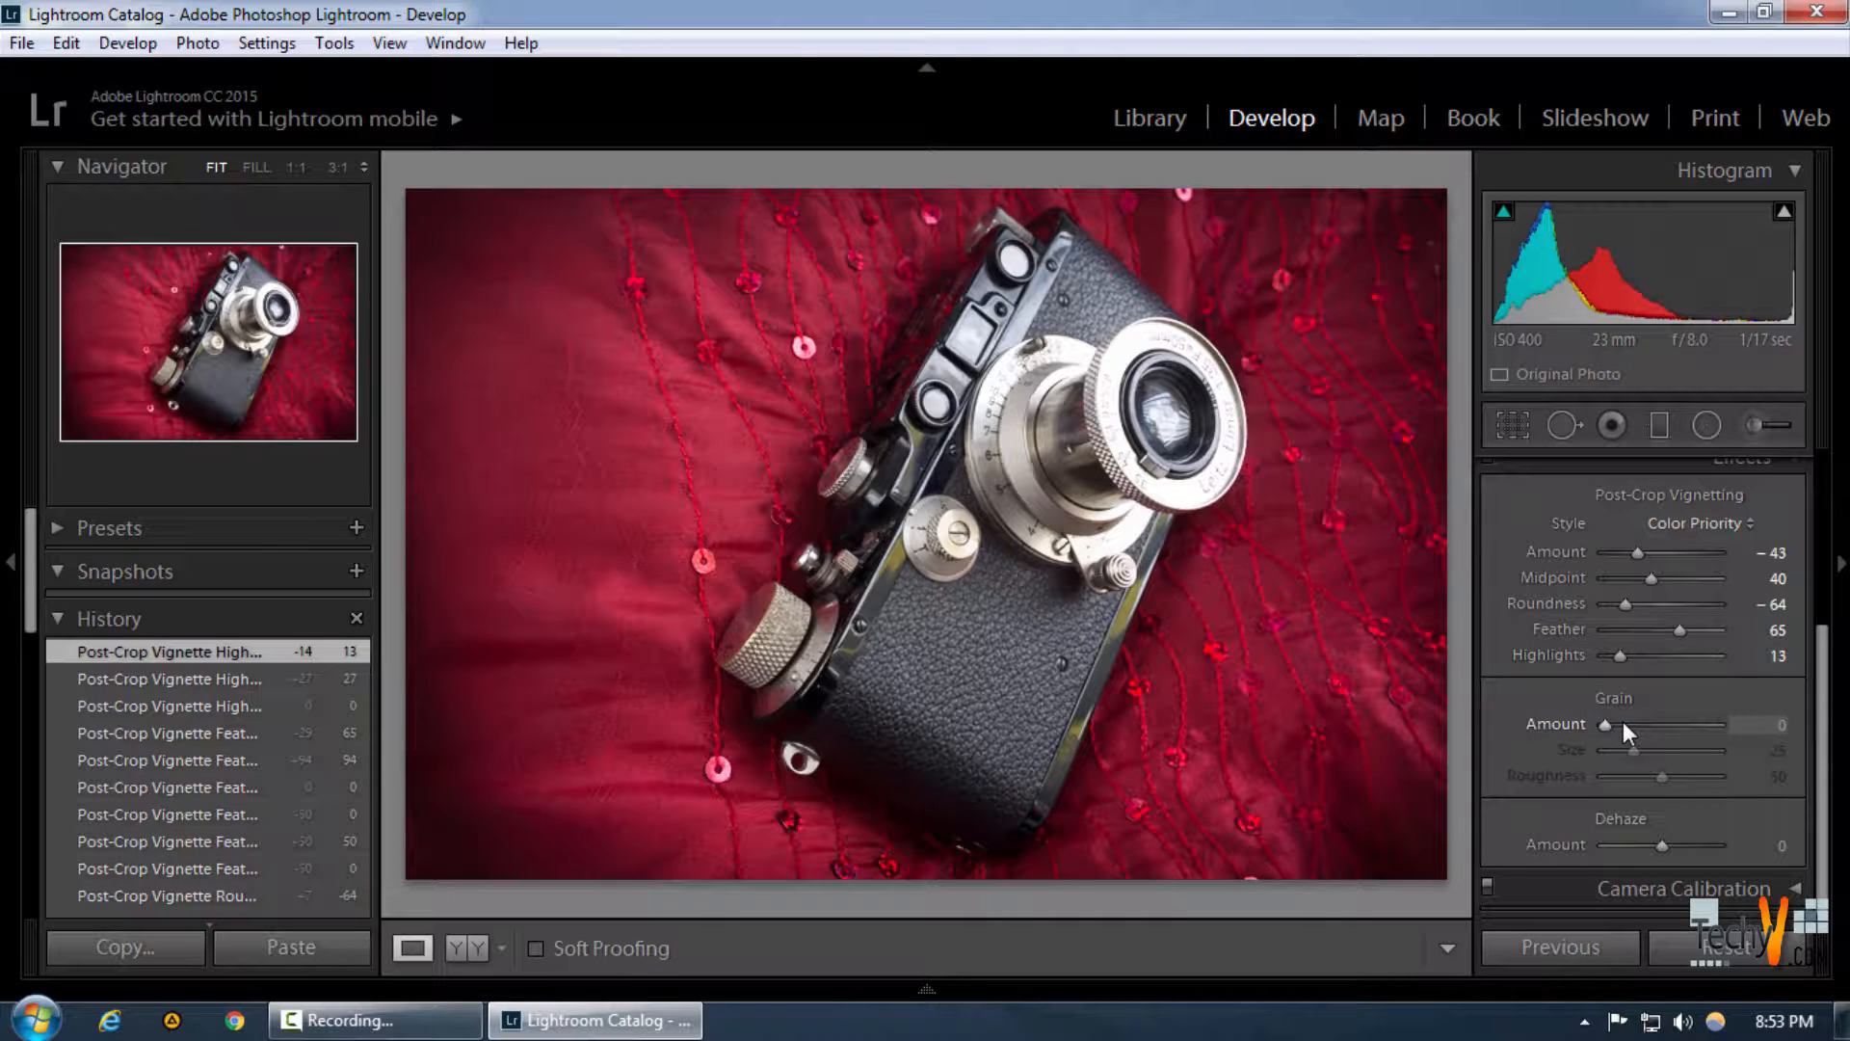
mouse_move(735, 508)
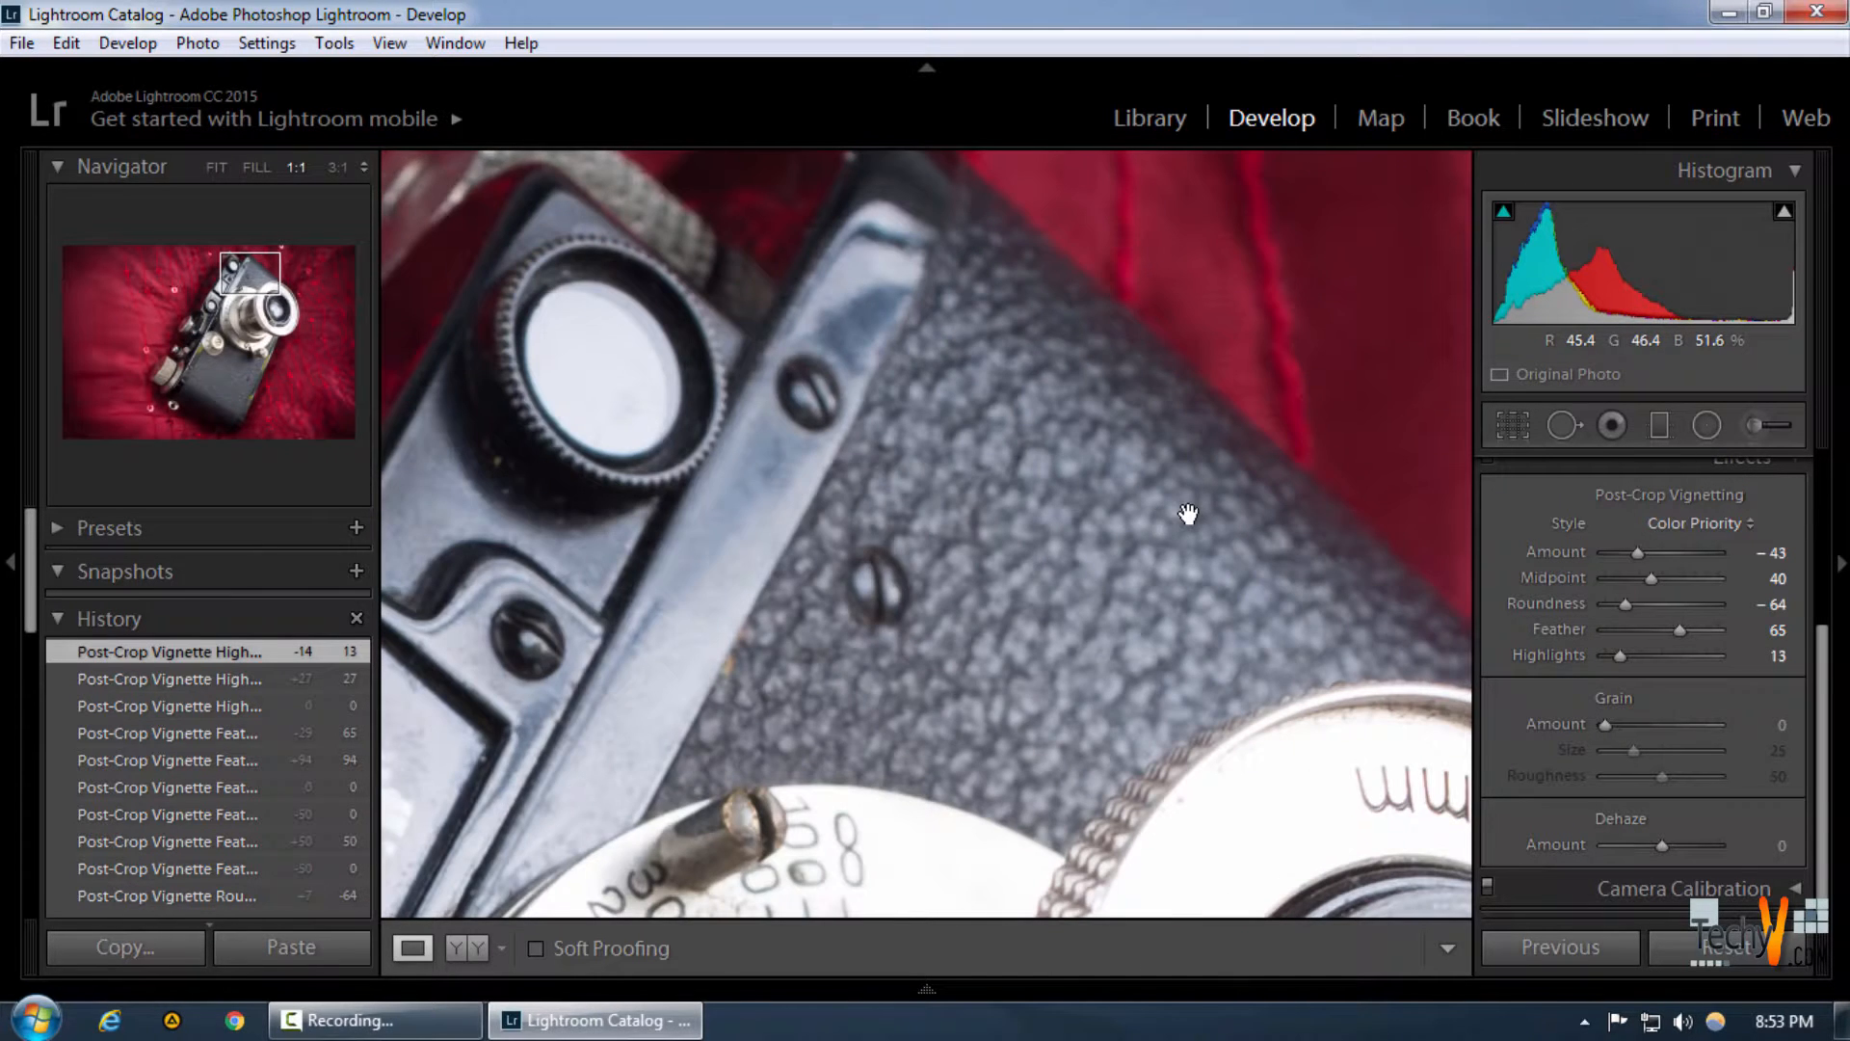
mouse_move(1604, 731)
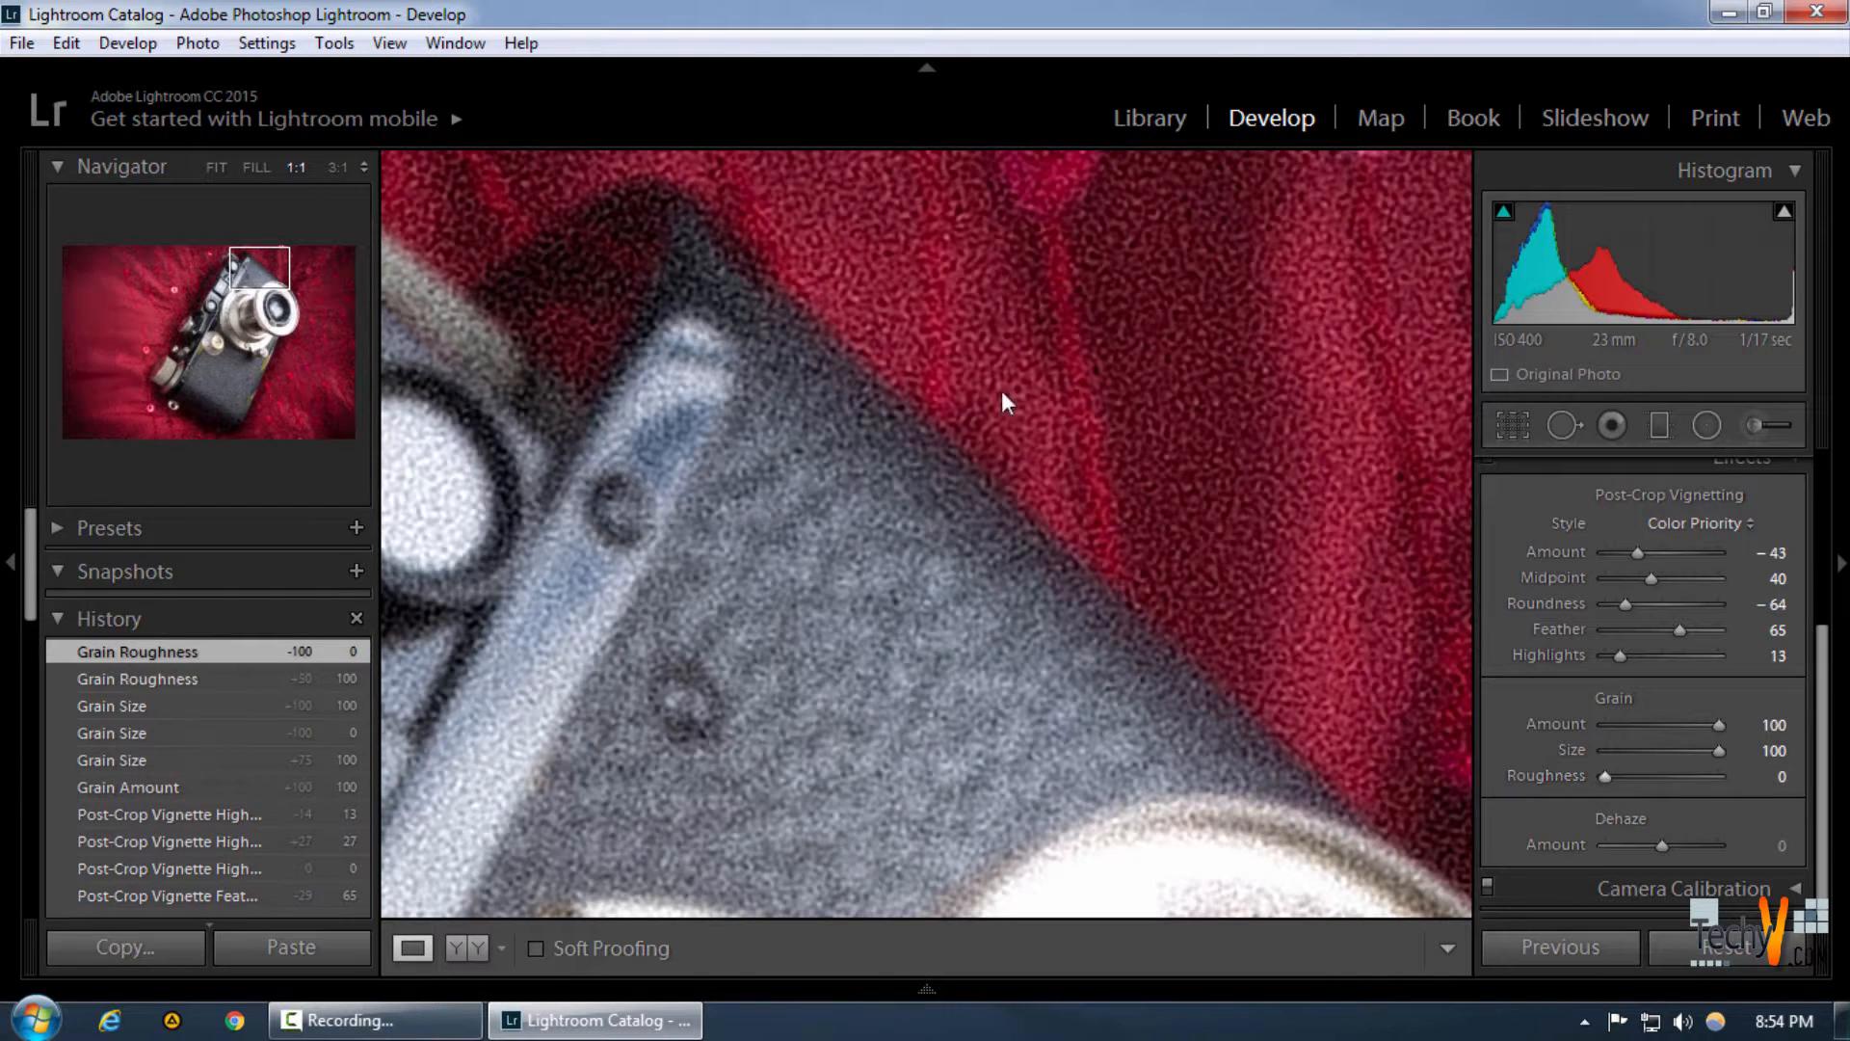
mouse_move(905, 548)
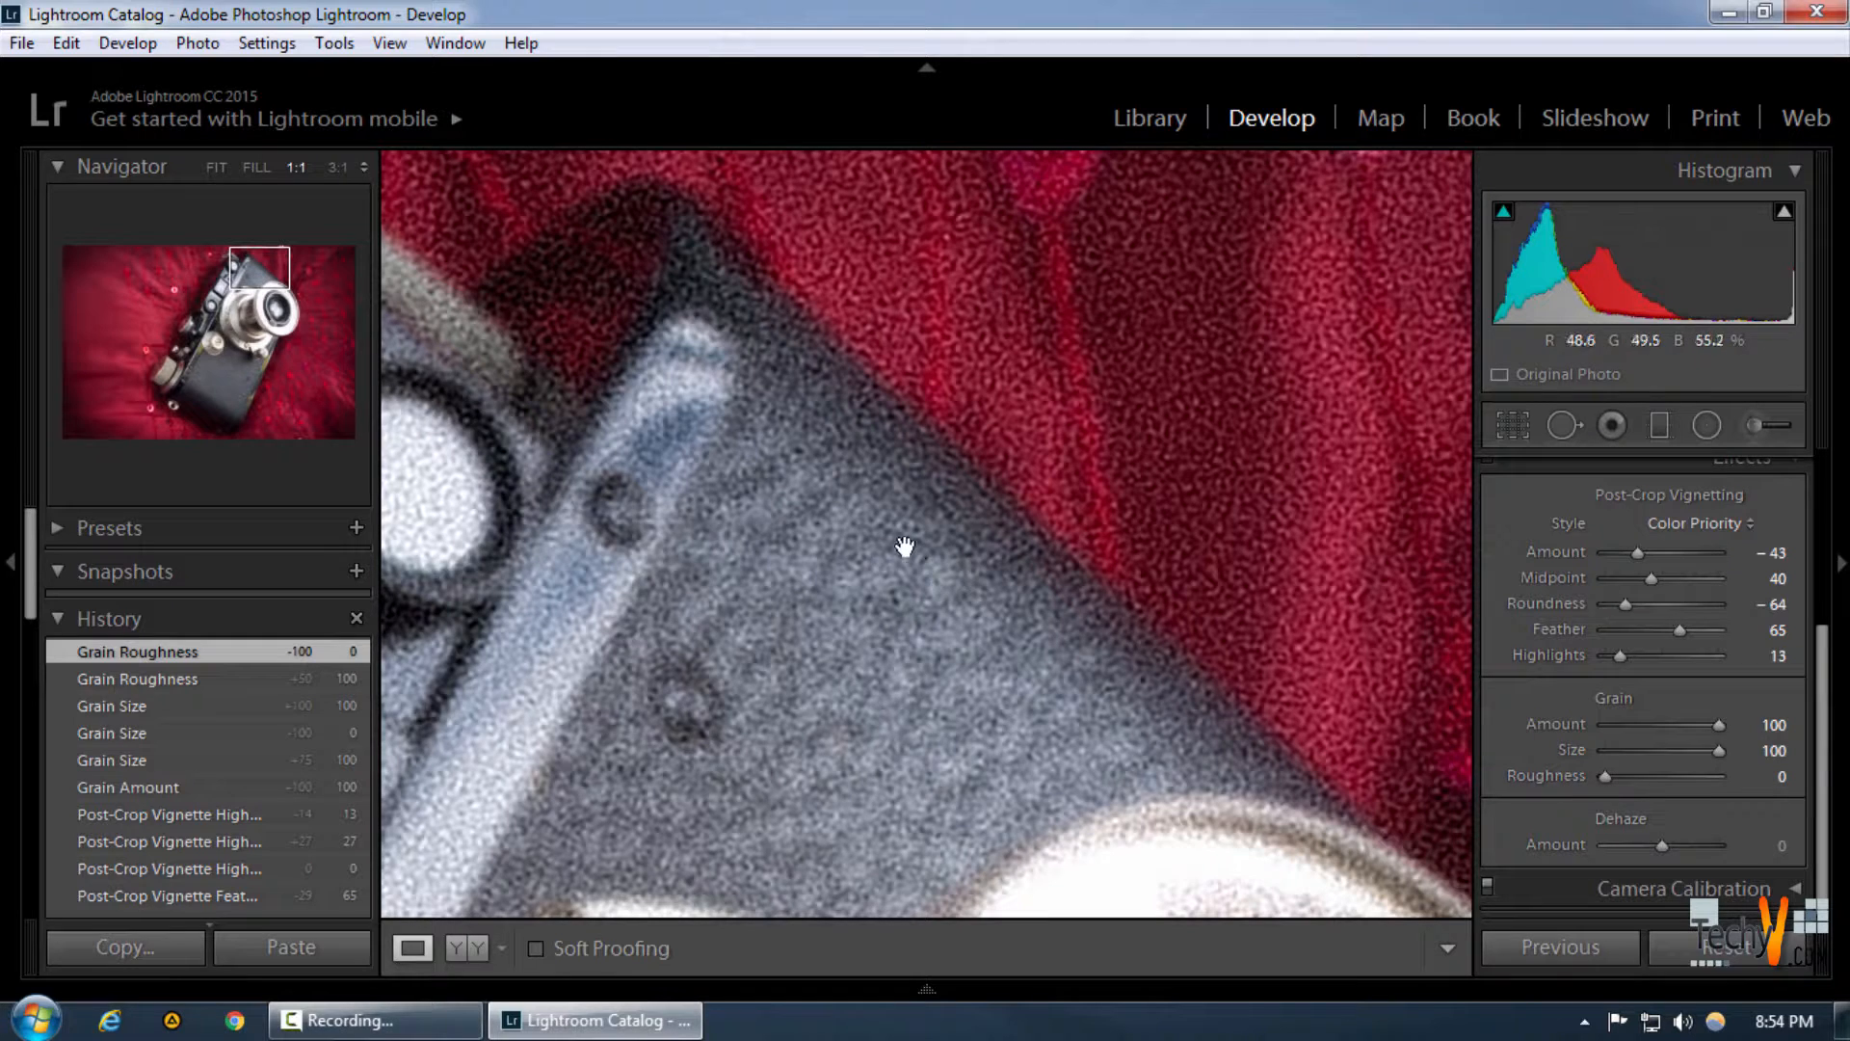
mouse_move(1652, 777)
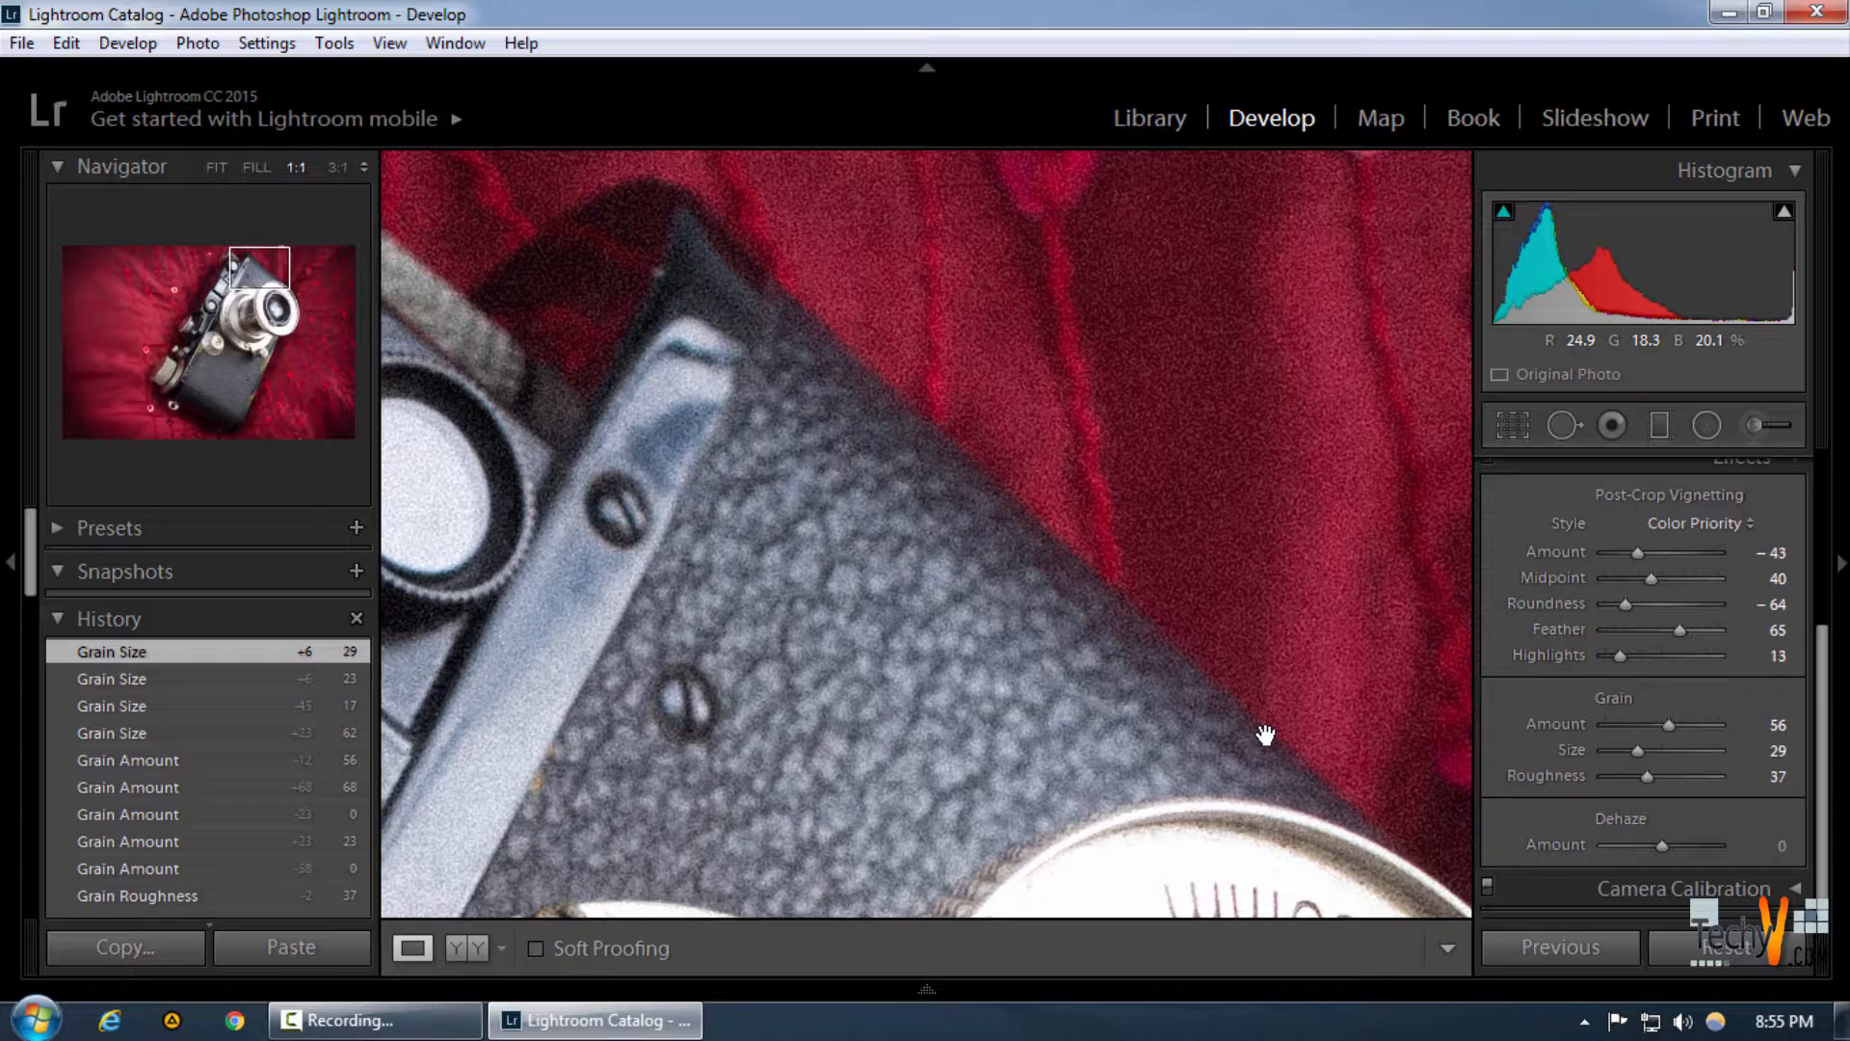
mouse_move(818, 550)
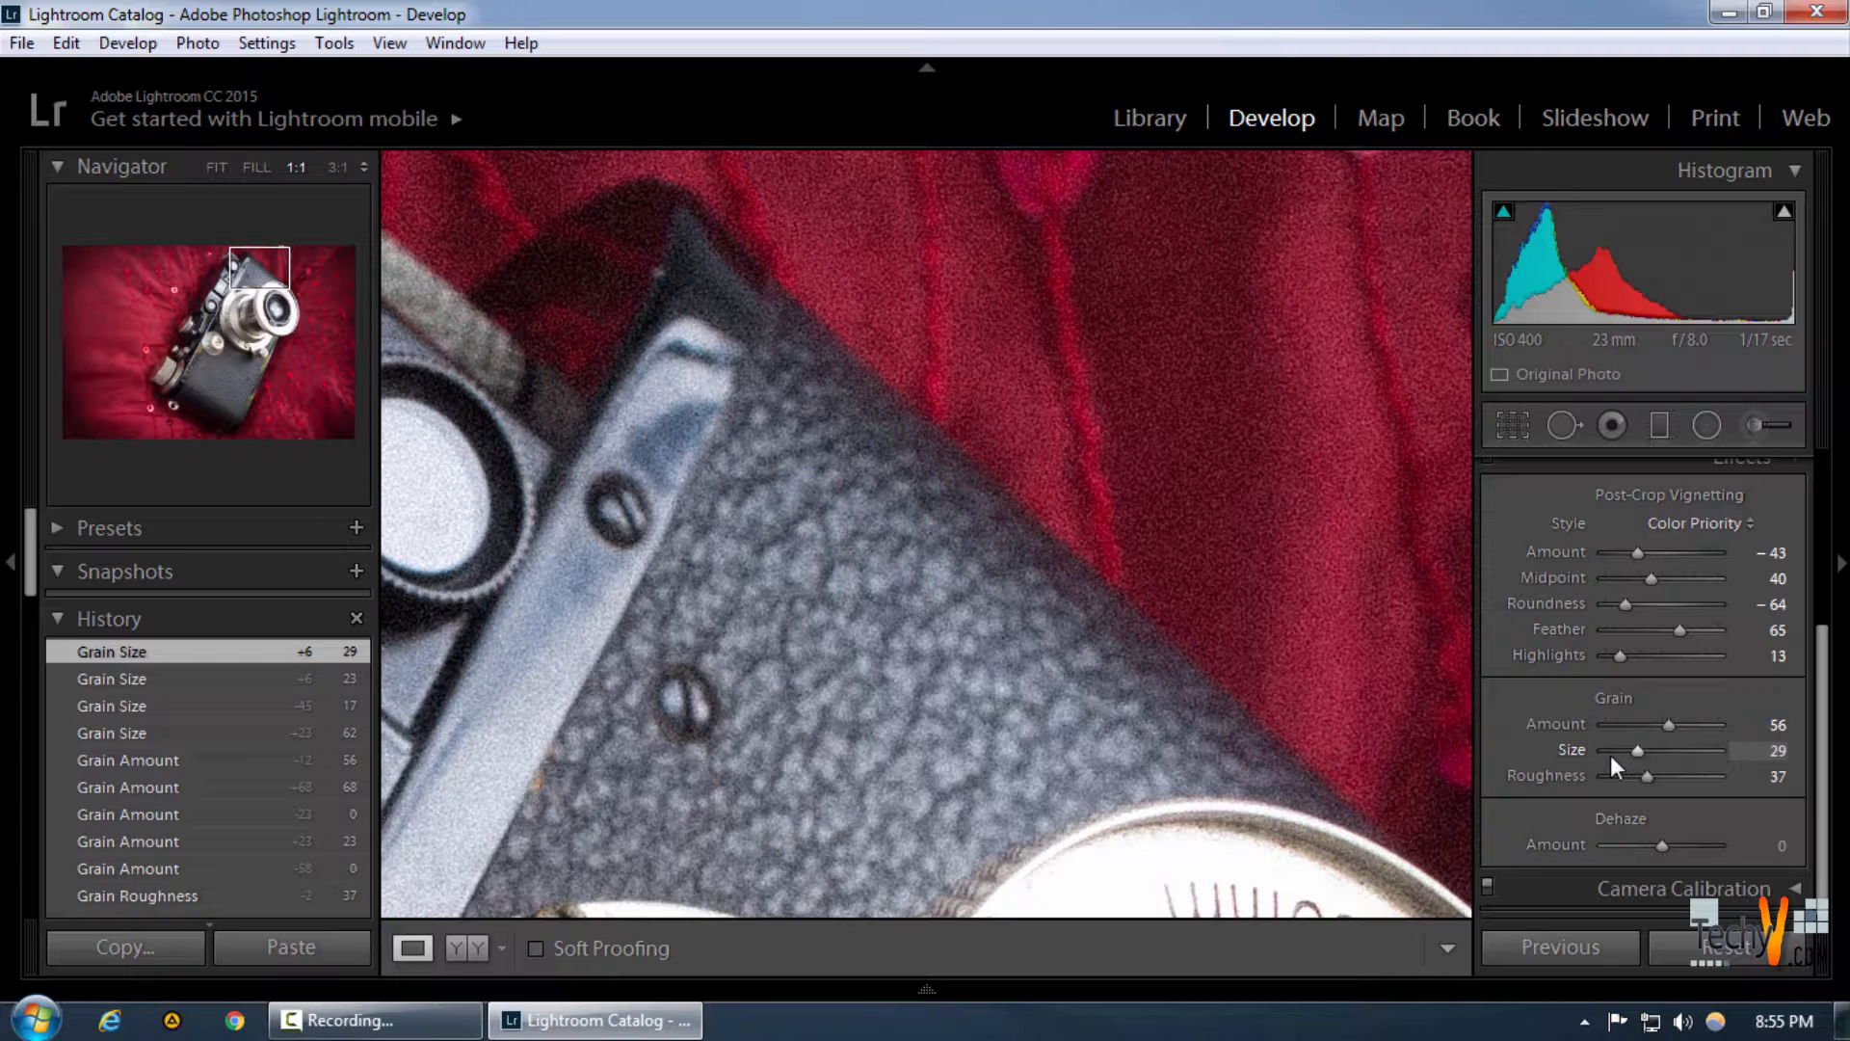
mouse_move(696, 257)
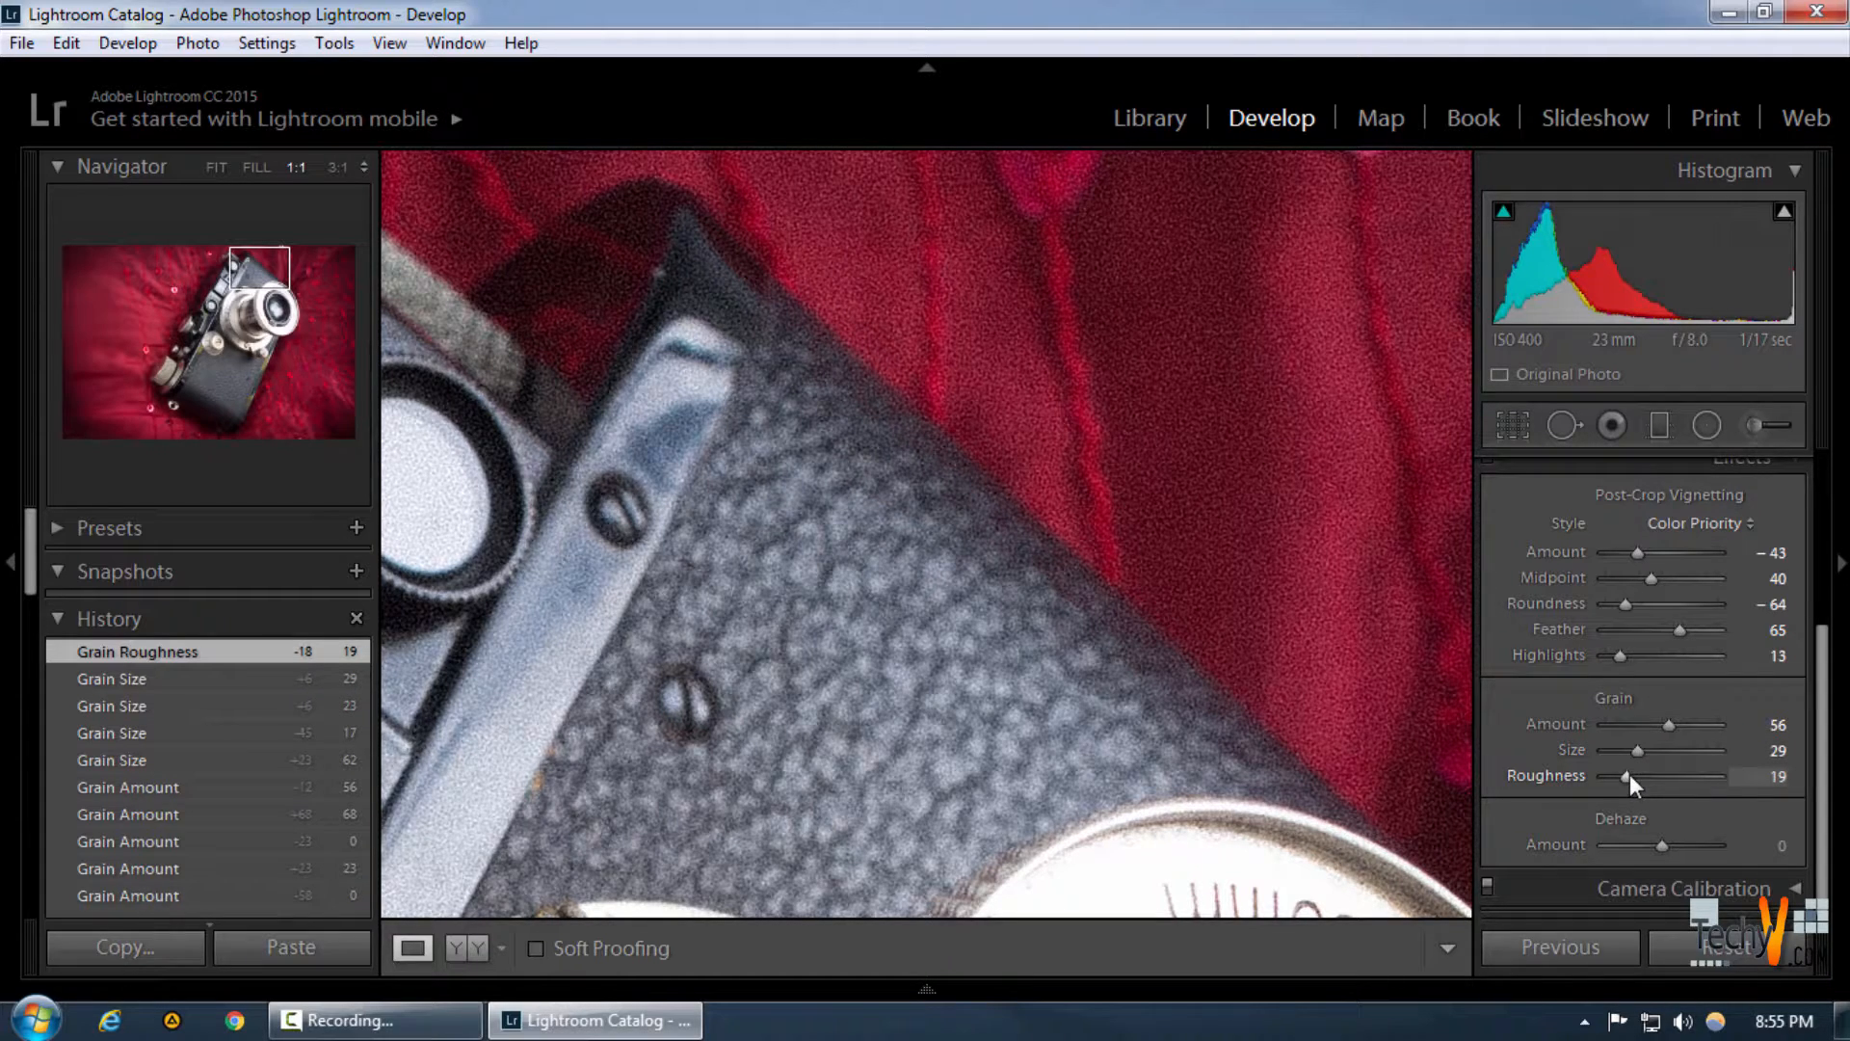
Click the photo to zoom to 1:1 and inspect the grain at amount 50, size 29, roughness 19.
click(216, 167)
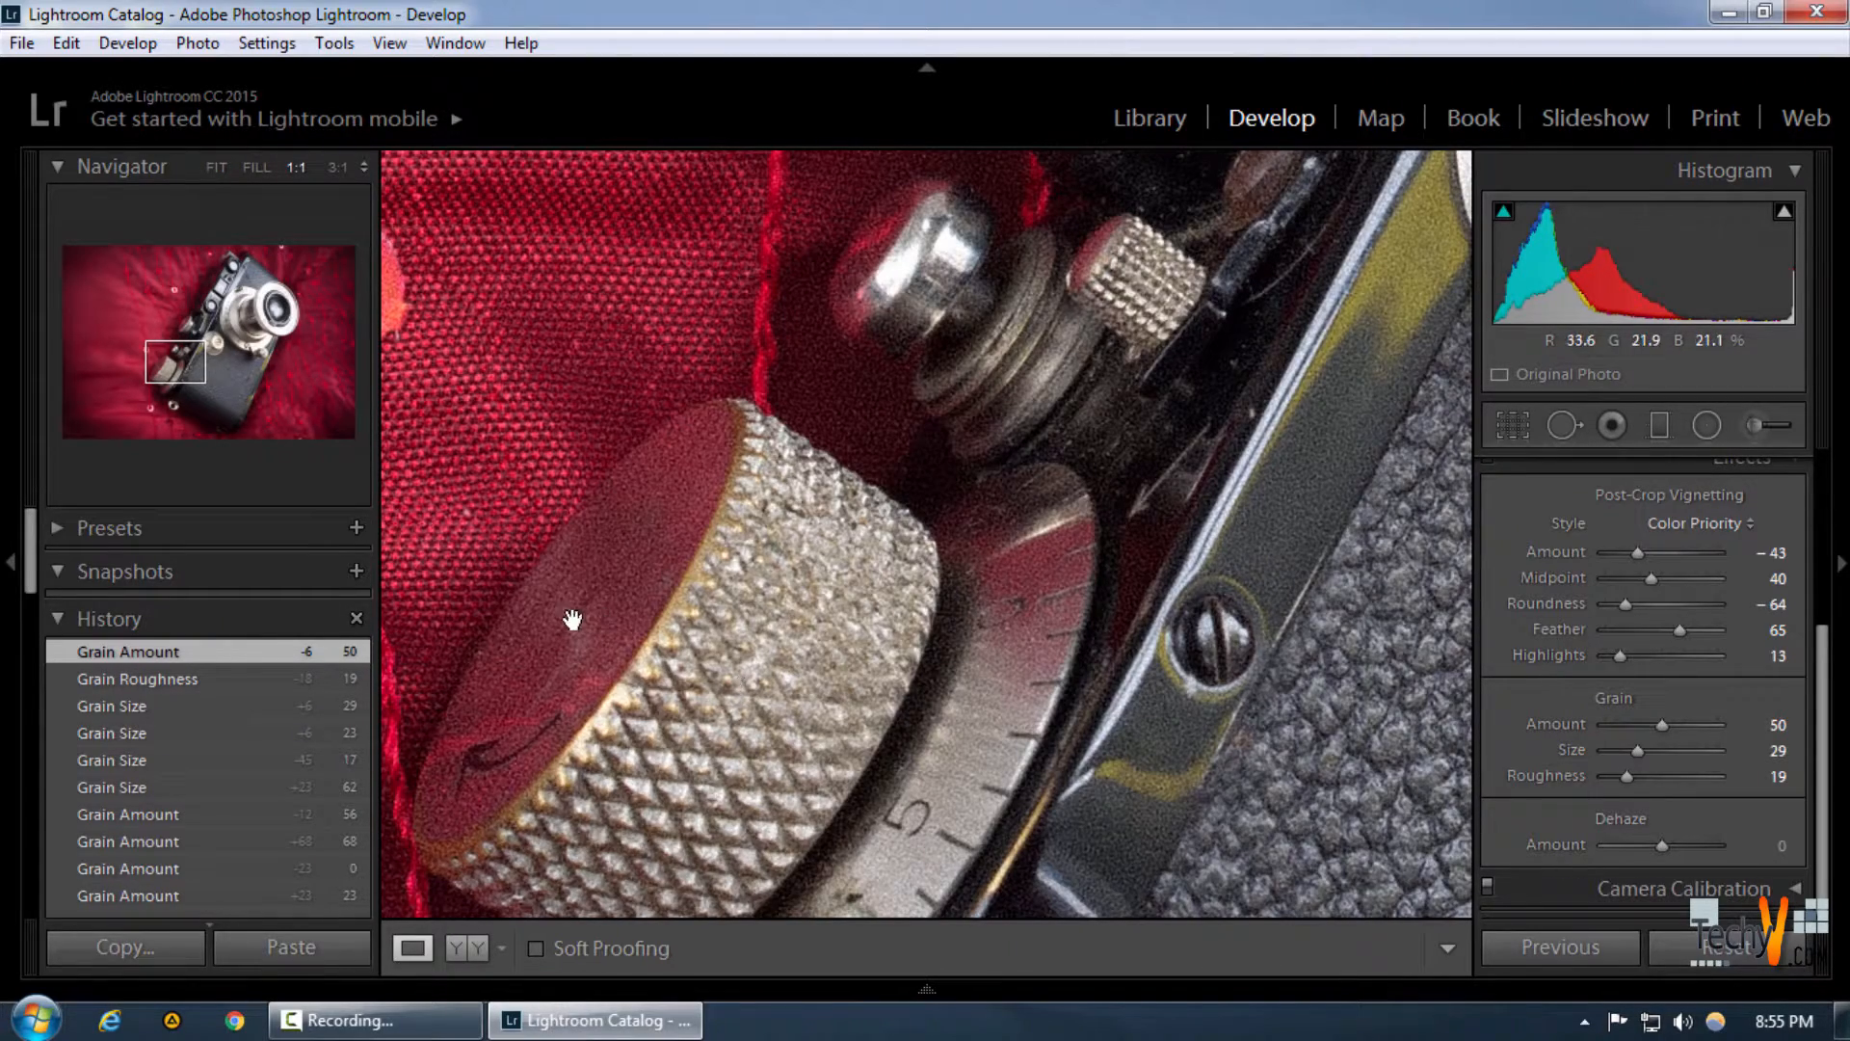
Return the camera photo to Fit view to see the vignette and grain together.
click(216, 167)
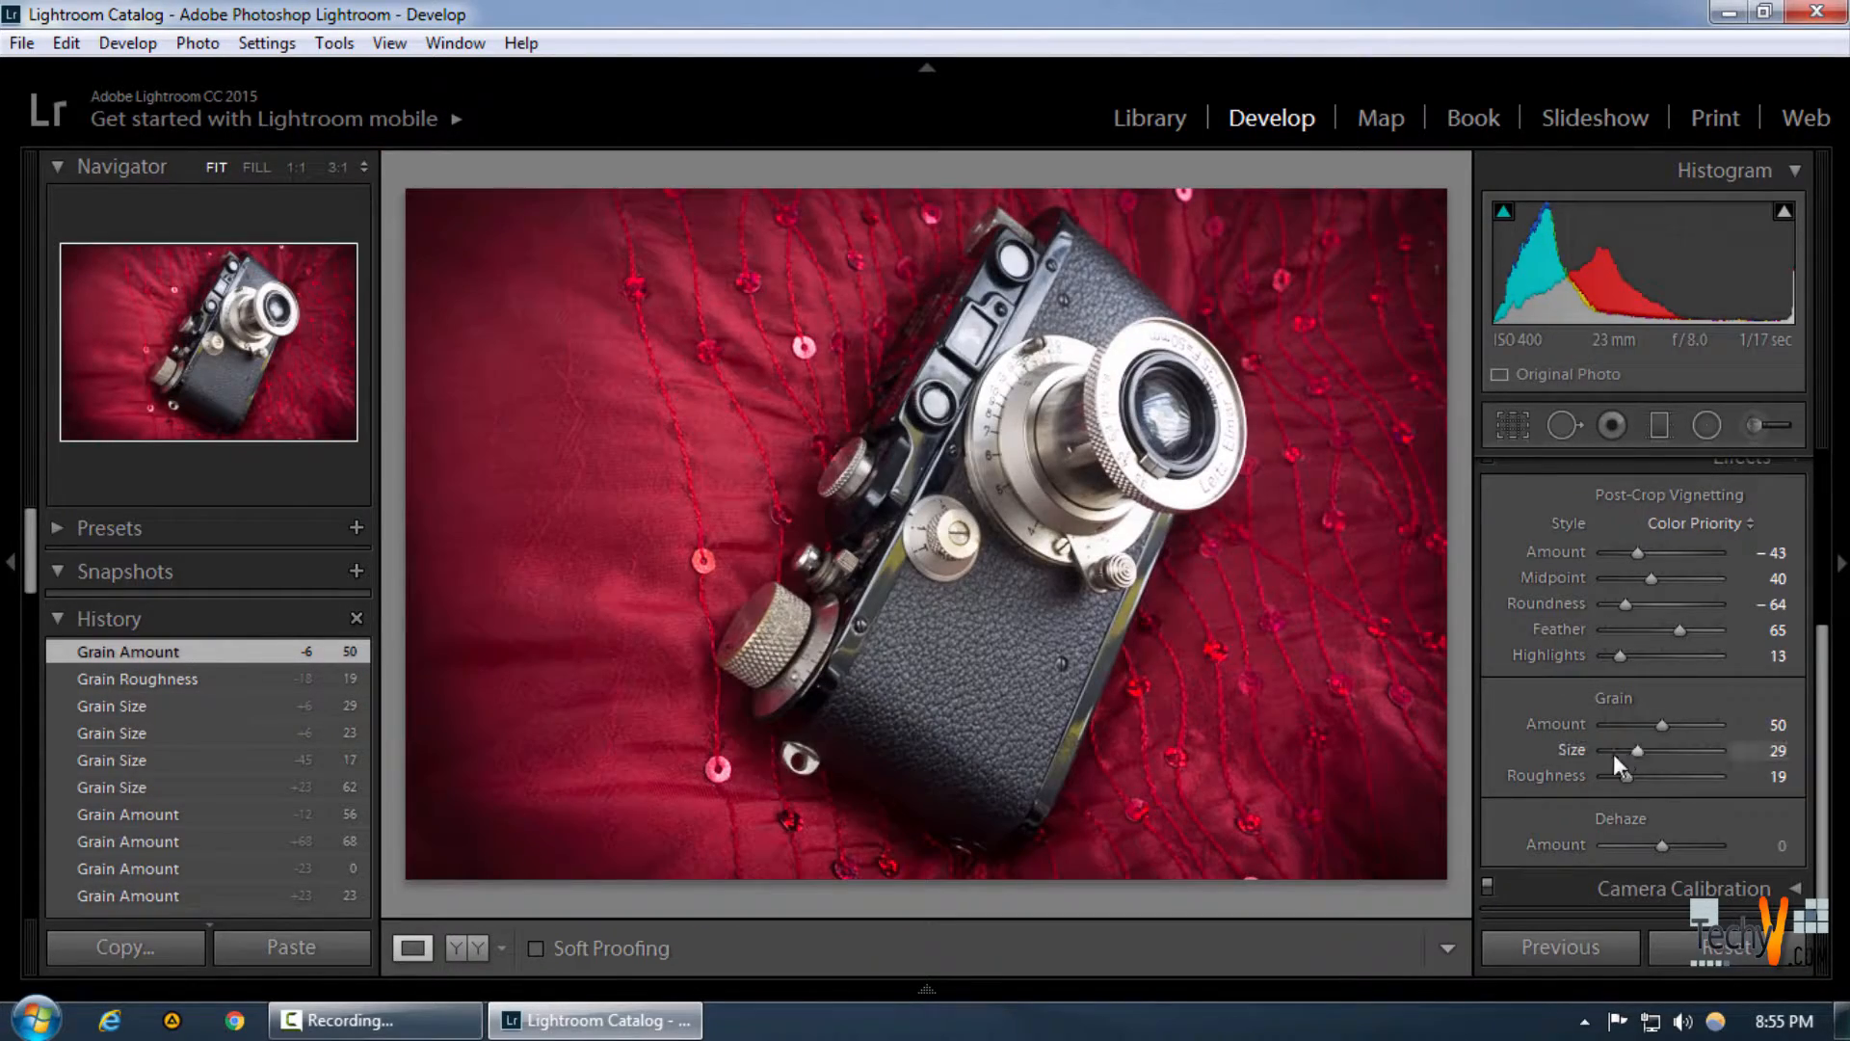
mouse_move(1635, 855)
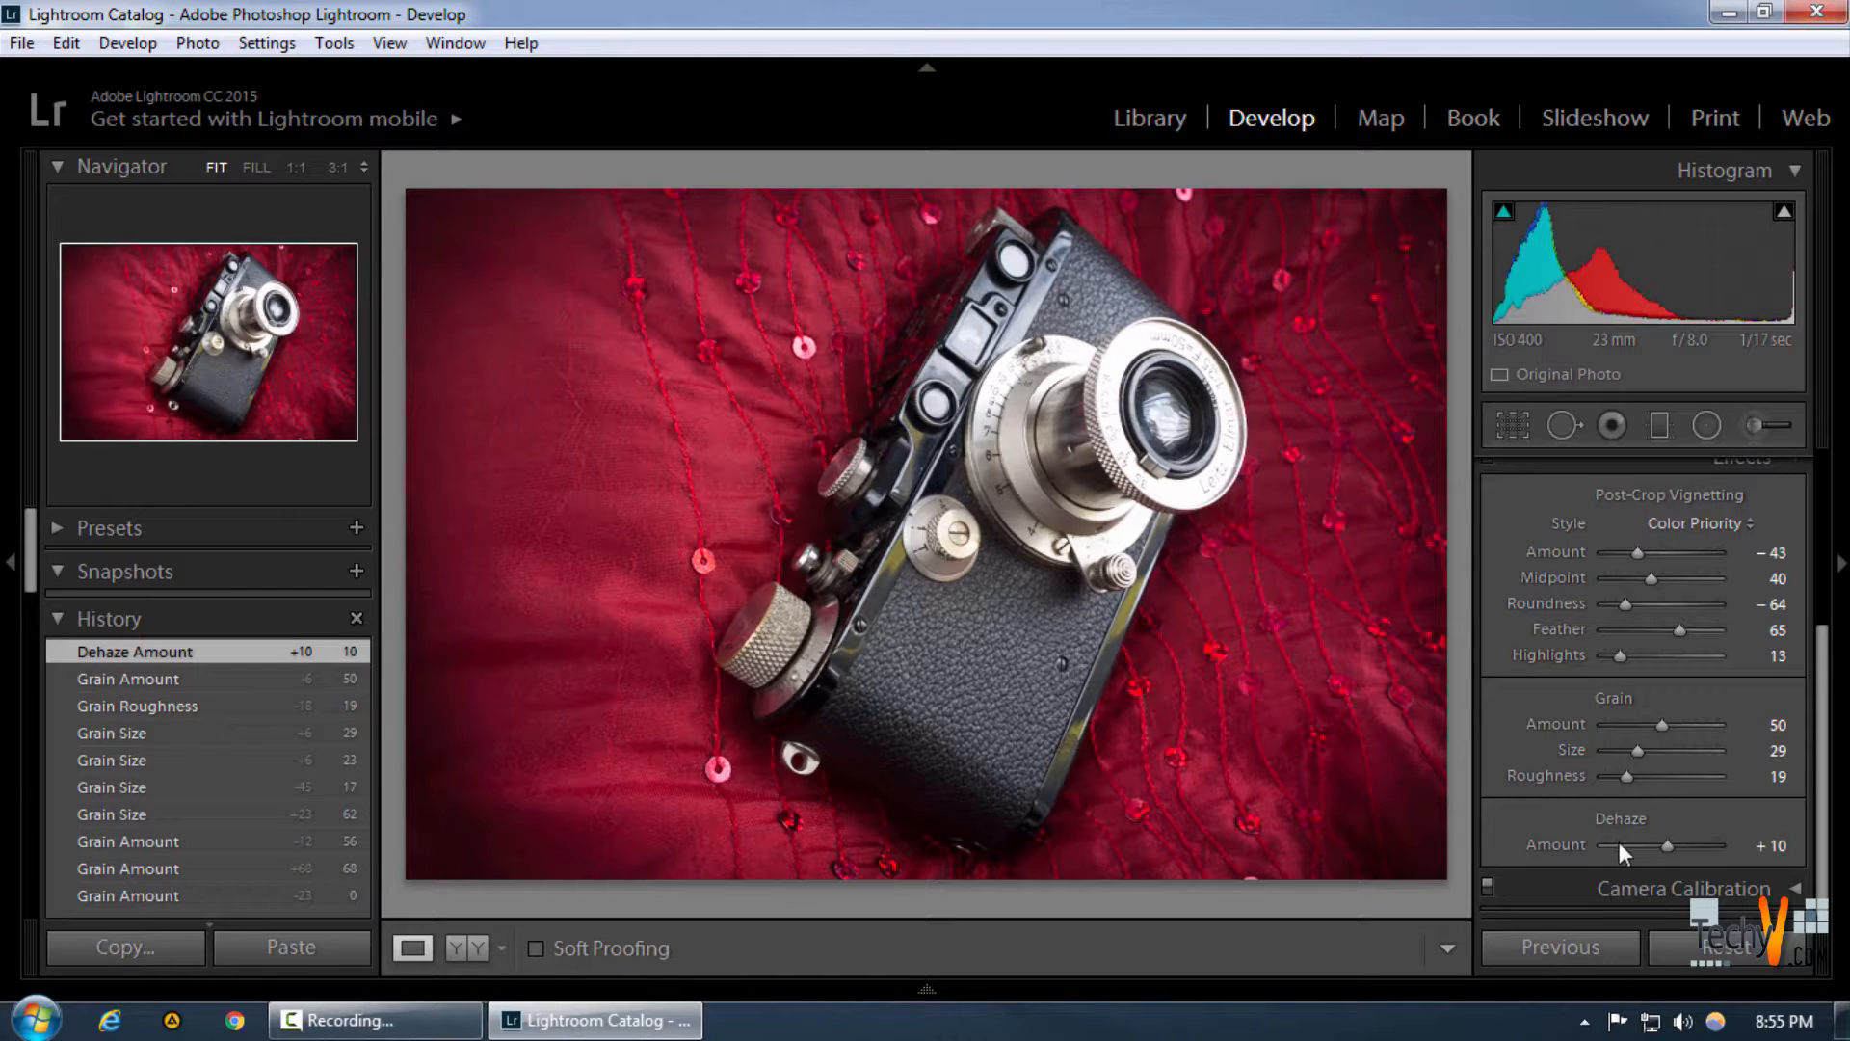
mouse_move(1497, 888)
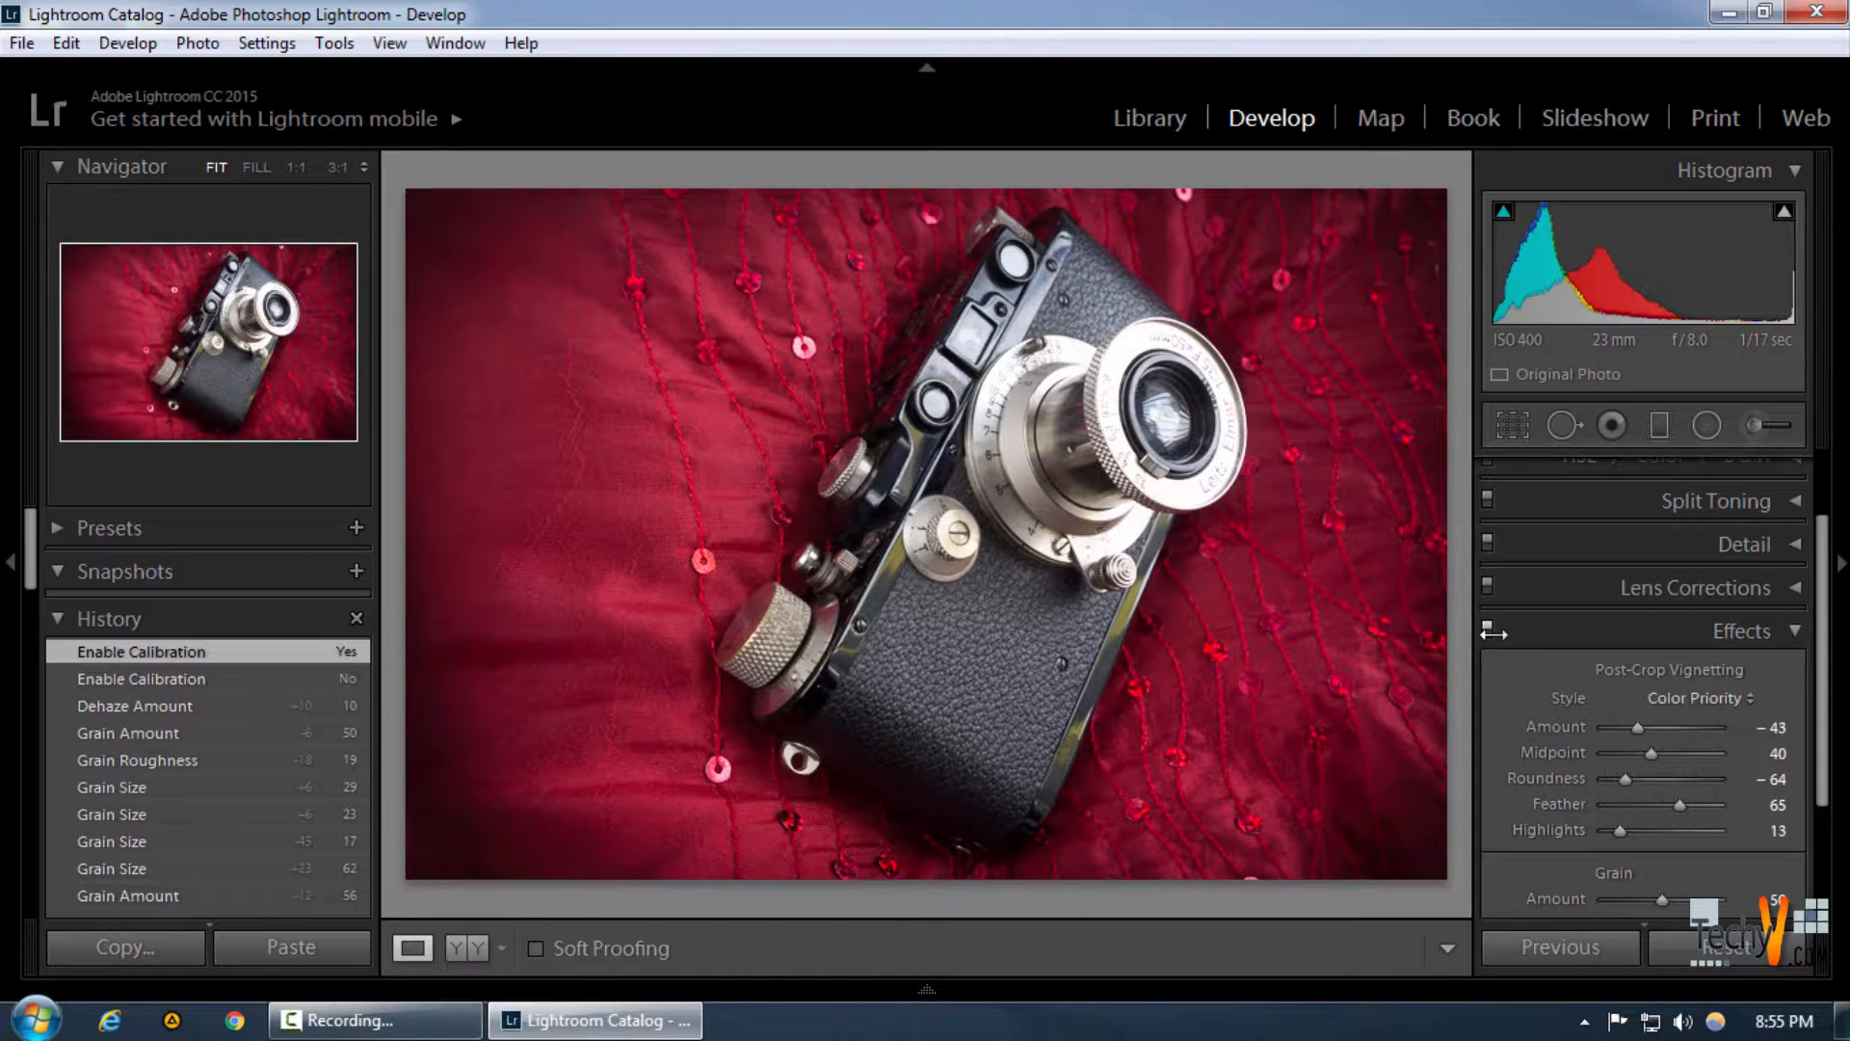
mouse_move(1495, 629)
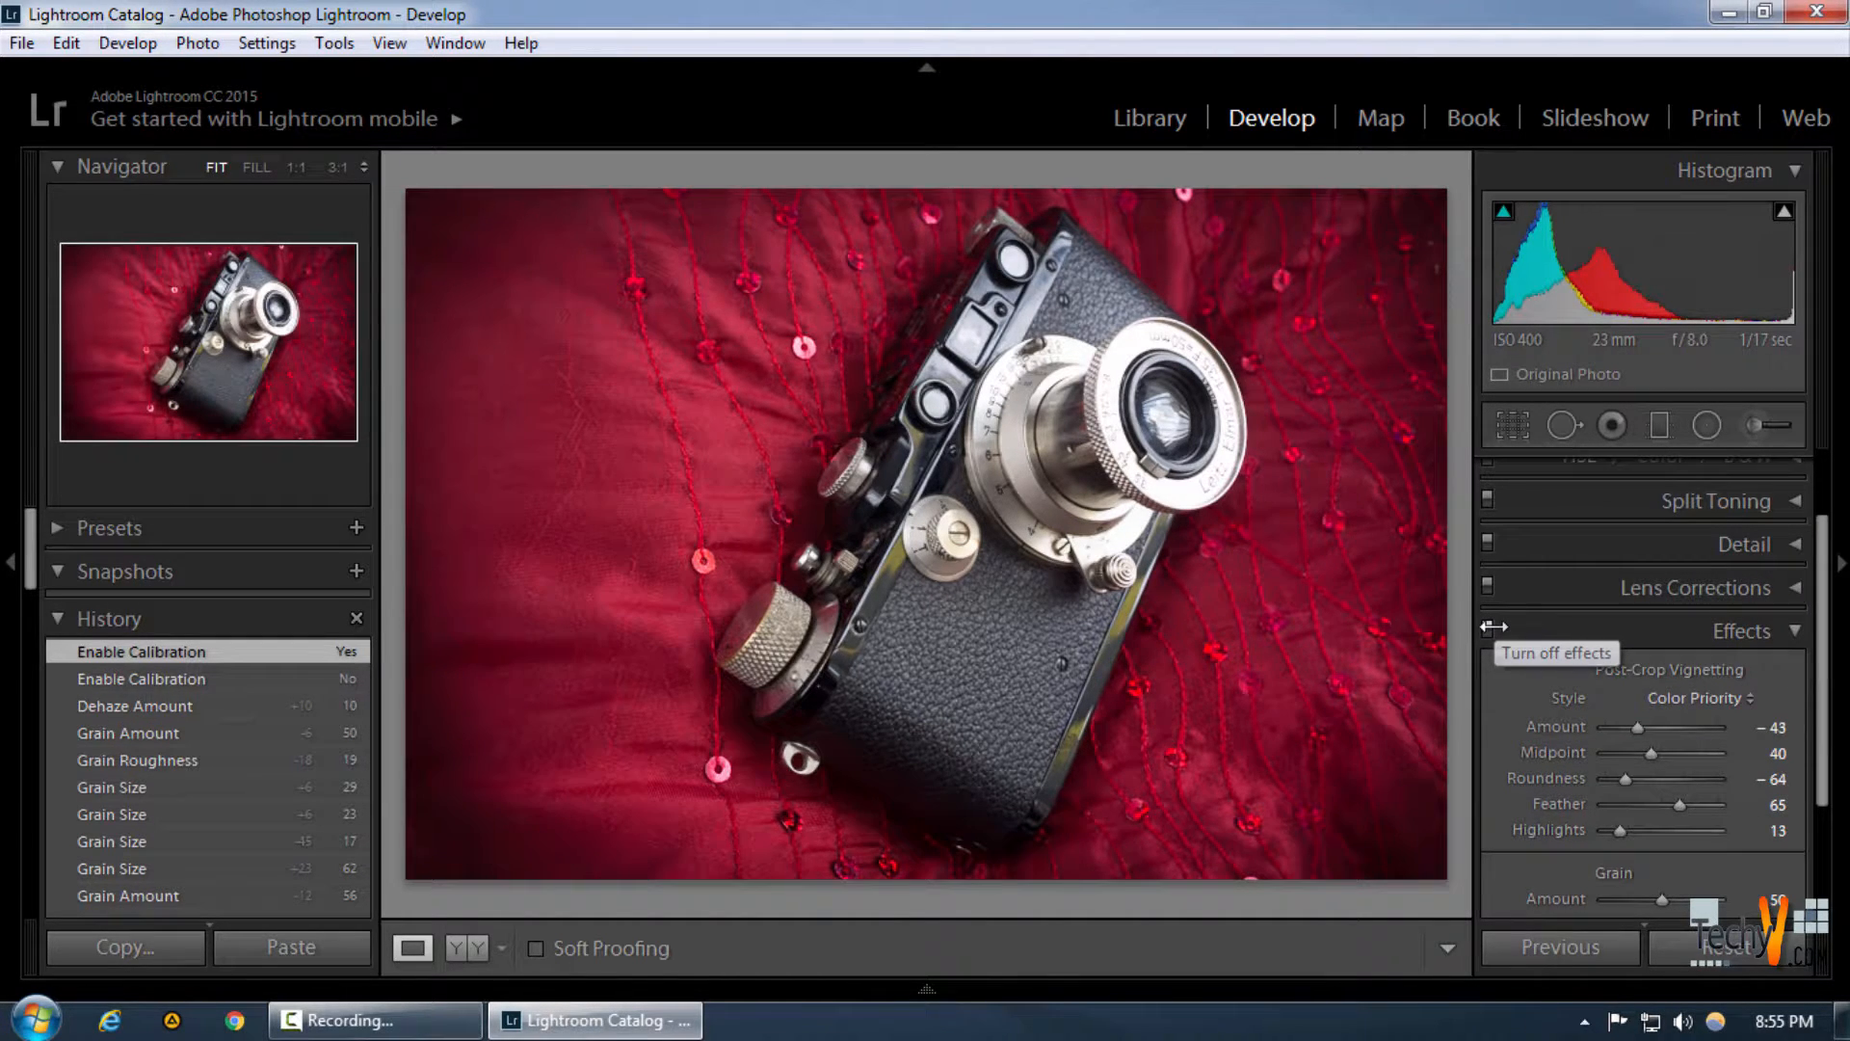
Toggle the Effects panel off to compare the photo without effects.
click(1489, 630)
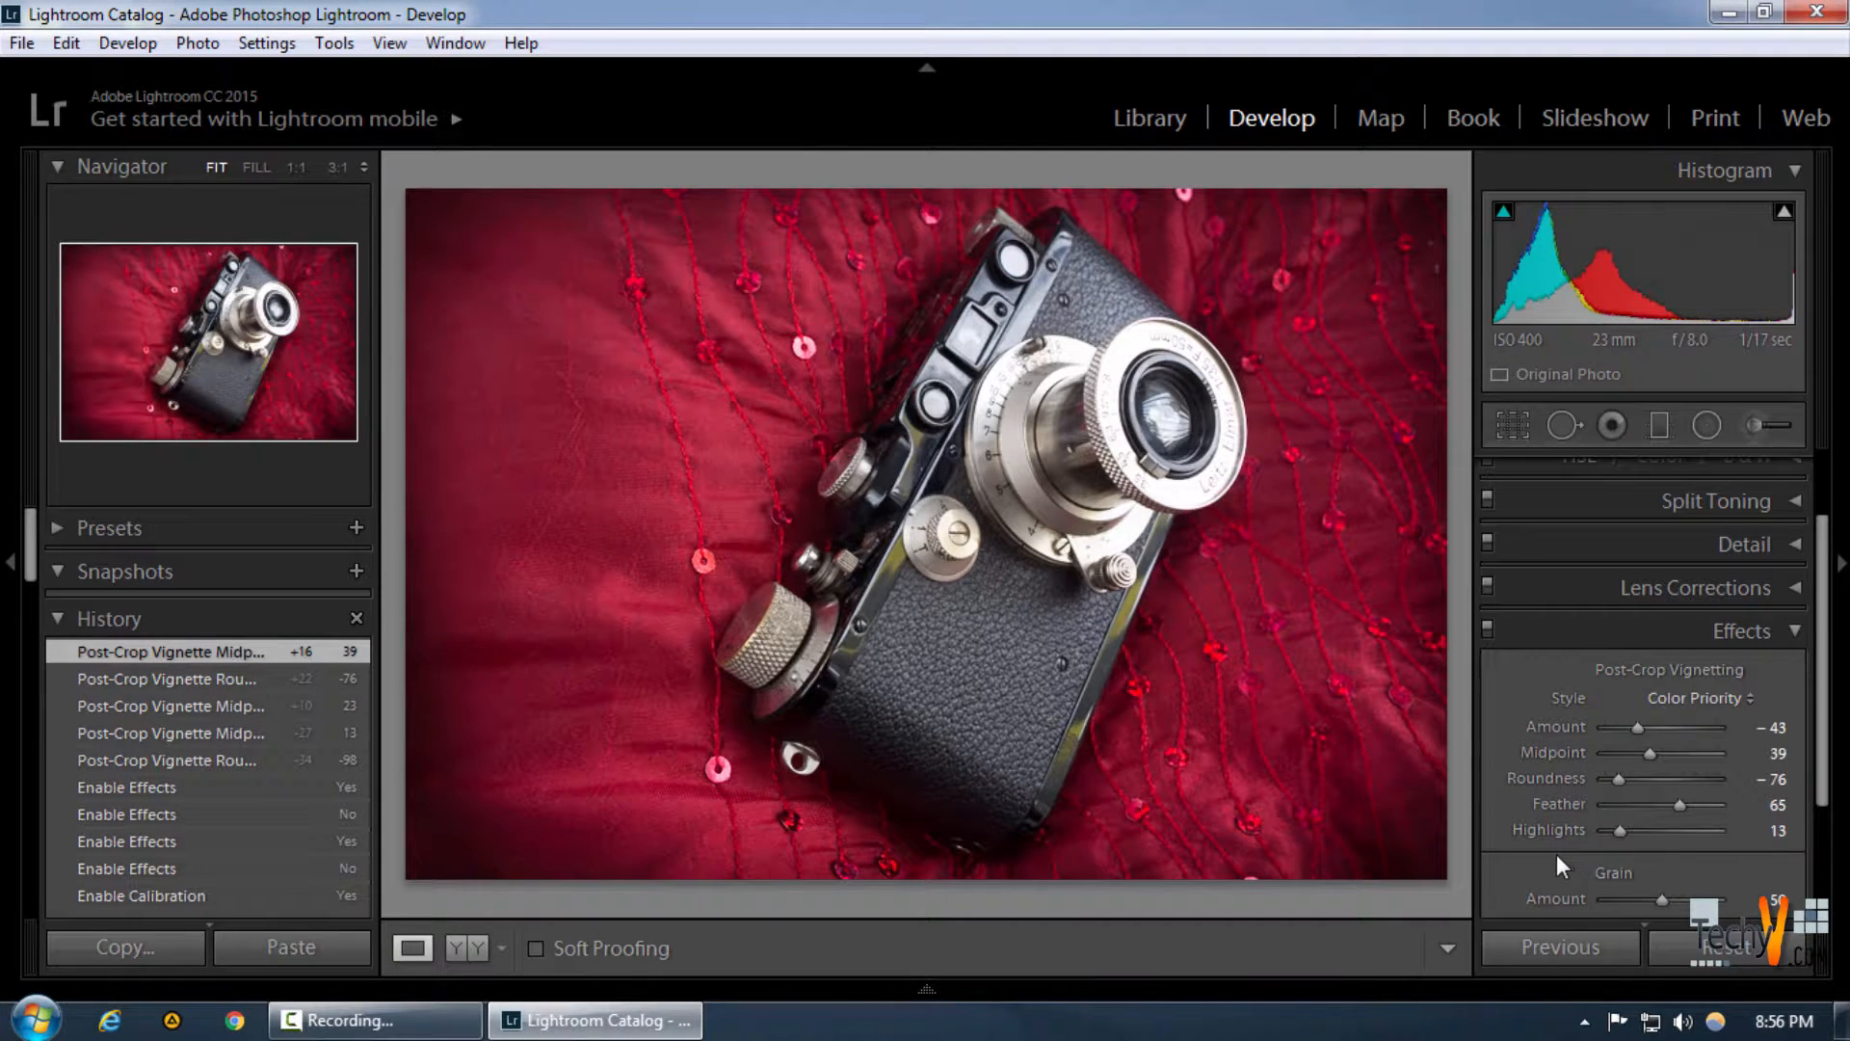
mouse_move(1693, 647)
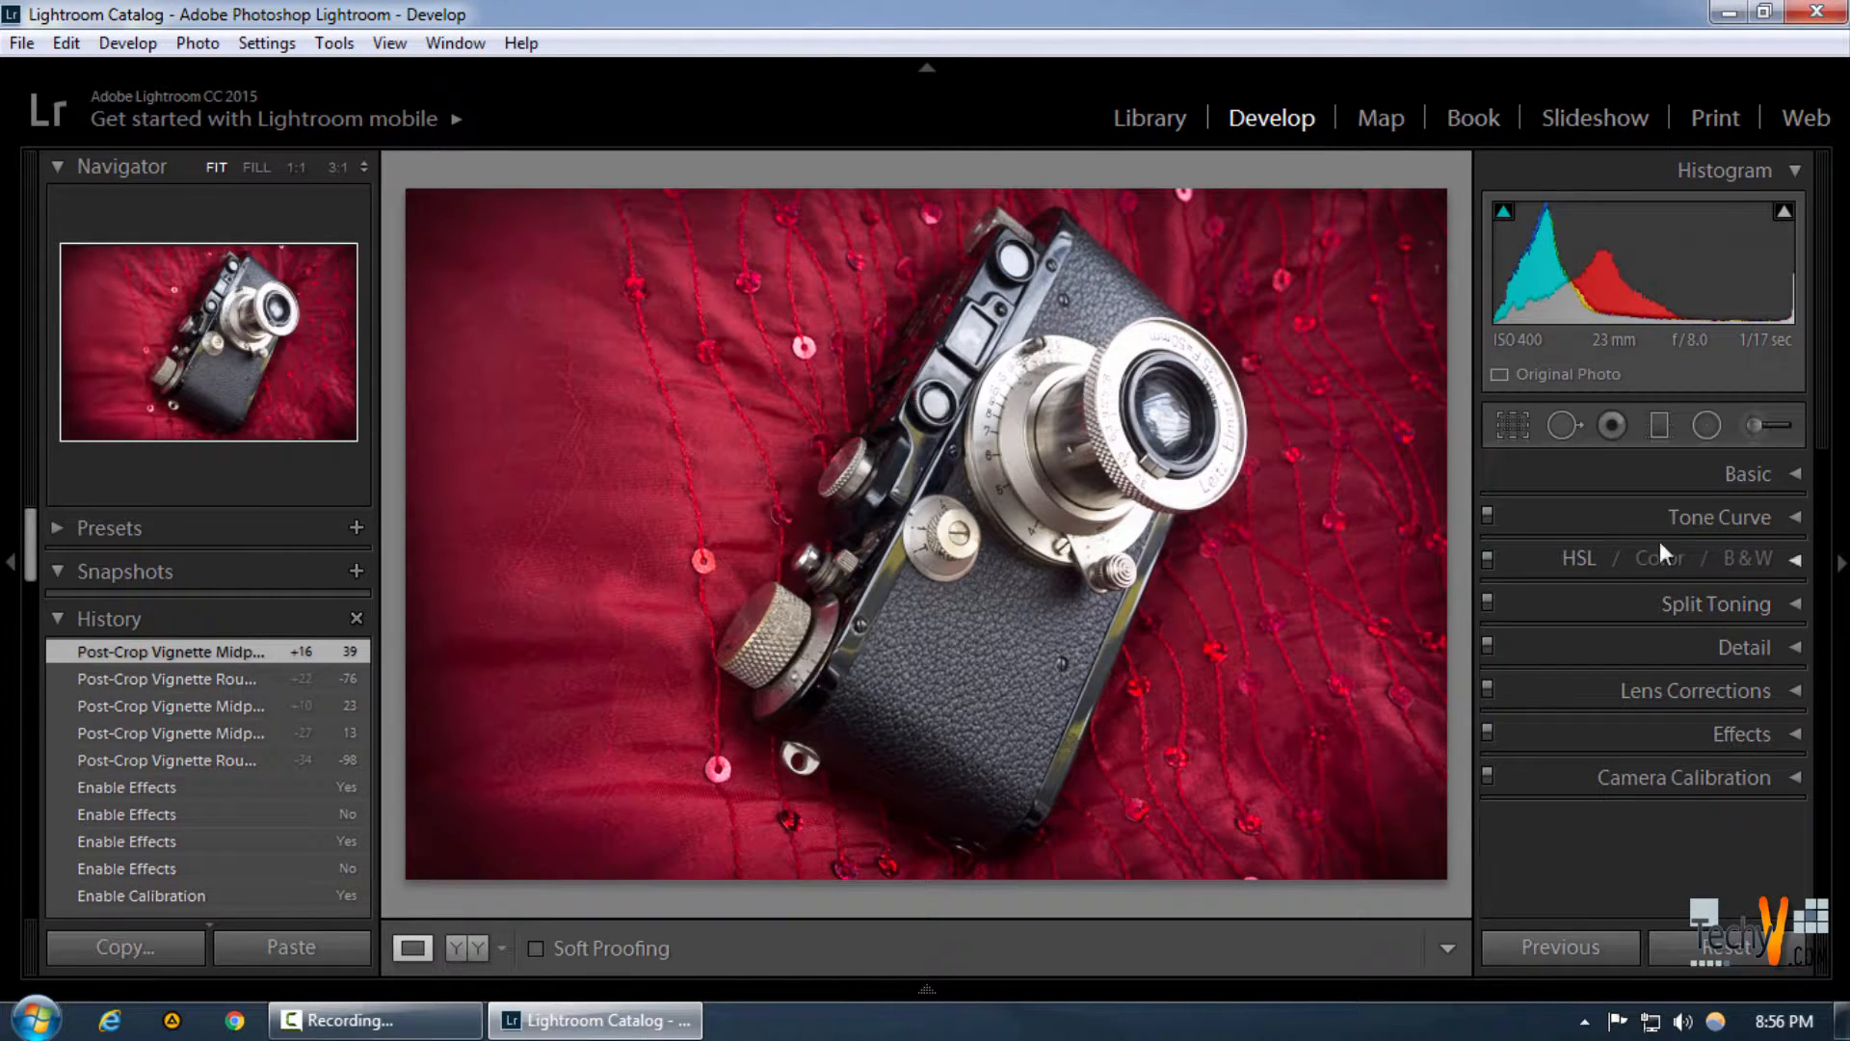
mouse_move(1723, 531)
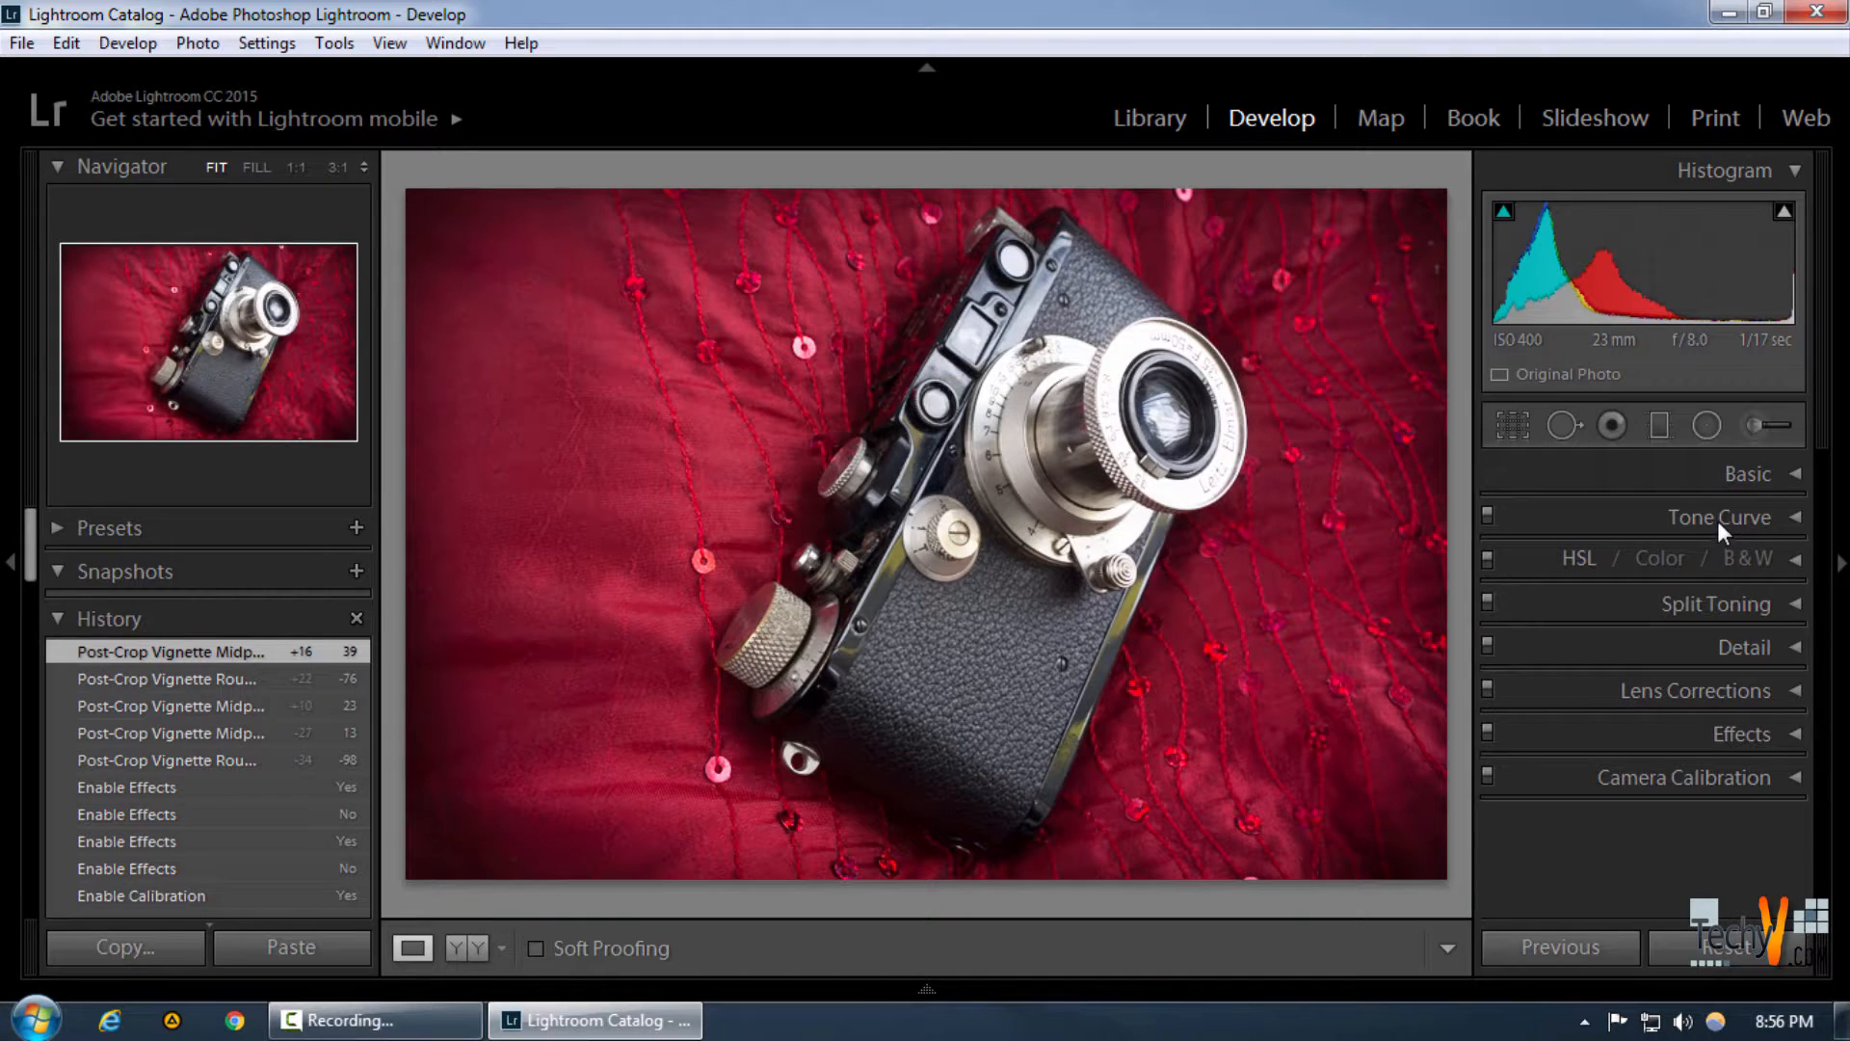
Expand the Tone Curve panel showing the linear RGB point curve.
click(1719, 516)
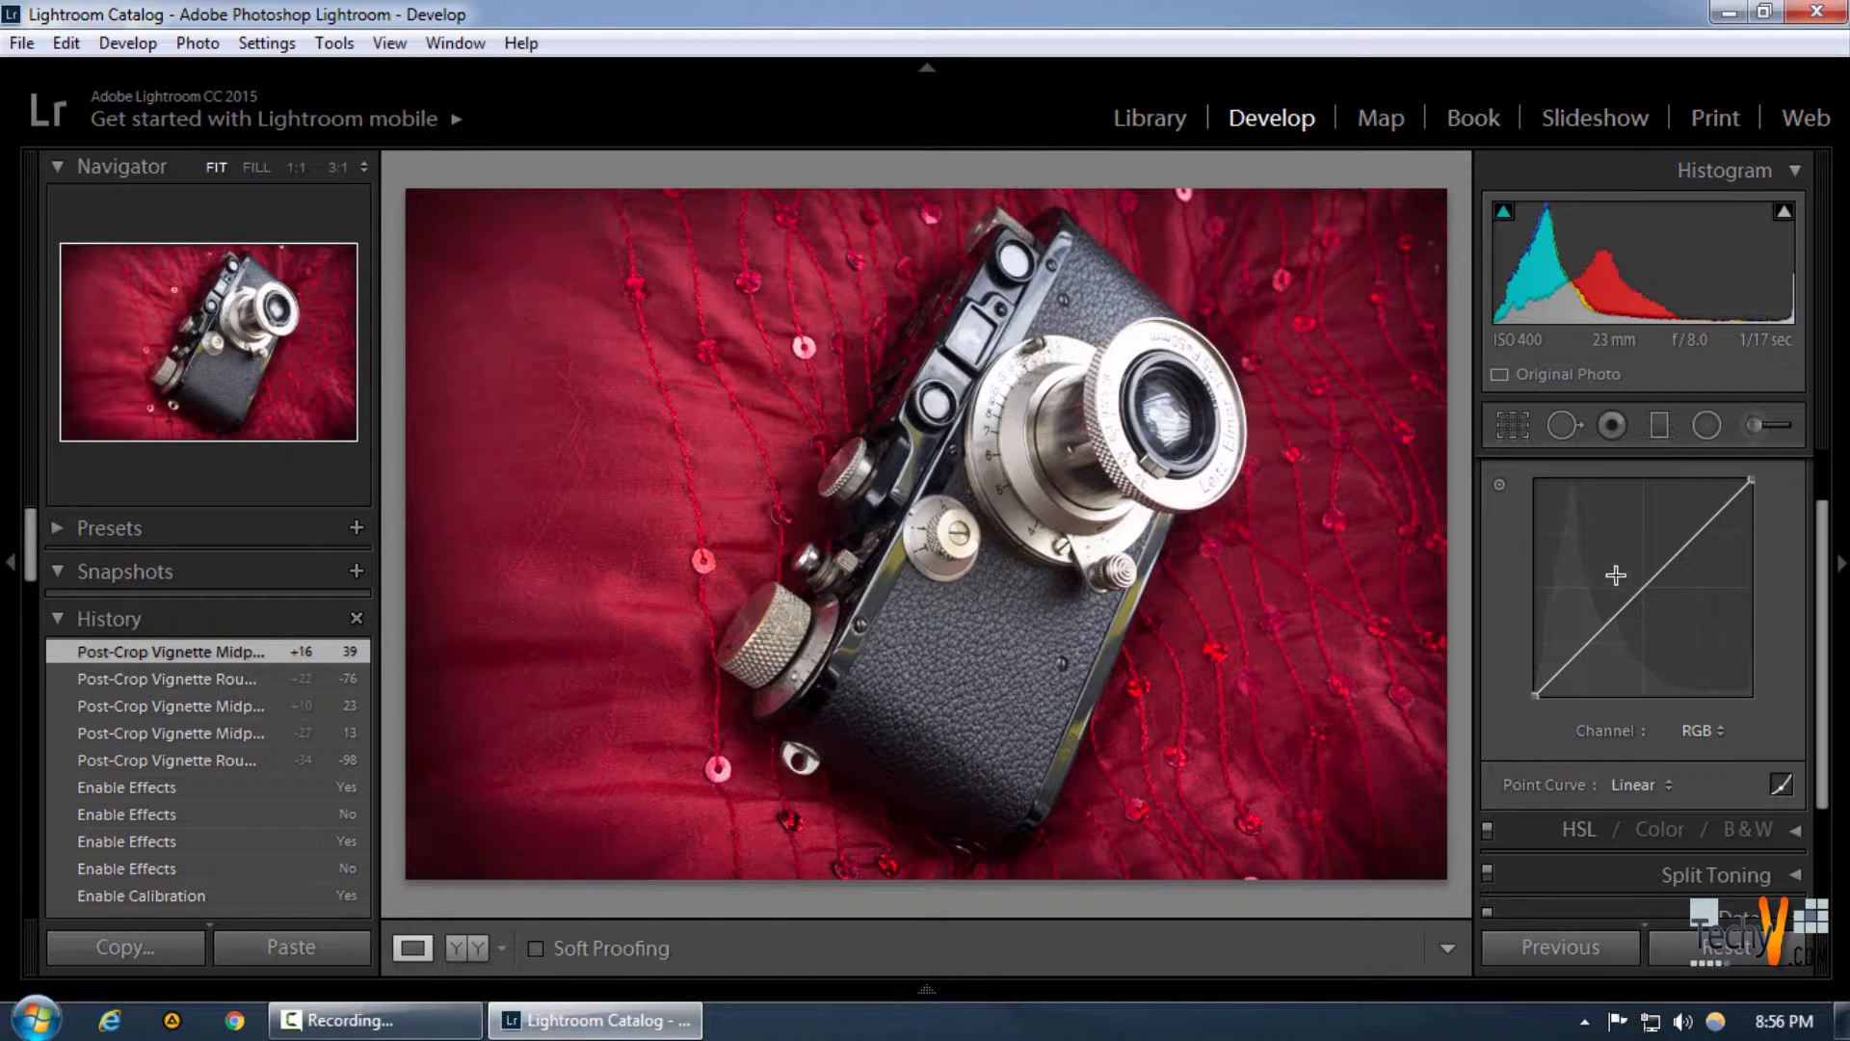
mouse_move(1544, 711)
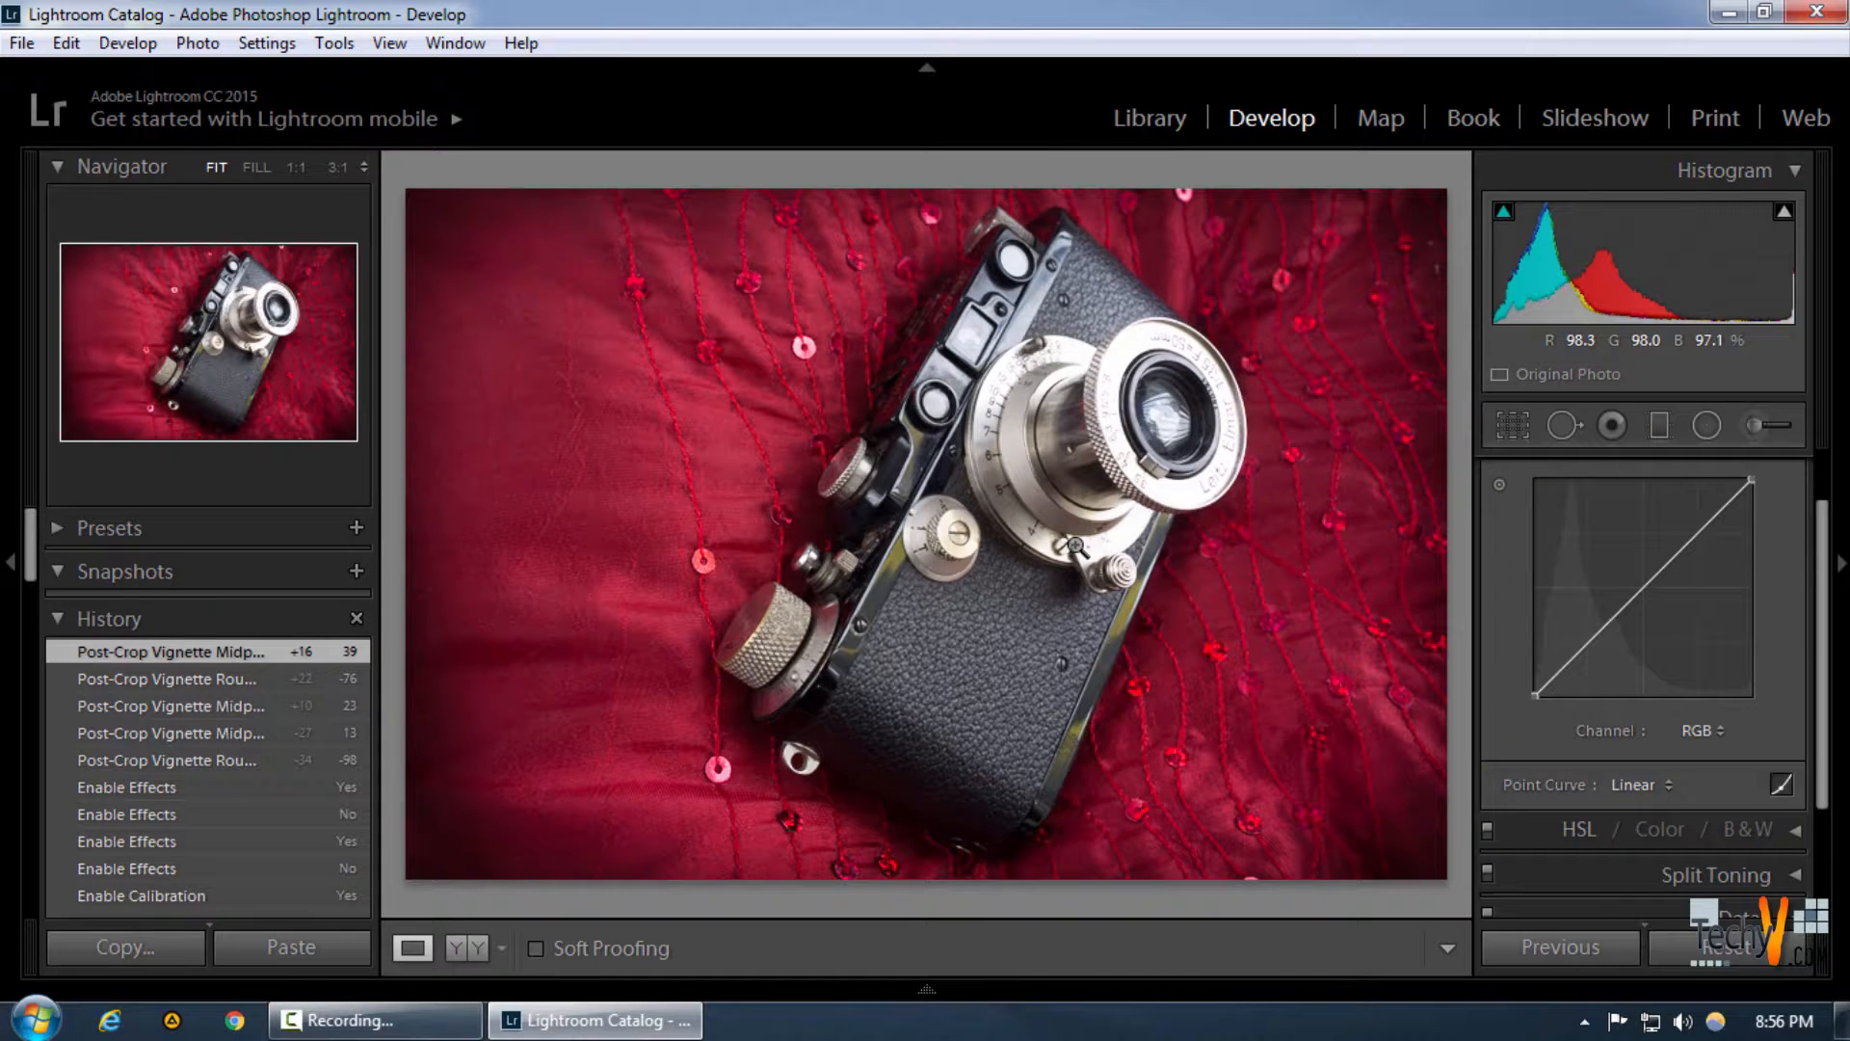
mouse_move(1535, 696)
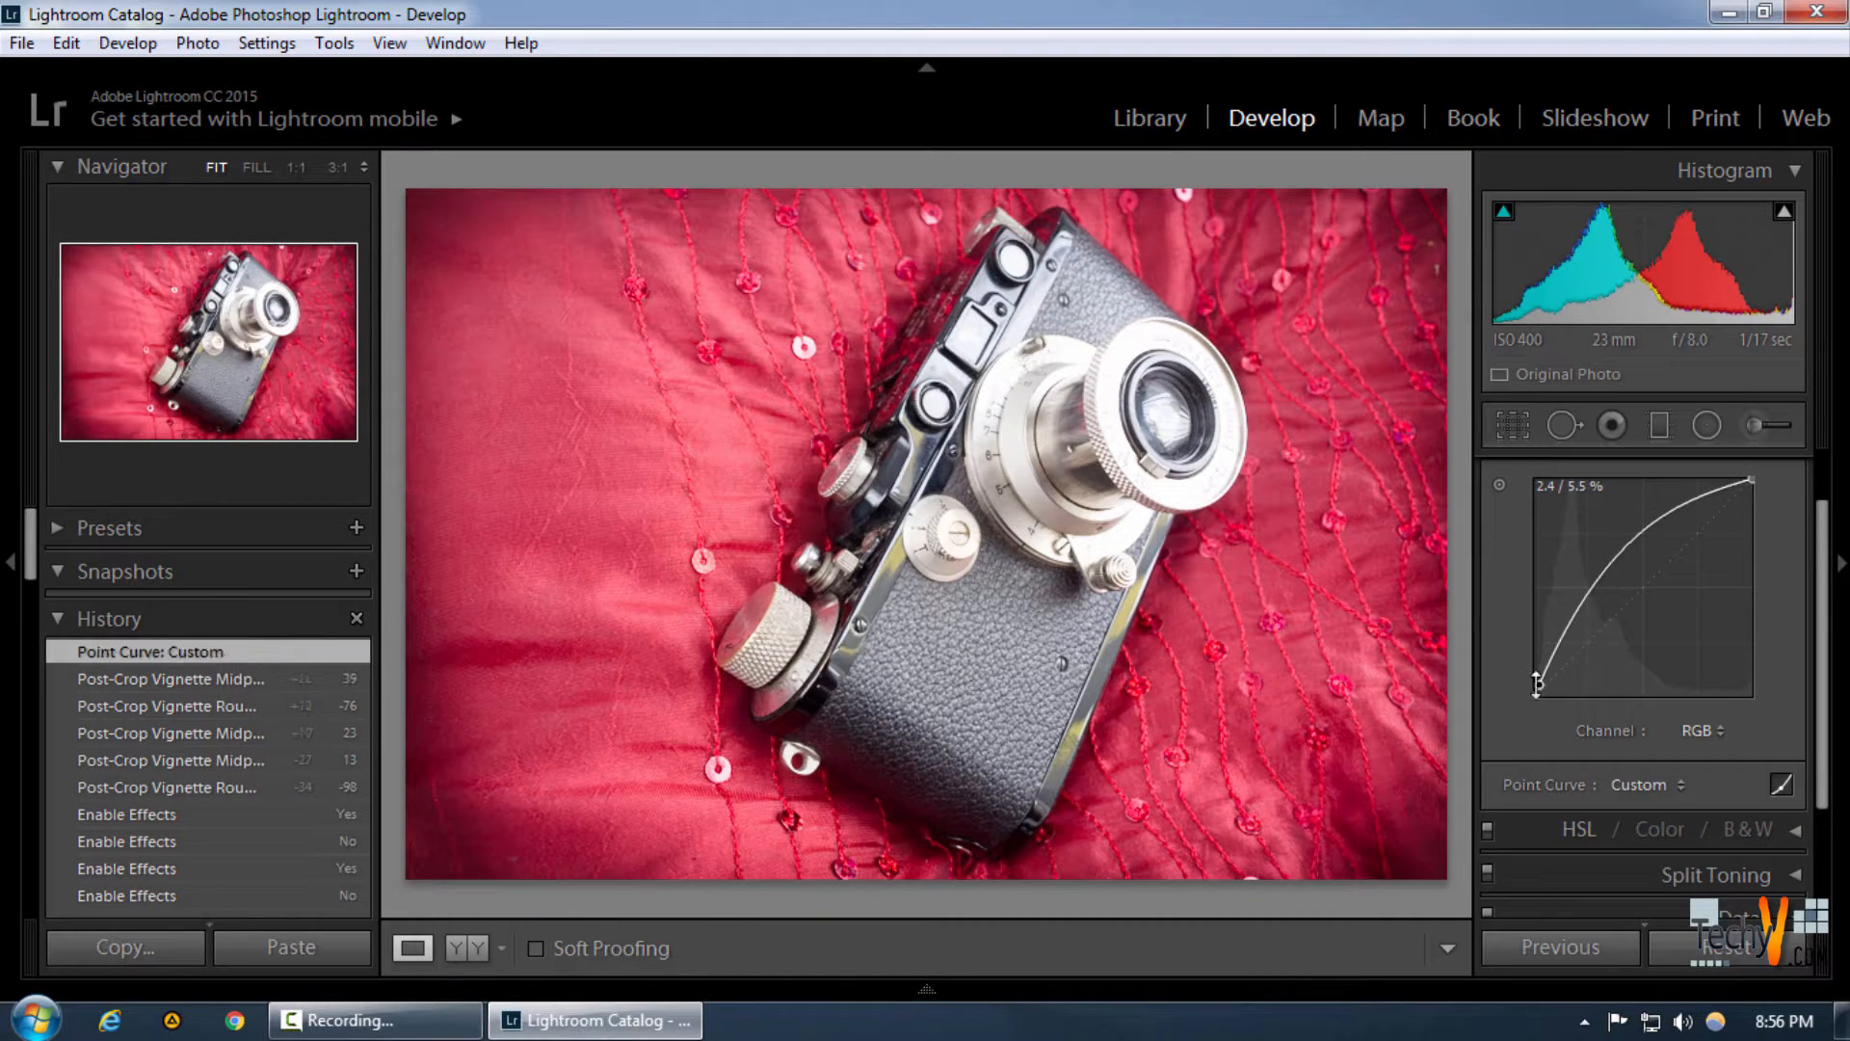
Undo the brightening curve and pull the midtone point down to about 54.1 / 43.5 percent.
key(ctrl+z)
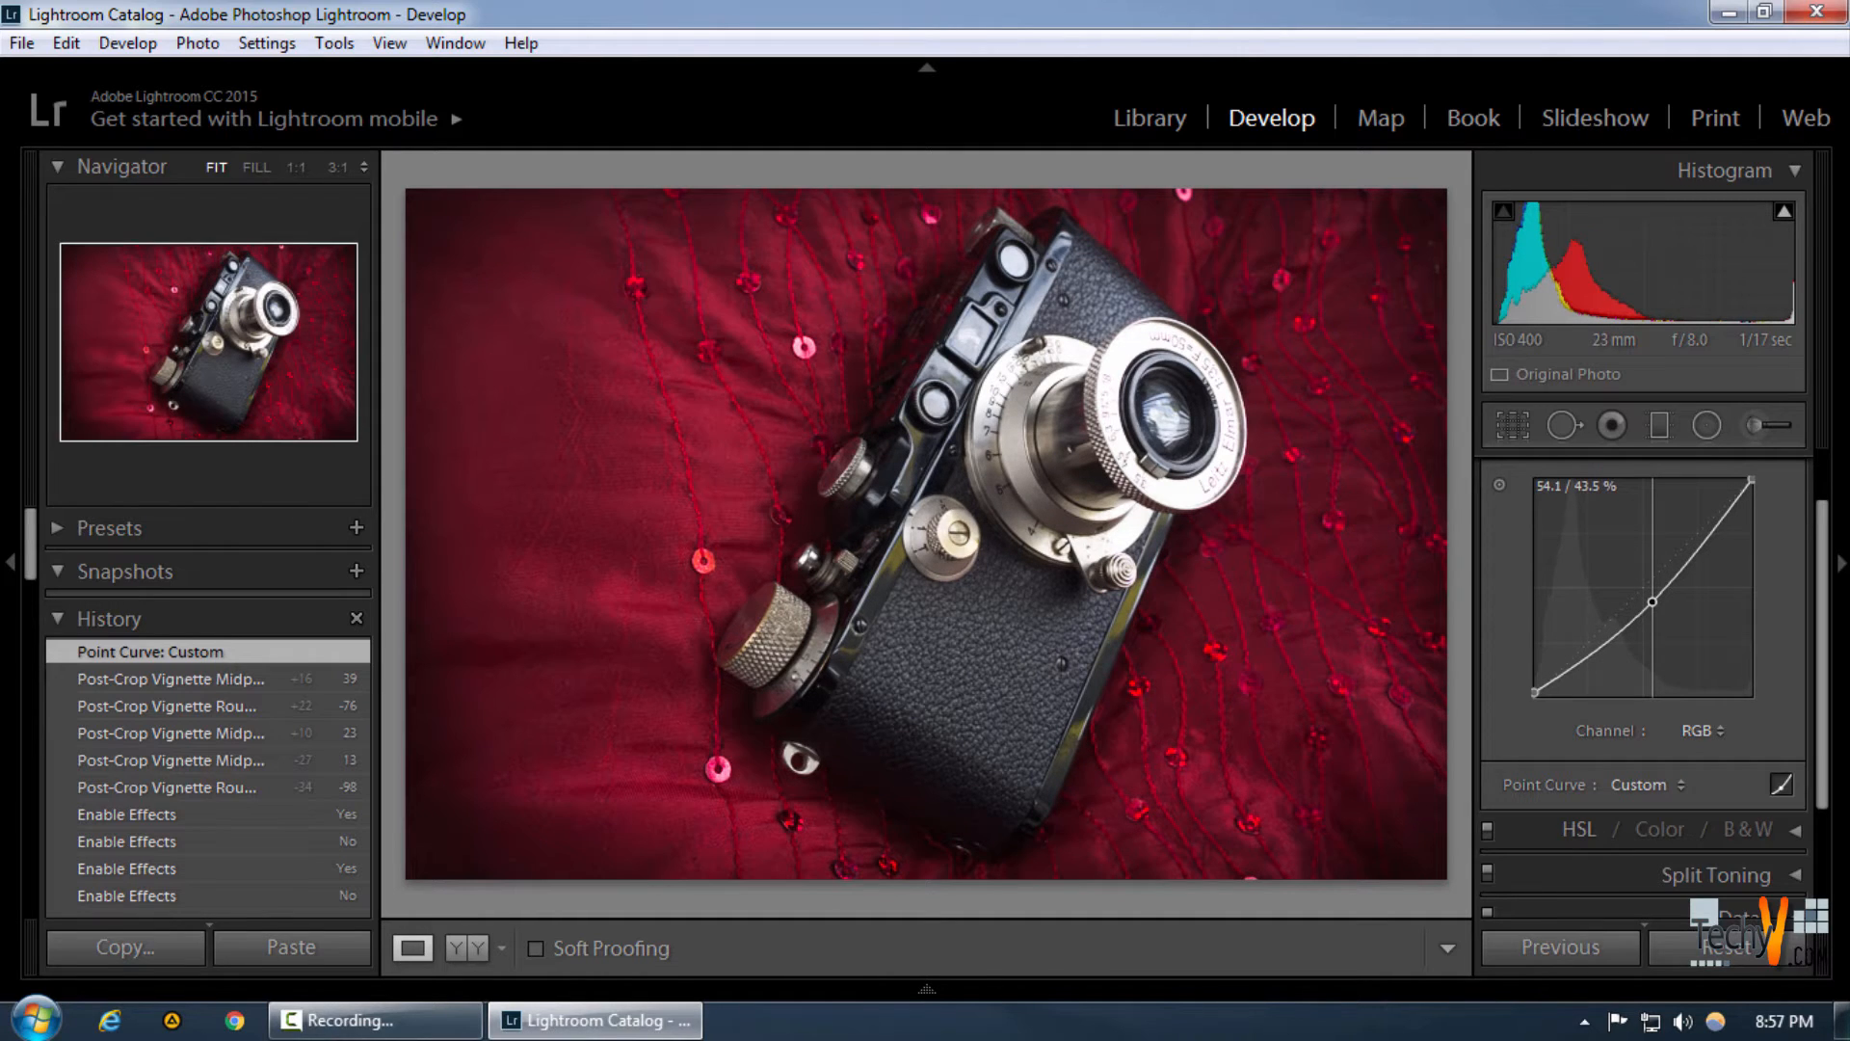
click(1566, 425)
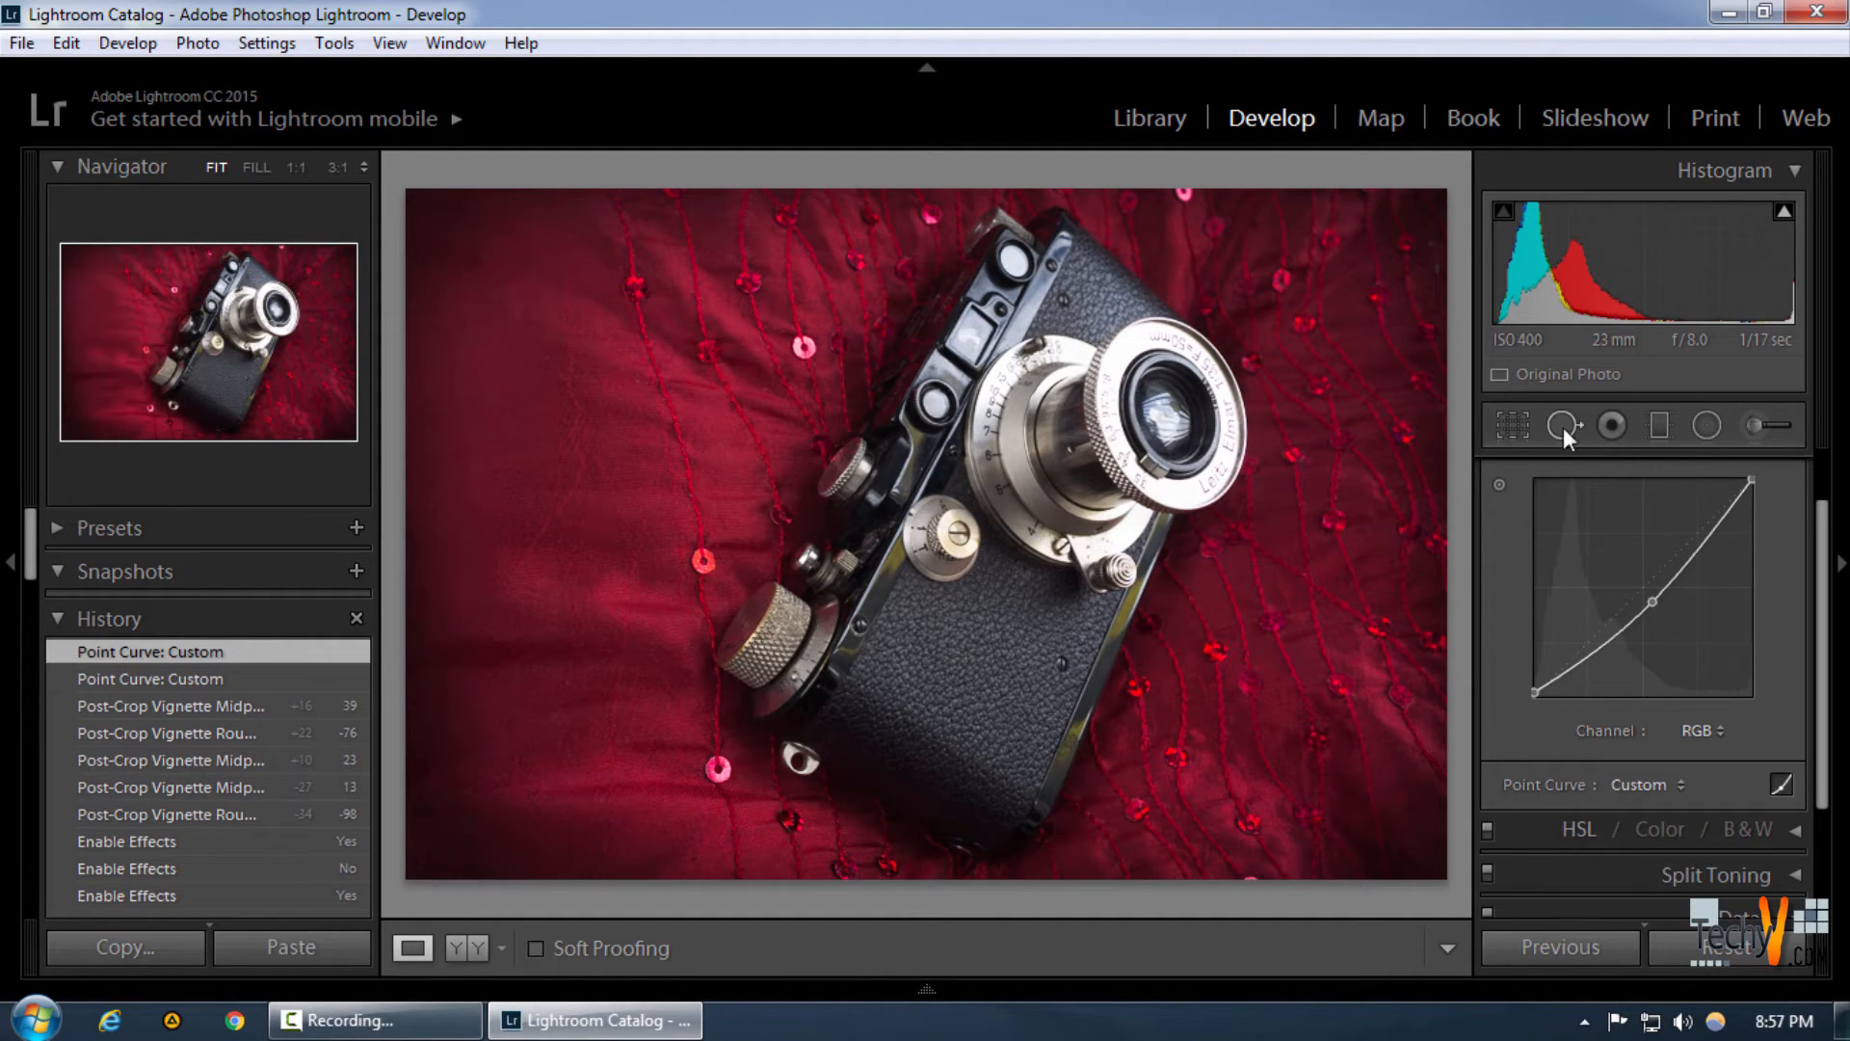
Switch the tone curve off and back on to compare, leaving it enabled.
click(1489, 513)
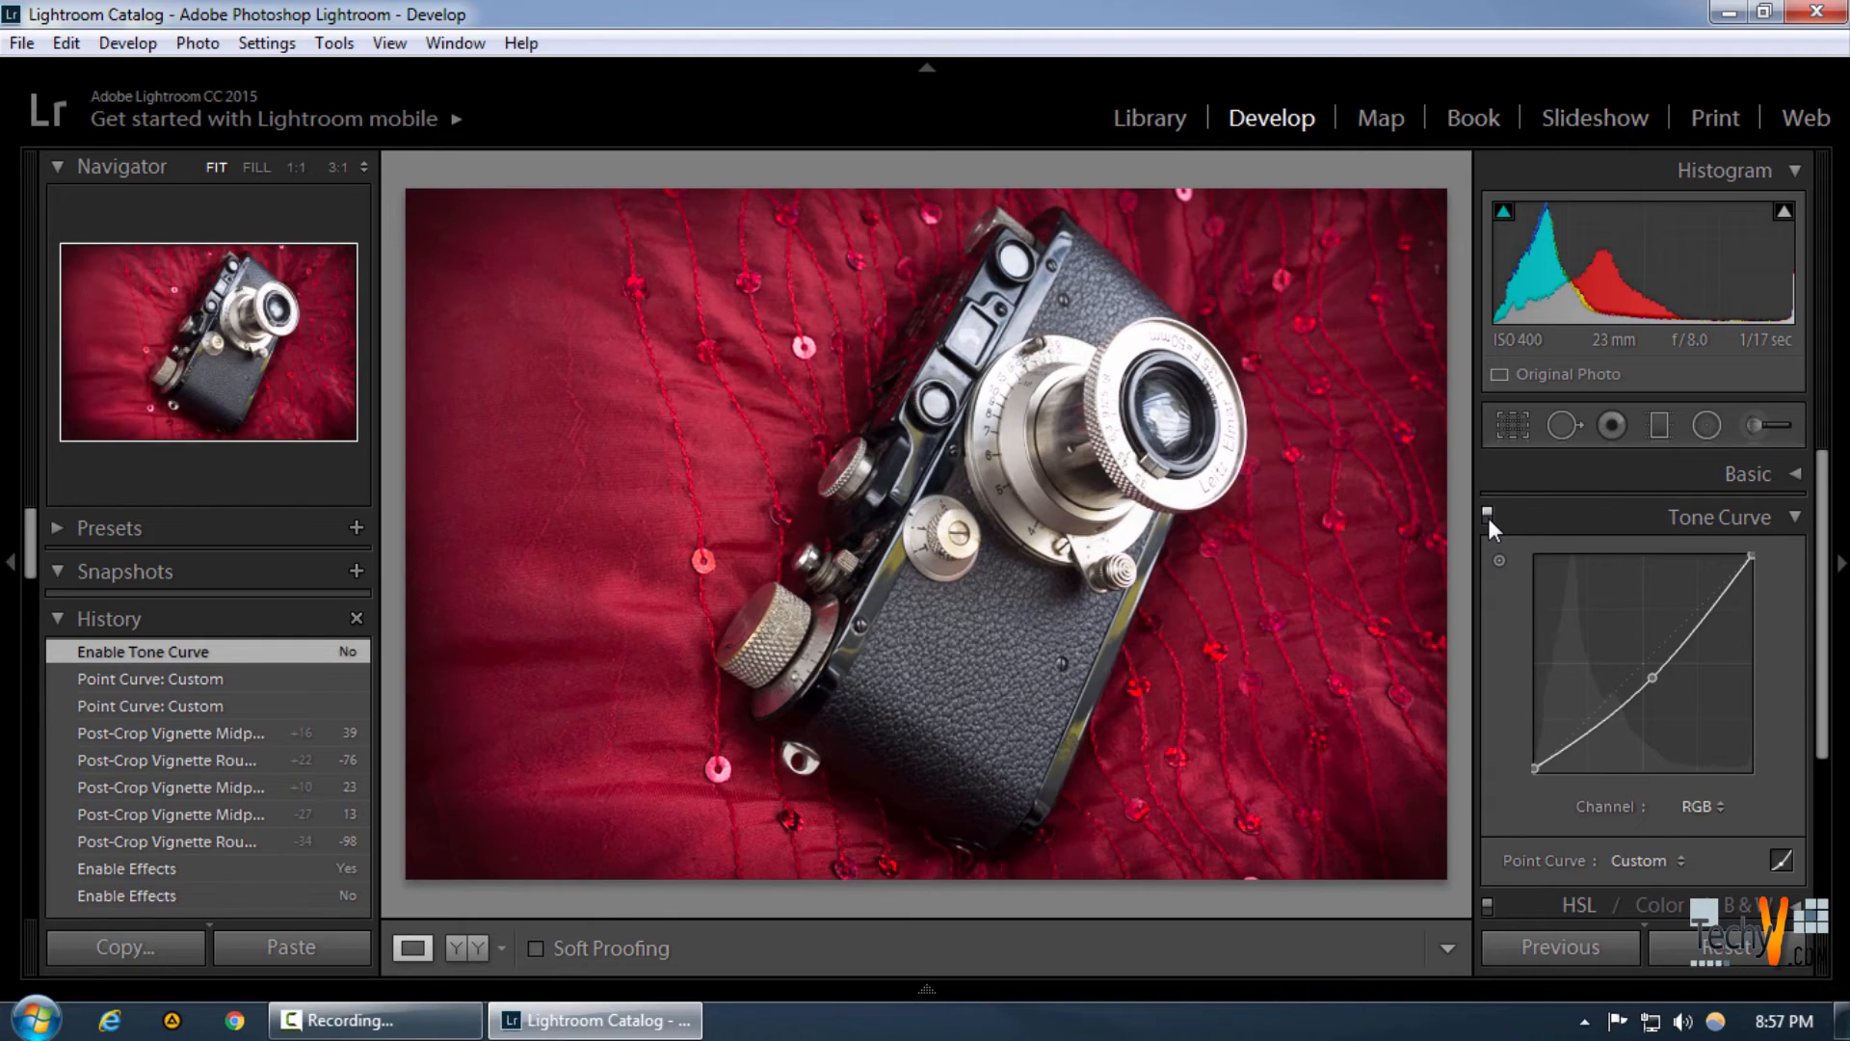
click(1489, 514)
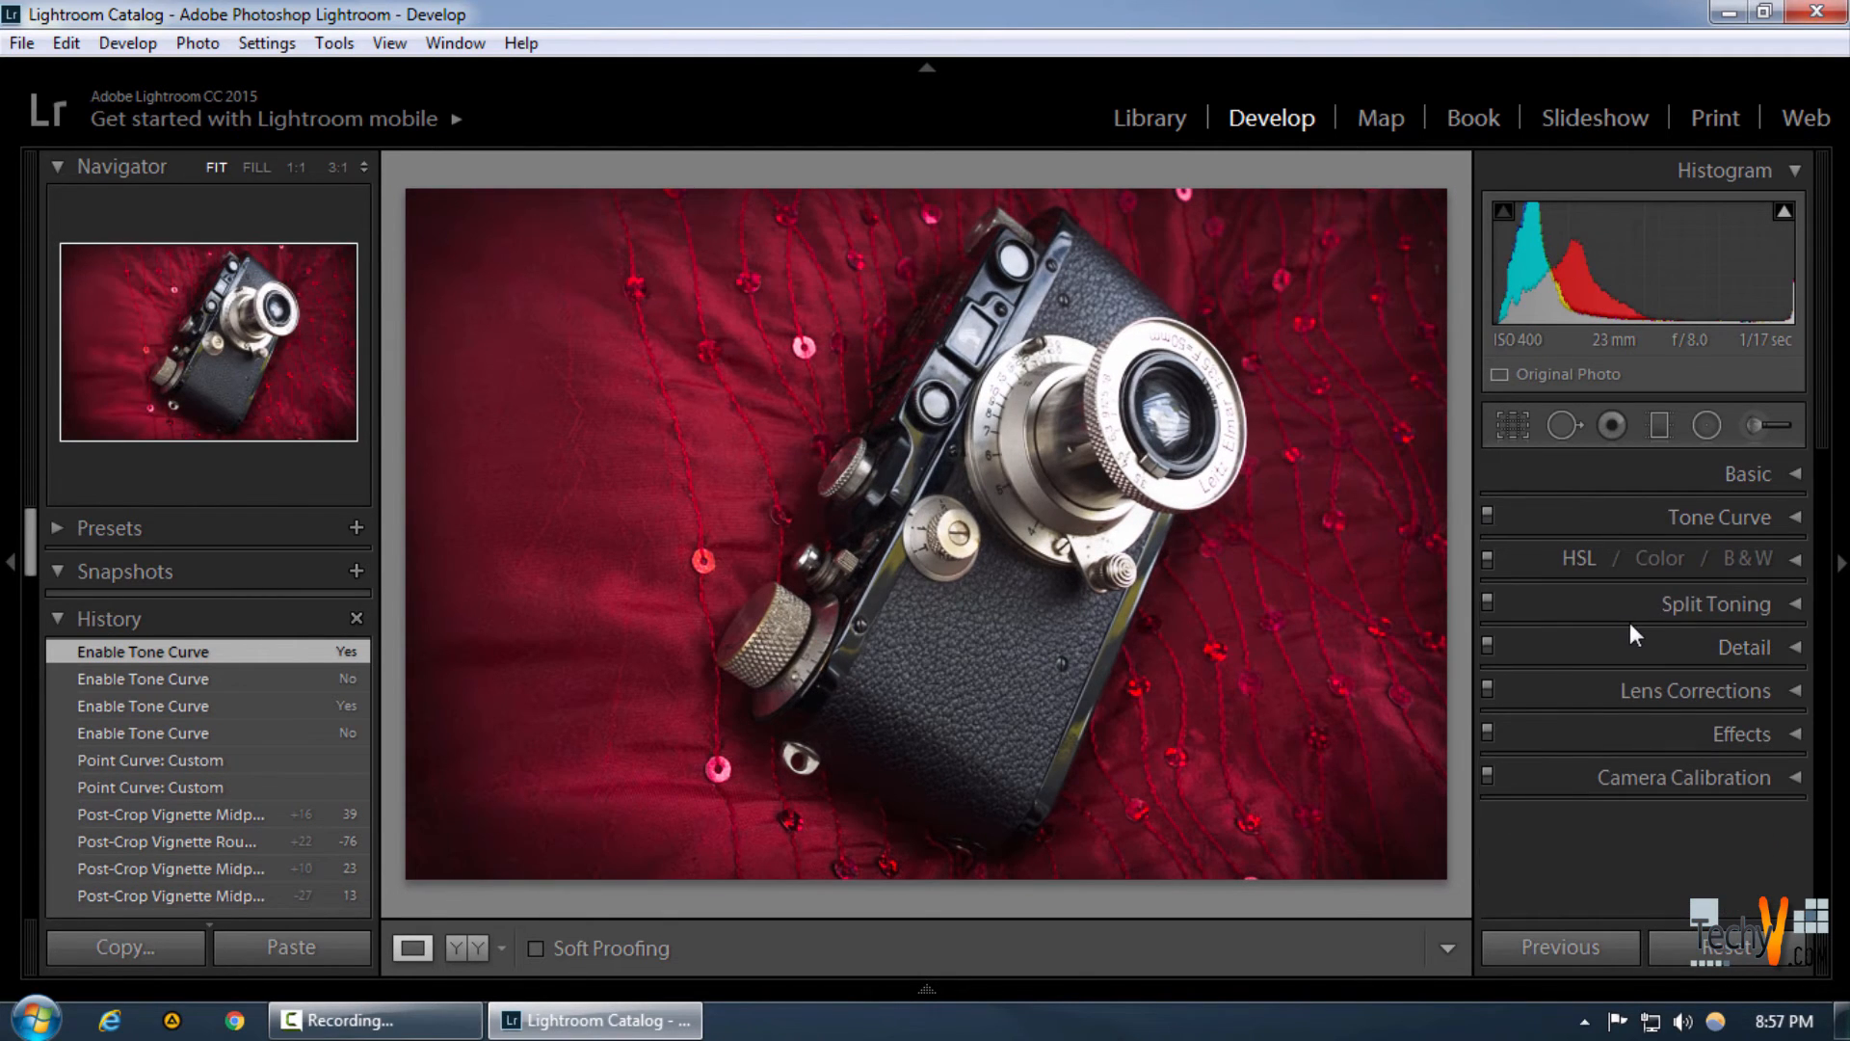
mouse_move(1357, 690)
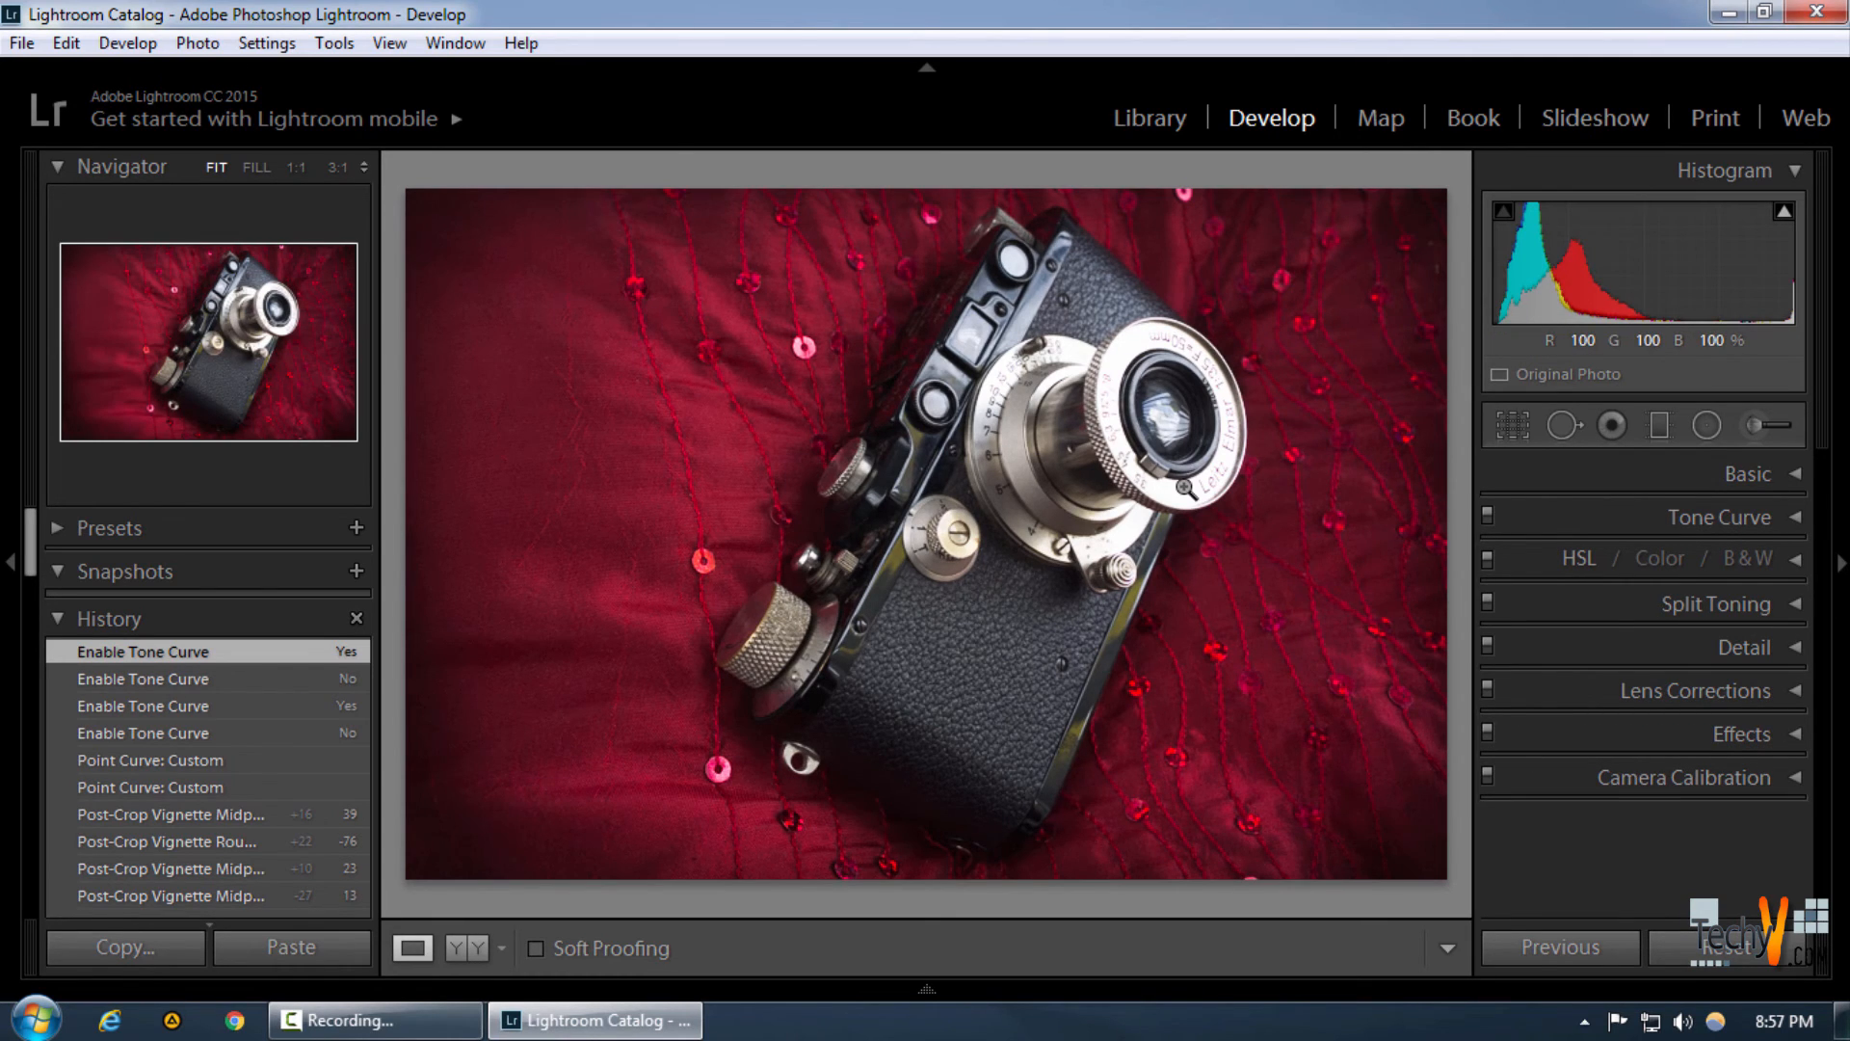
mouse_move(1240, 564)
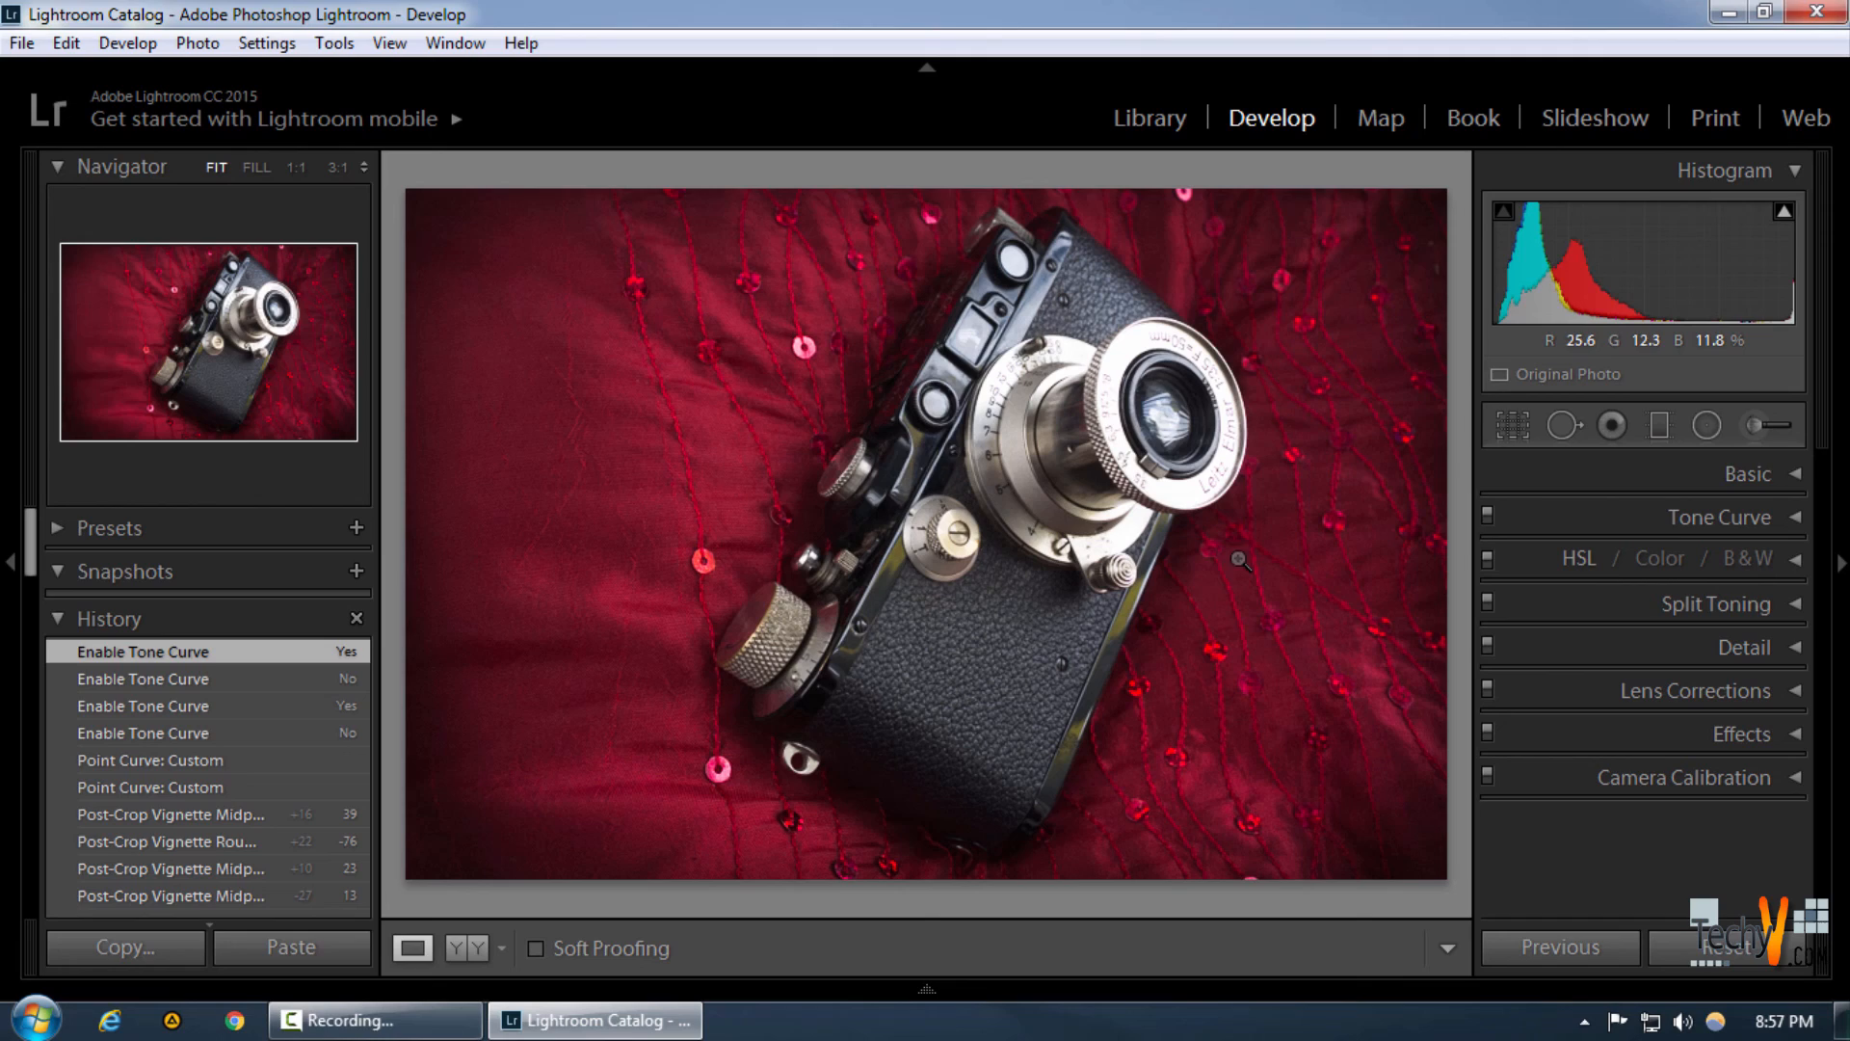